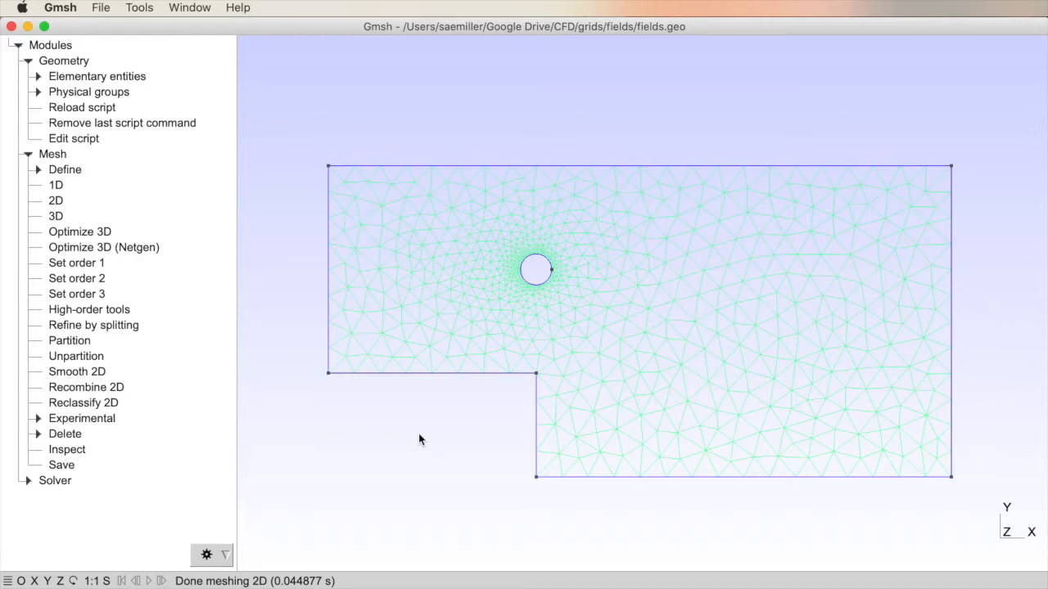
pyautogui.moveTo(386, 399)
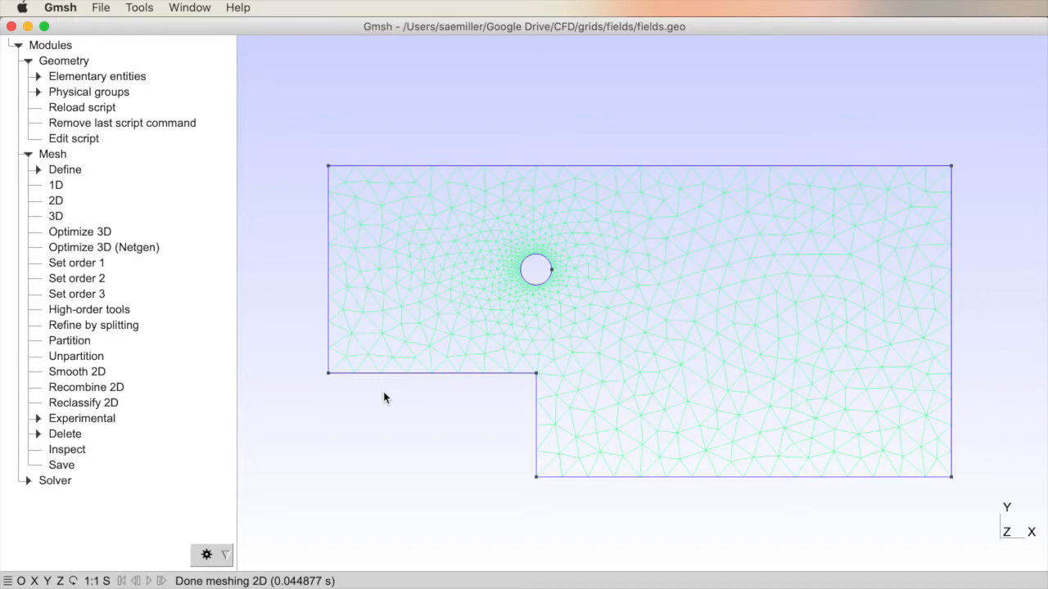
pyautogui.moveTo(380, 396)
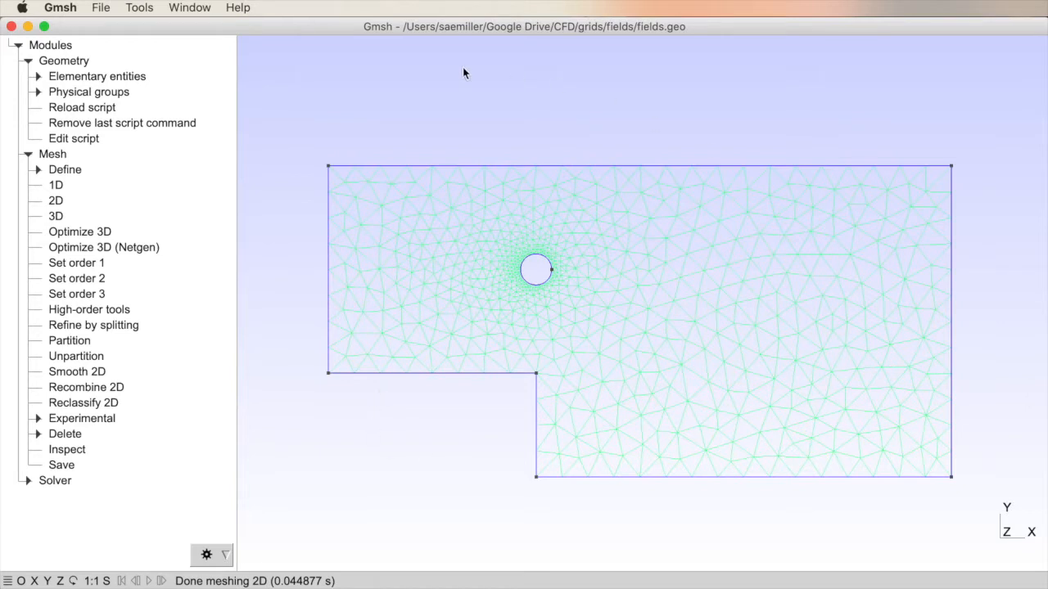
pyautogui.moveTo(292, 373)
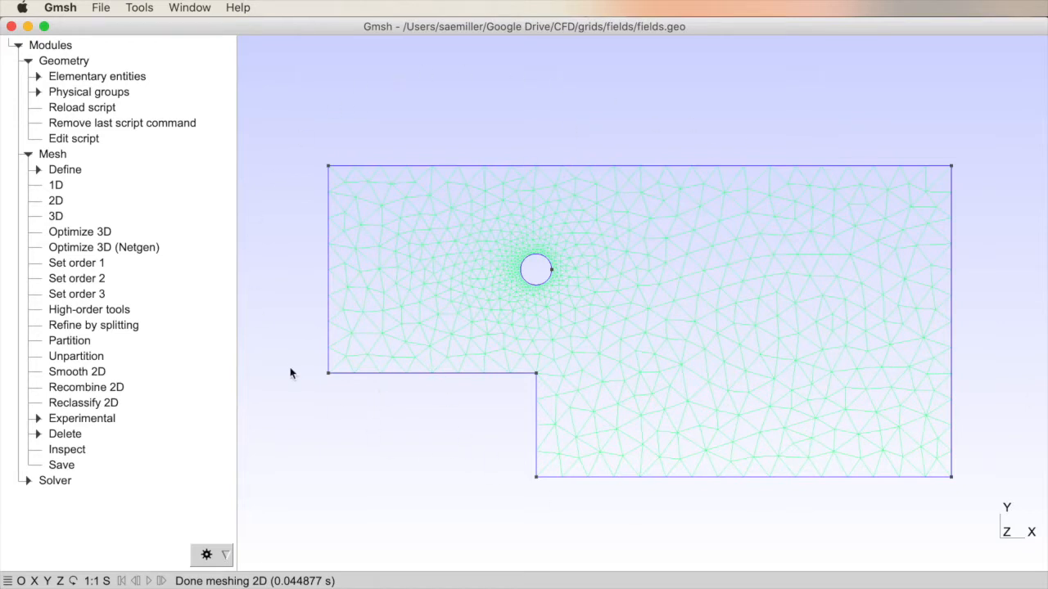
pyautogui.moveTo(388, 431)
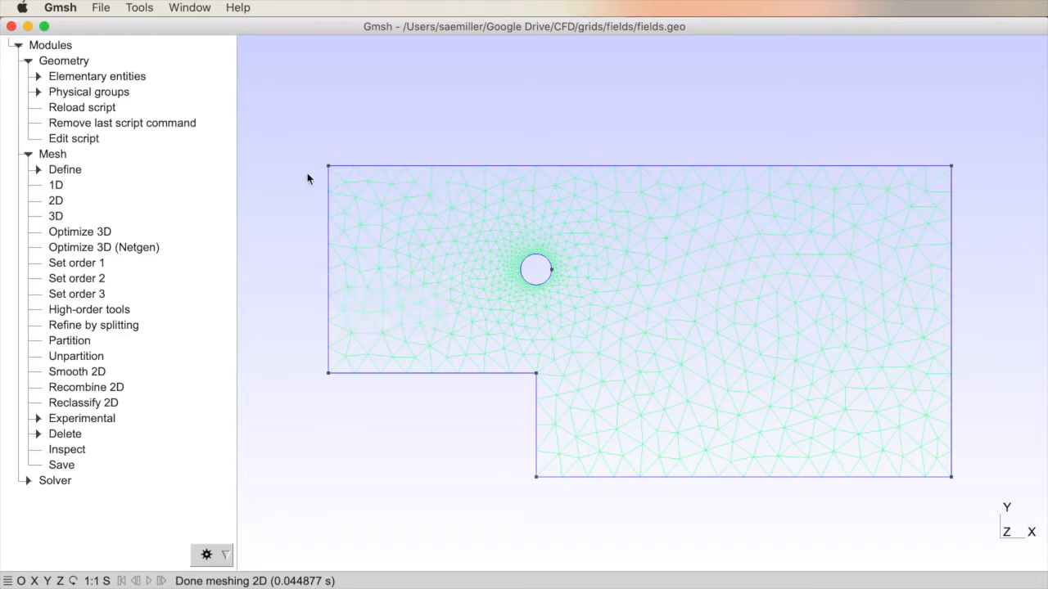
pyautogui.moveTo(998, 408)
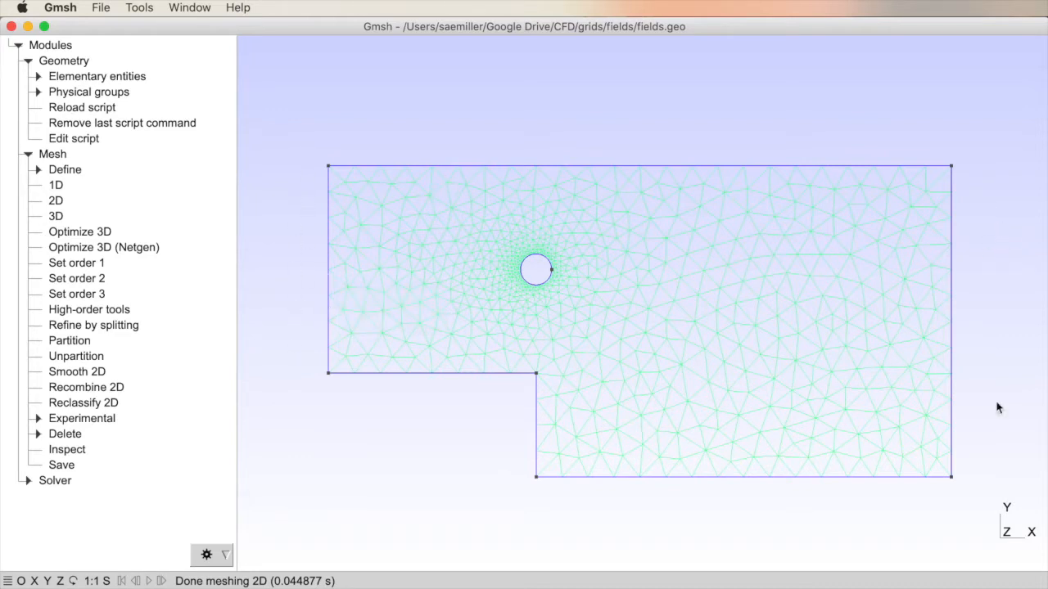
pyautogui.moveTo(527, 170)
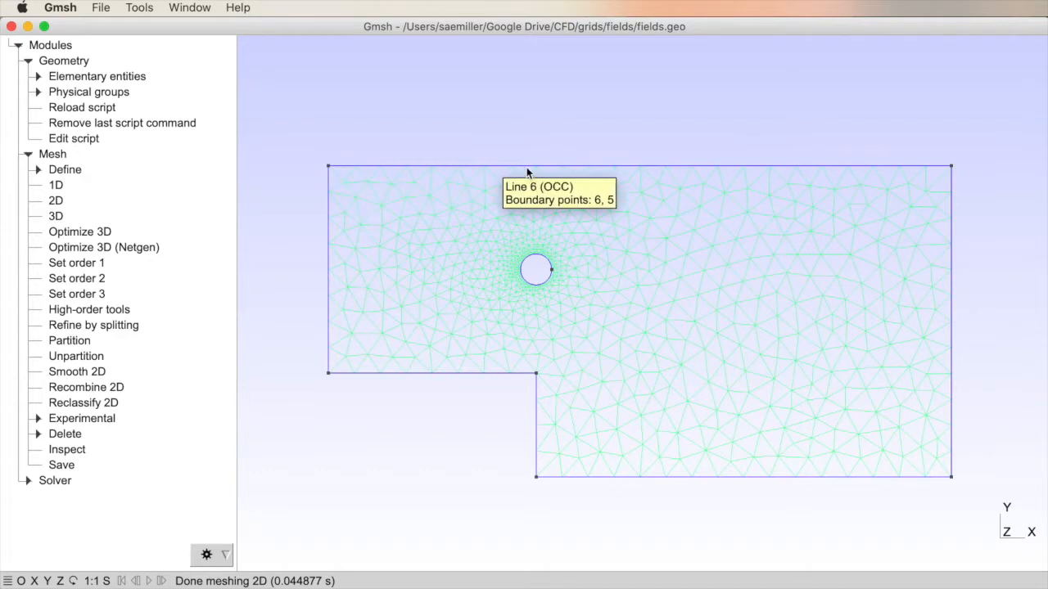
pyautogui.moveTo(385, 178)
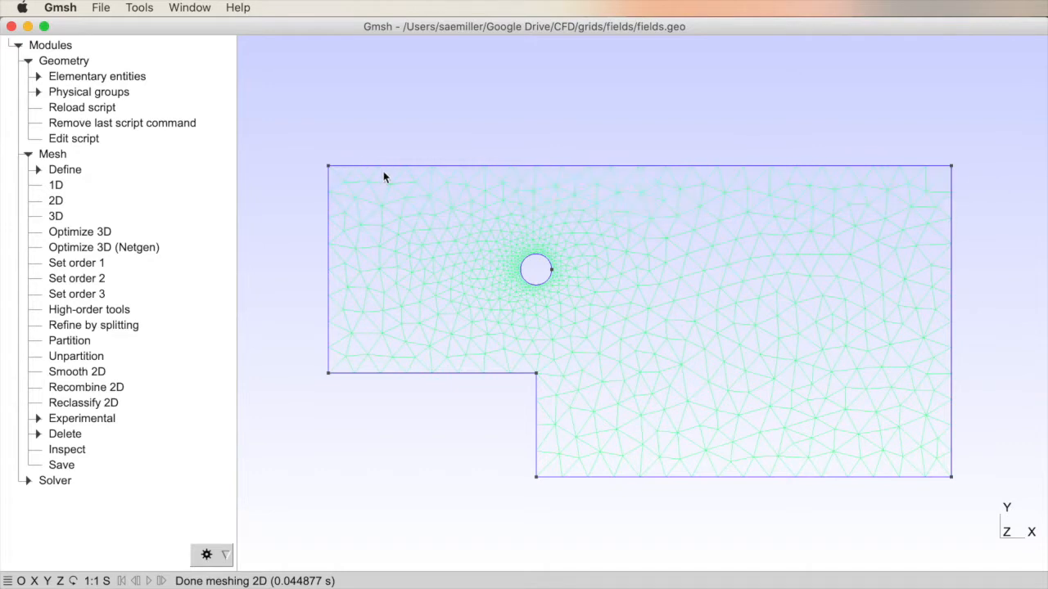
pyautogui.moveTo(544, 481)
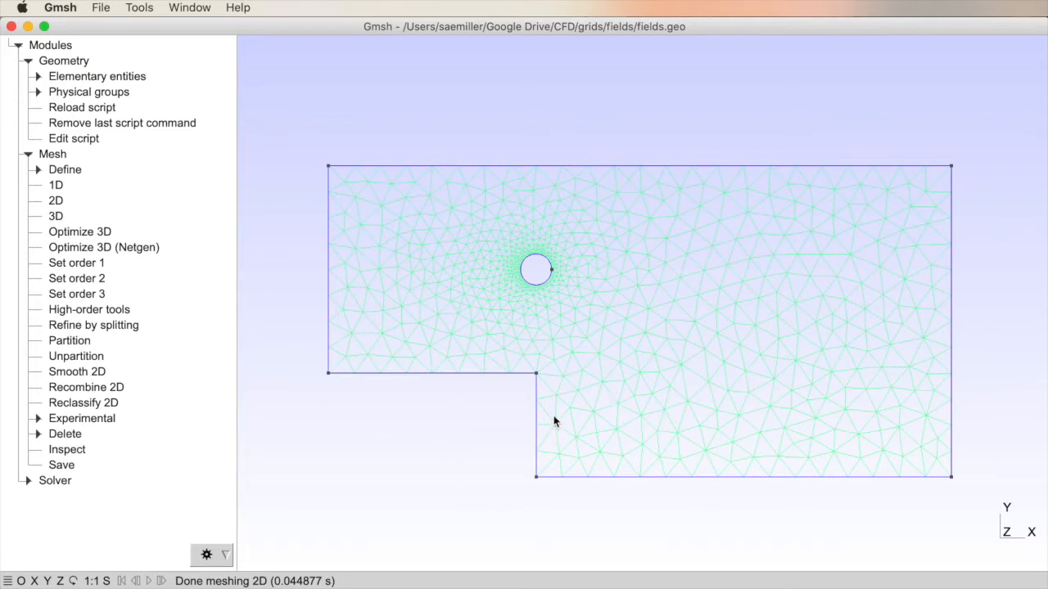
pyautogui.moveTo(457, 337)
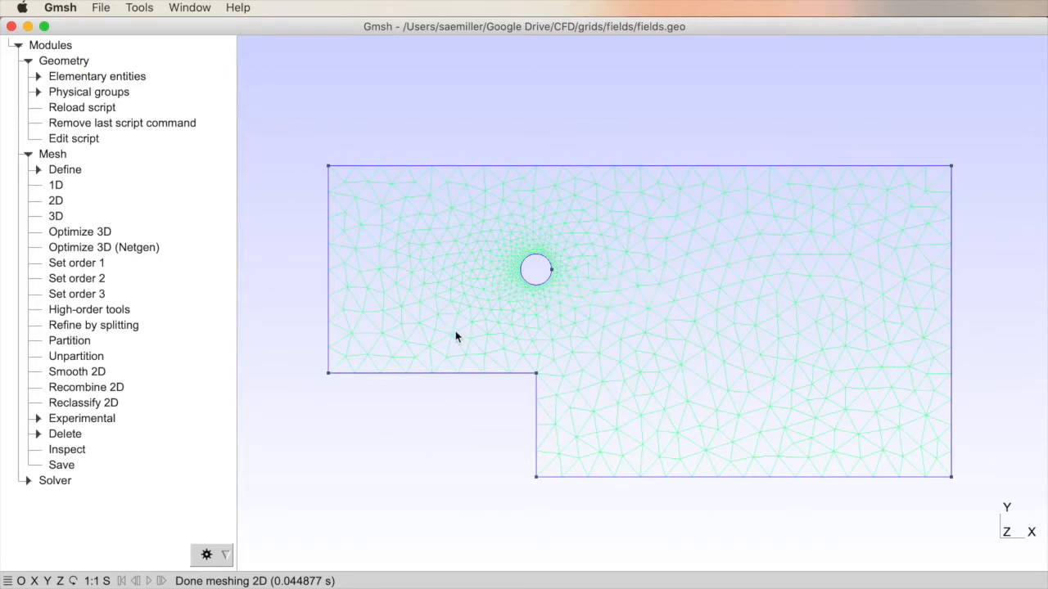
pyautogui.moveTo(460, 328)
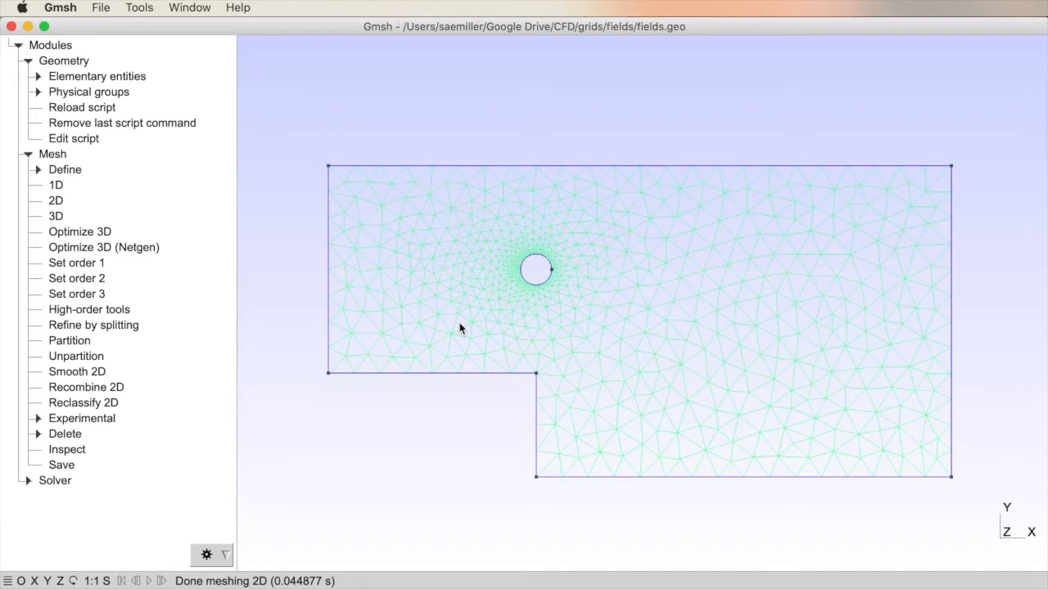
pyautogui.moveTo(348, 273)
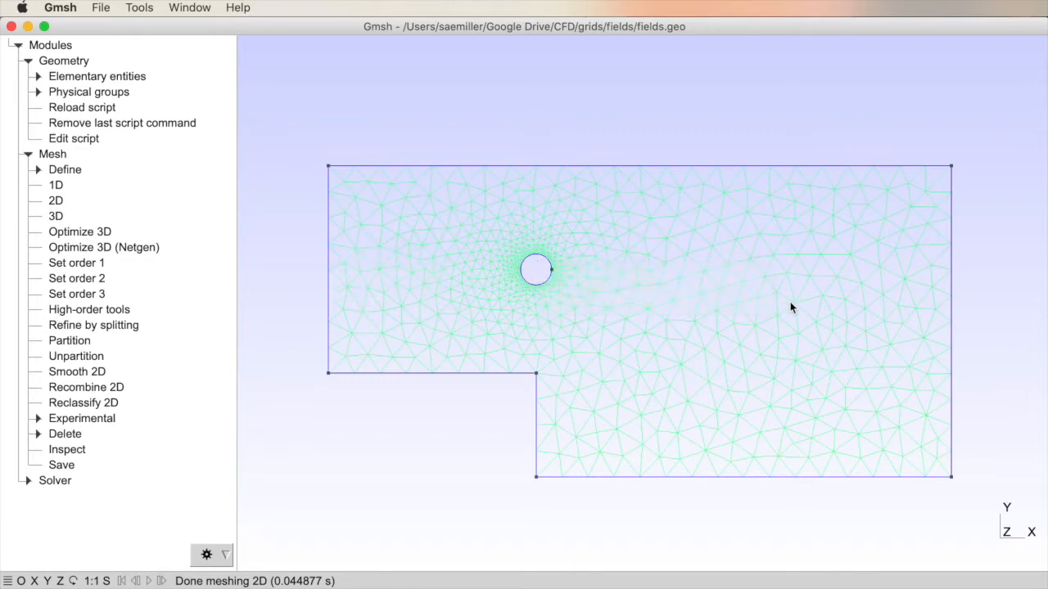
pyautogui.moveTo(613, 293)
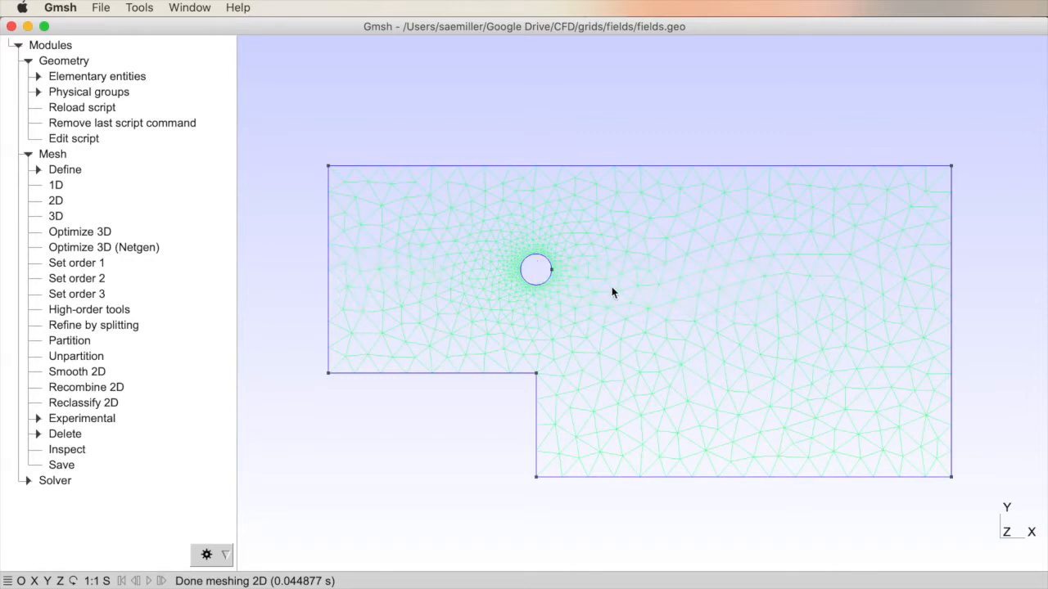
pyautogui.moveTo(329, 271)
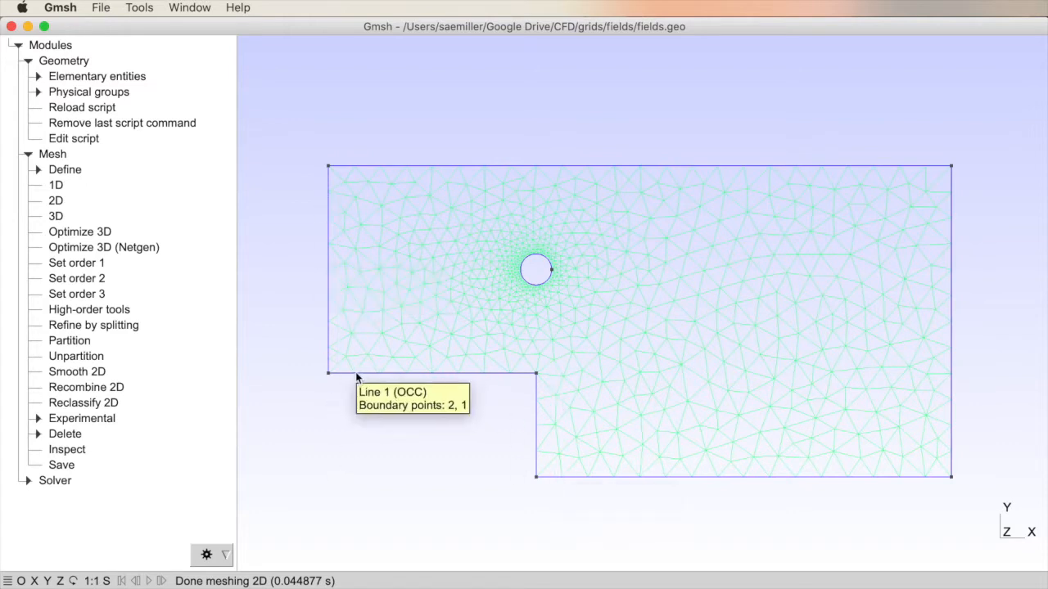
pyautogui.moveTo(477, 374)
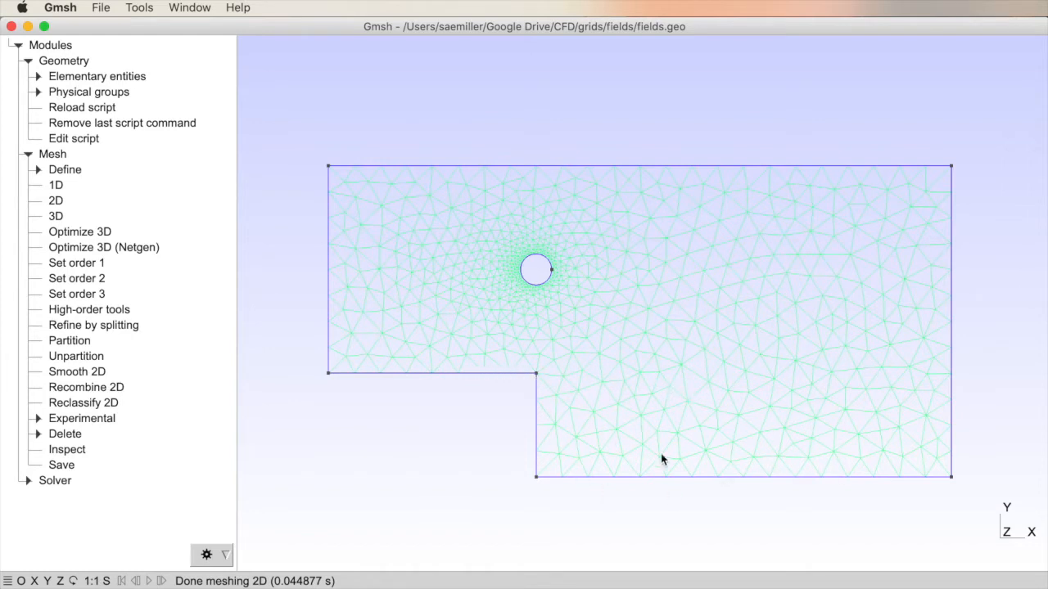
pyautogui.moveTo(876, 453)
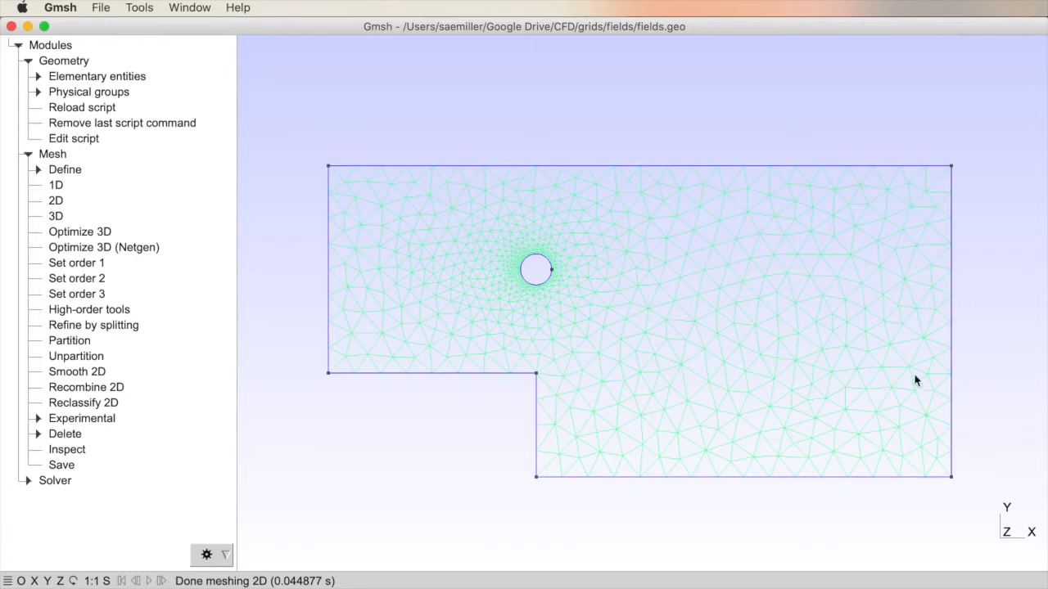
pyautogui.moveTo(974, 270)
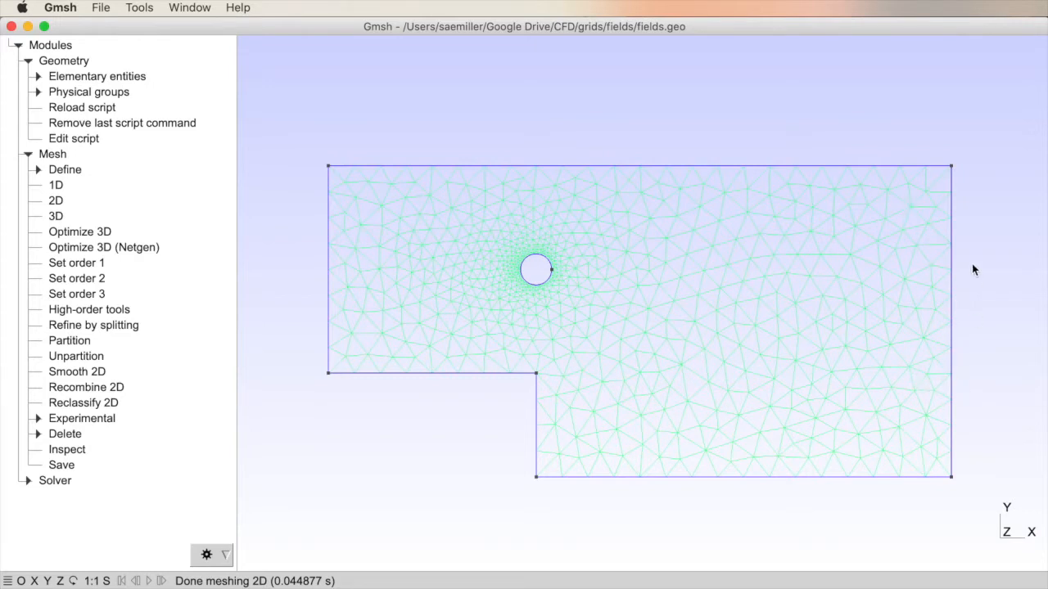
pyautogui.moveTo(530, 374)
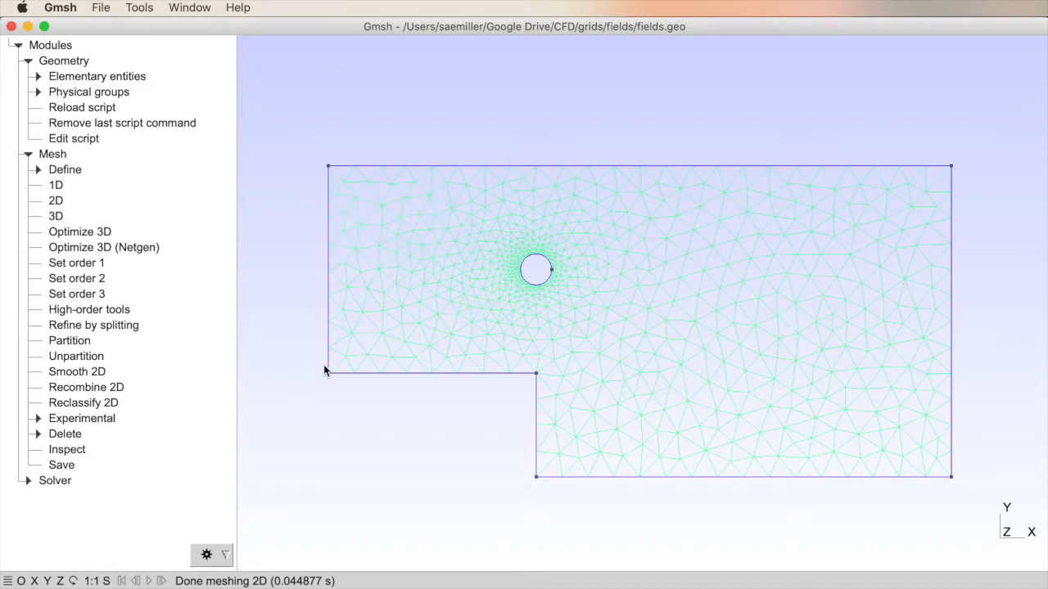
pyautogui.moveTo(325, 333)
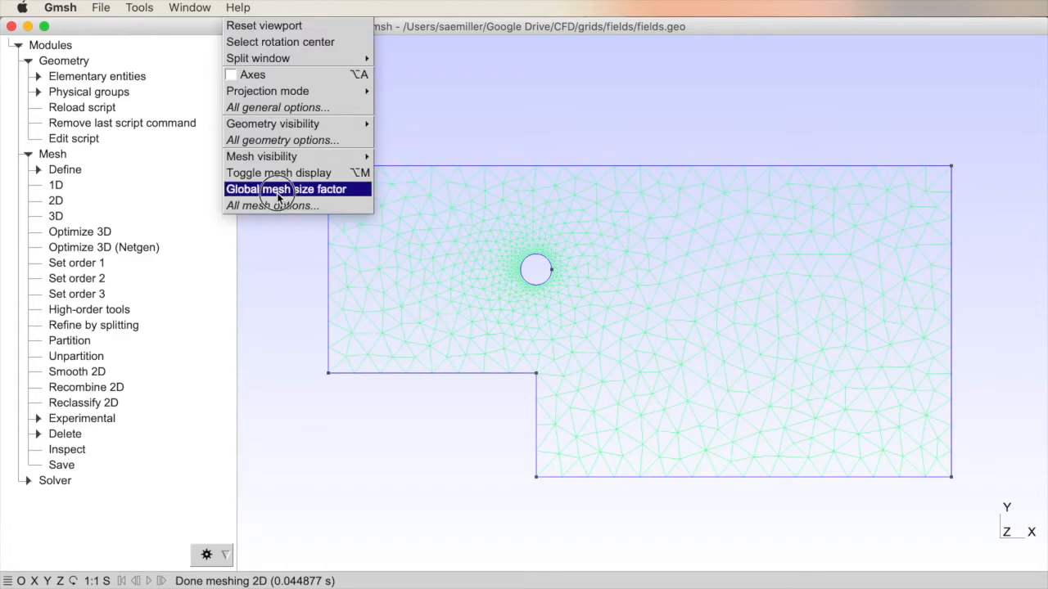
# Enter 0.25 as the global mesh size factor in the Options settings
pyautogui.click(287, 189)
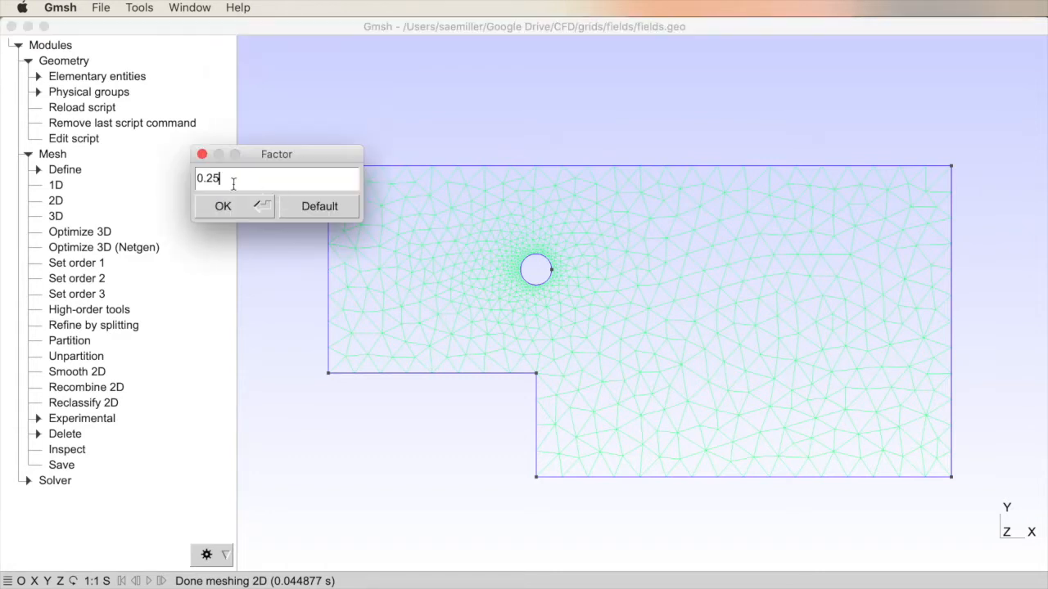
pyautogui.moveTo(402, 237)
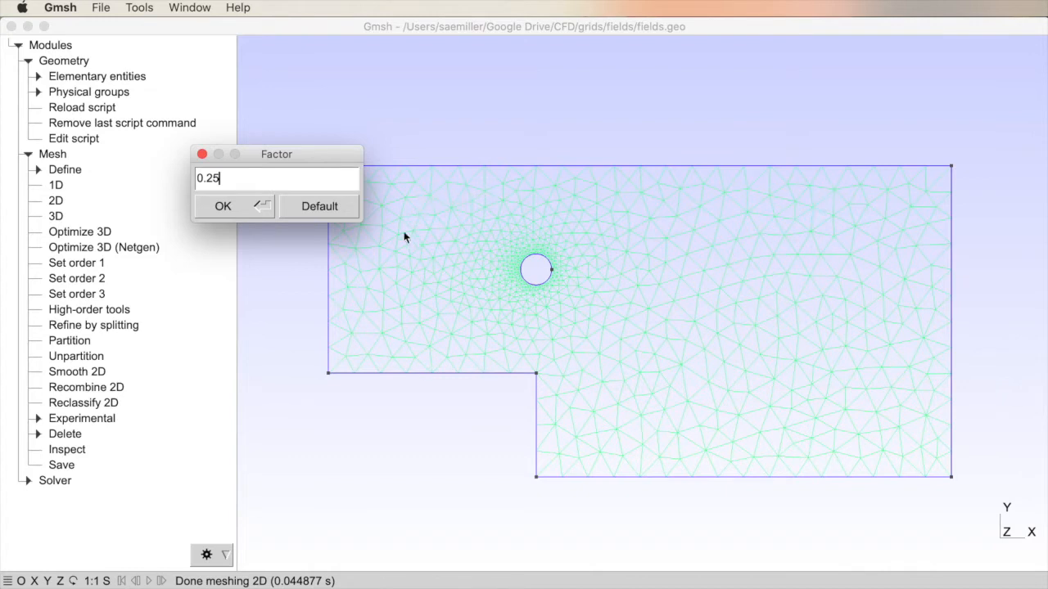
pyautogui.moveTo(446, 227)
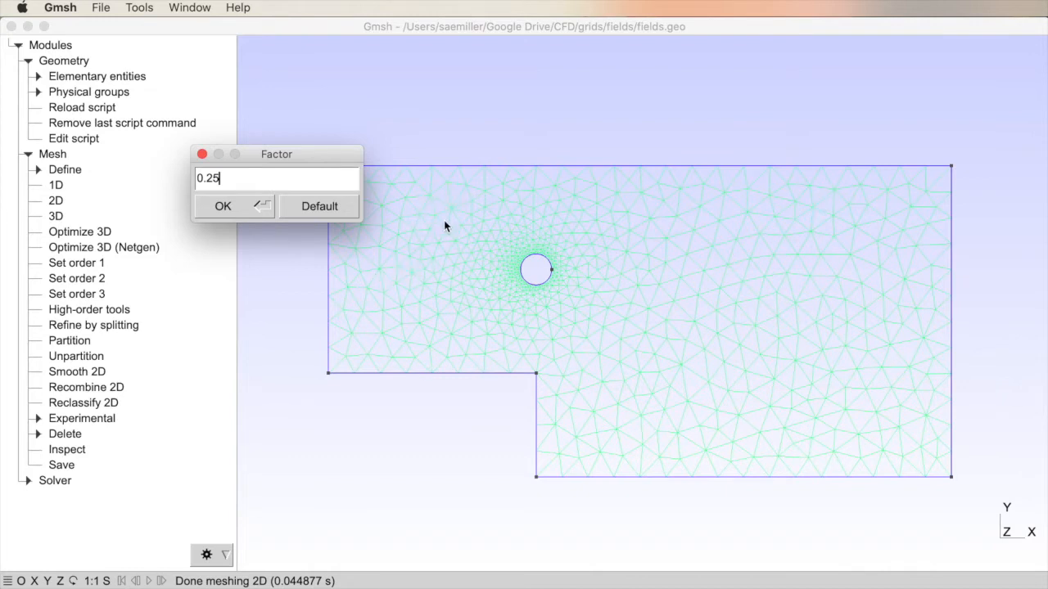
pyautogui.moveTo(442, 204)
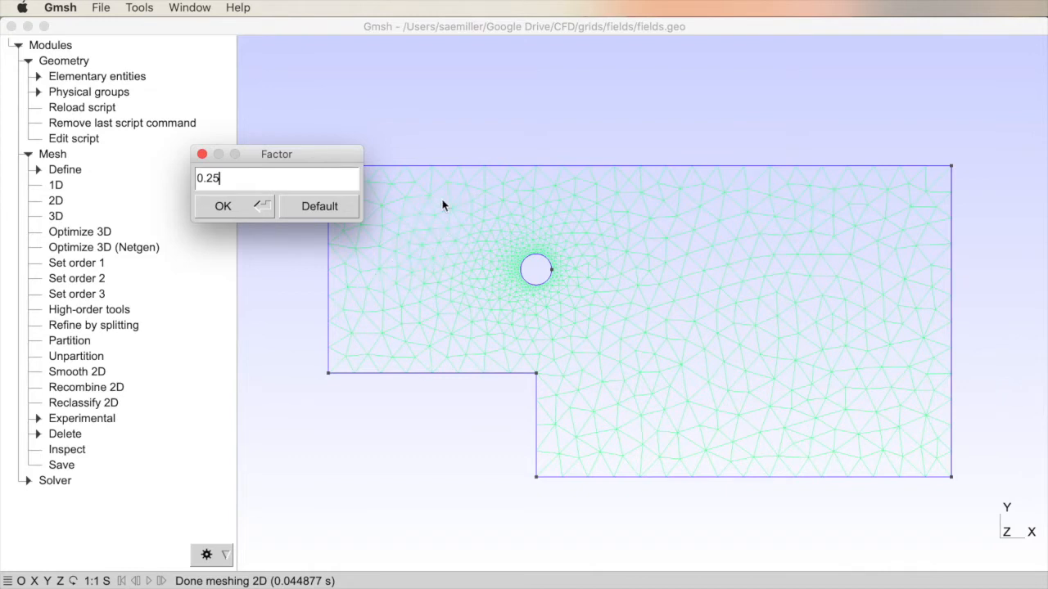
pyautogui.moveTo(231, 179)
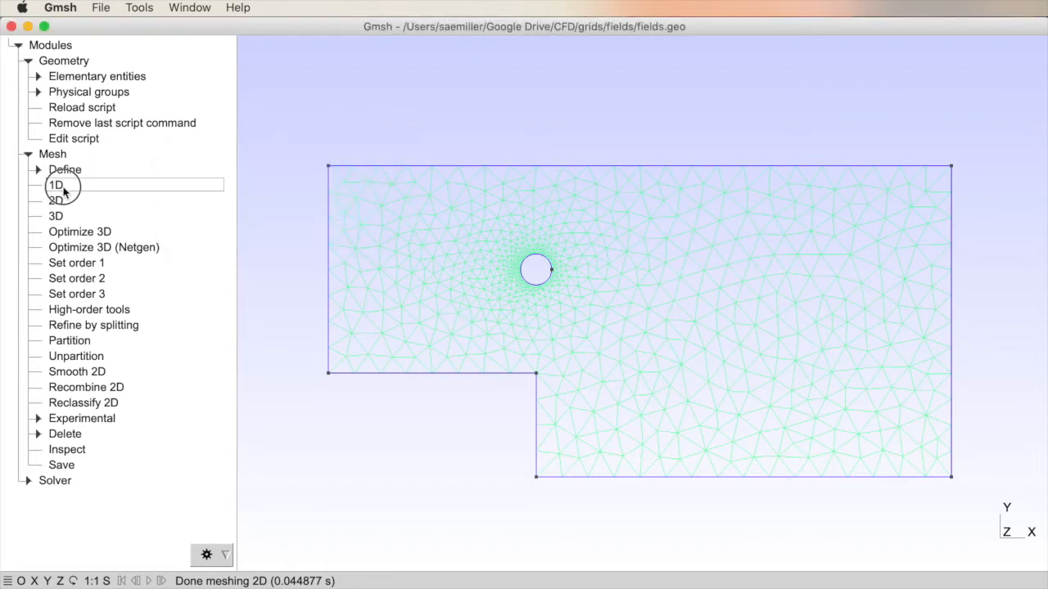
# Regenerate the step channel's 2D triangular mesh with the 0.25 size factor
pyautogui.click(55, 200)
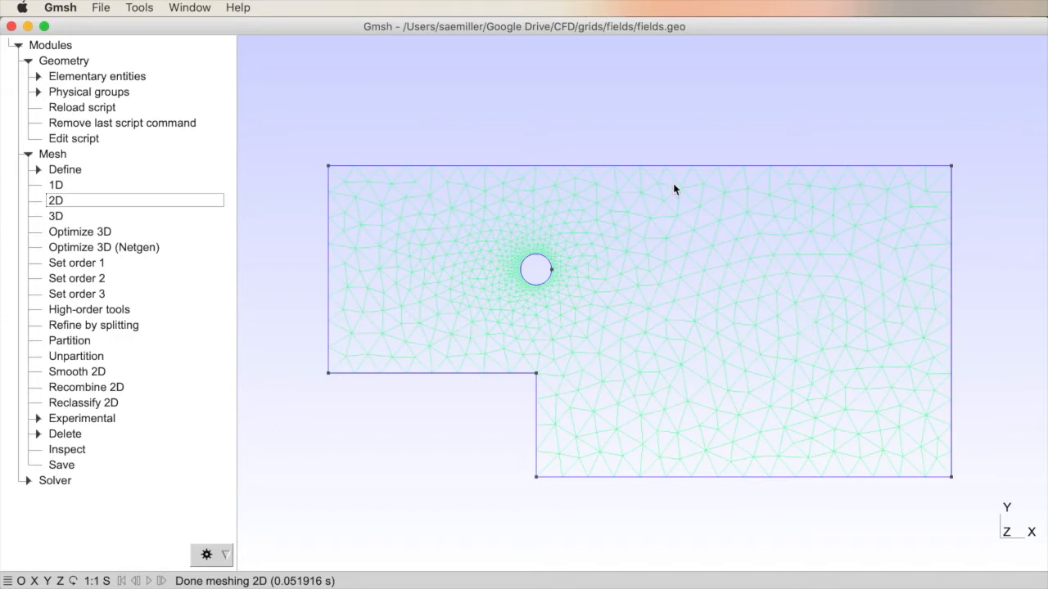
pyautogui.moveTo(301, 283)
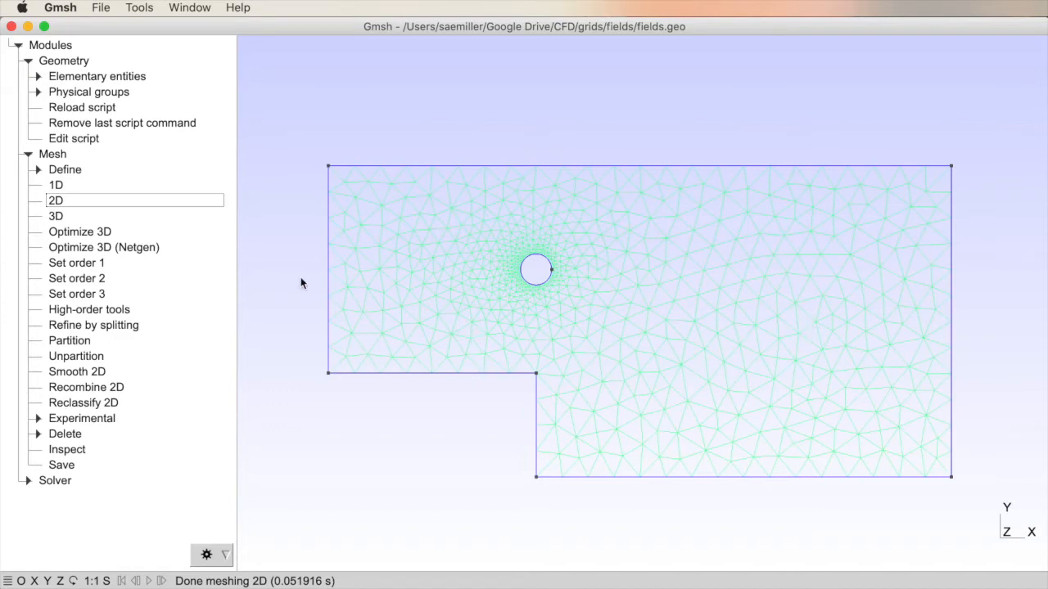
pyautogui.moveTo(624, 507)
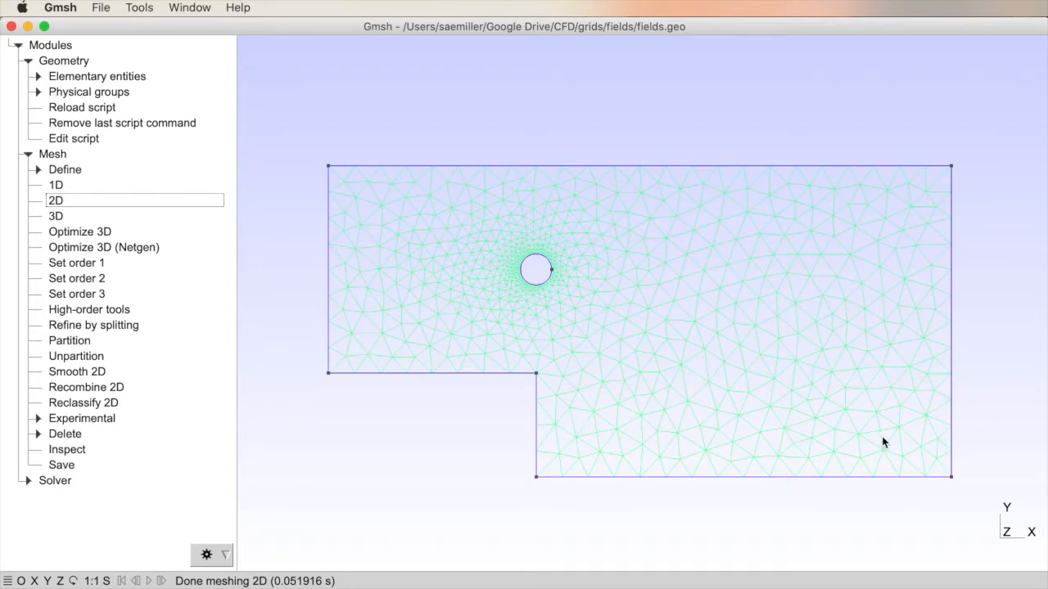
pyautogui.moveTo(723, 447)
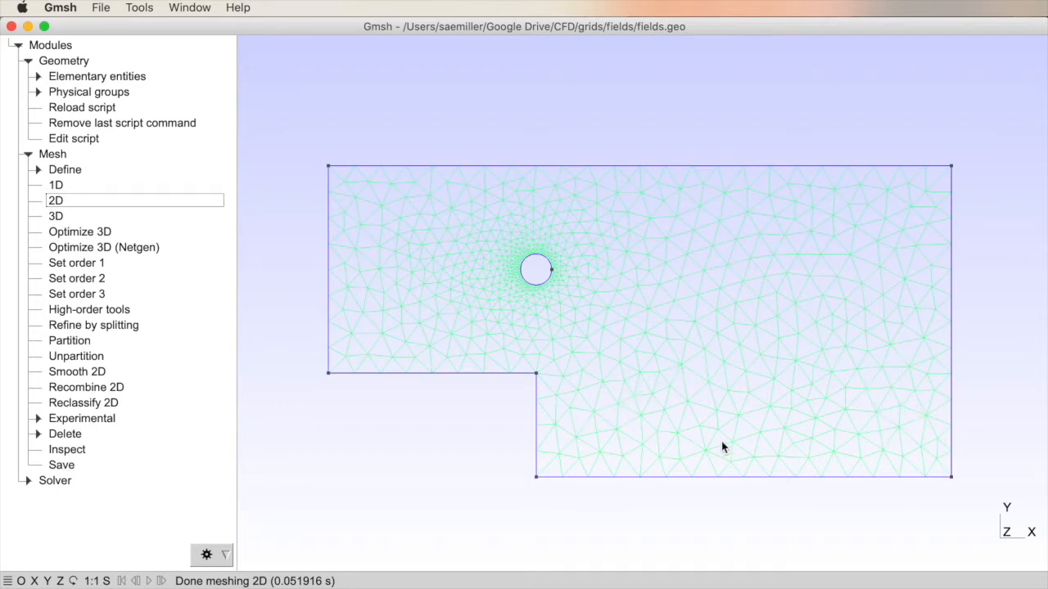
pyautogui.moveTo(480, 373)
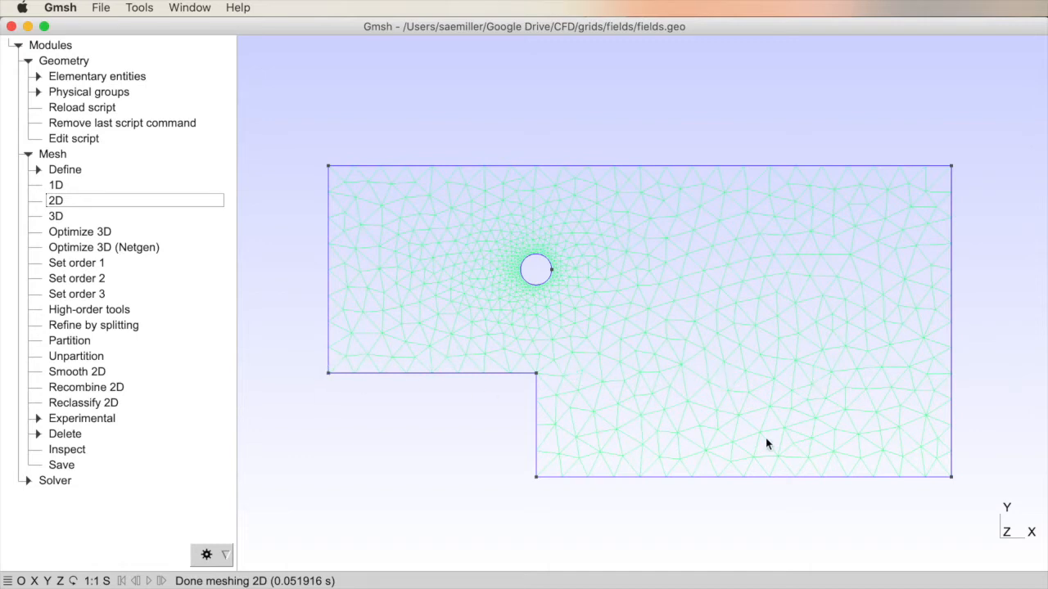
pyautogui.moveTo(677, 309)
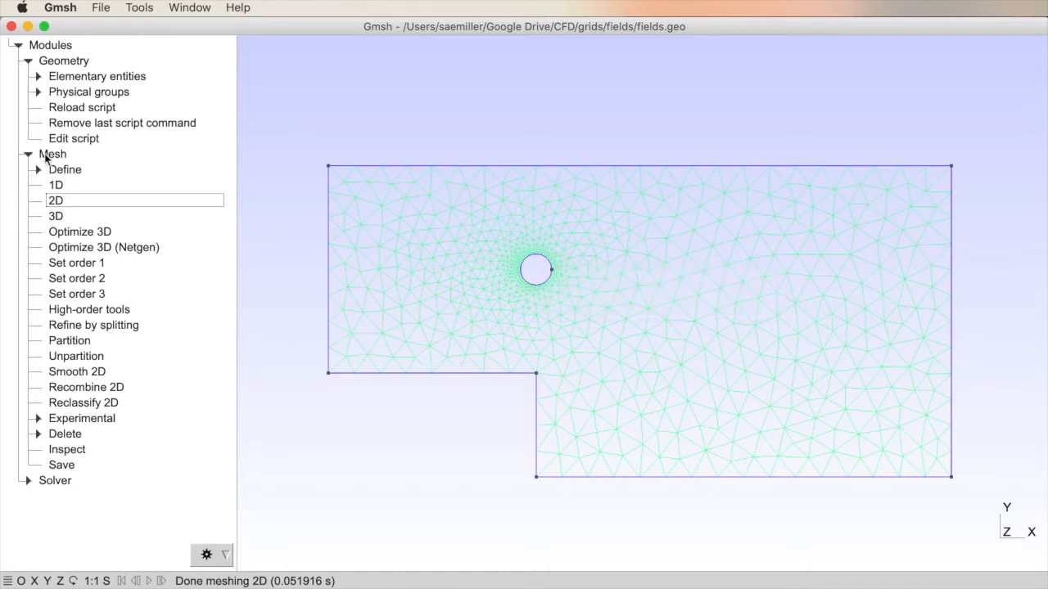
# Collapse the meshing operations and expand Mesh > Define to reach Size fields
pyautogui.click(17, 60)
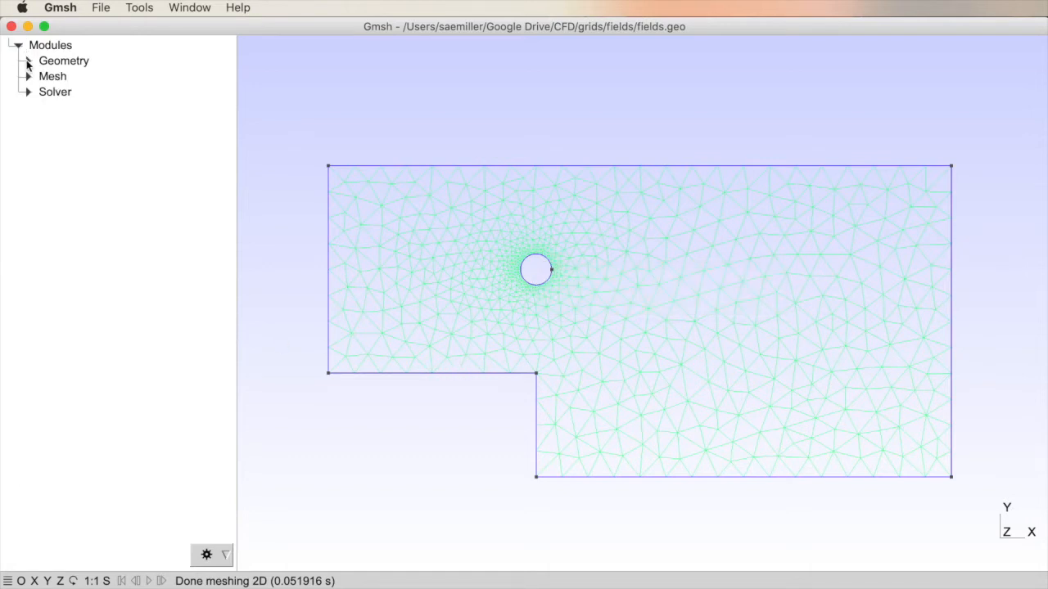
pyautogui.click(28, 76)
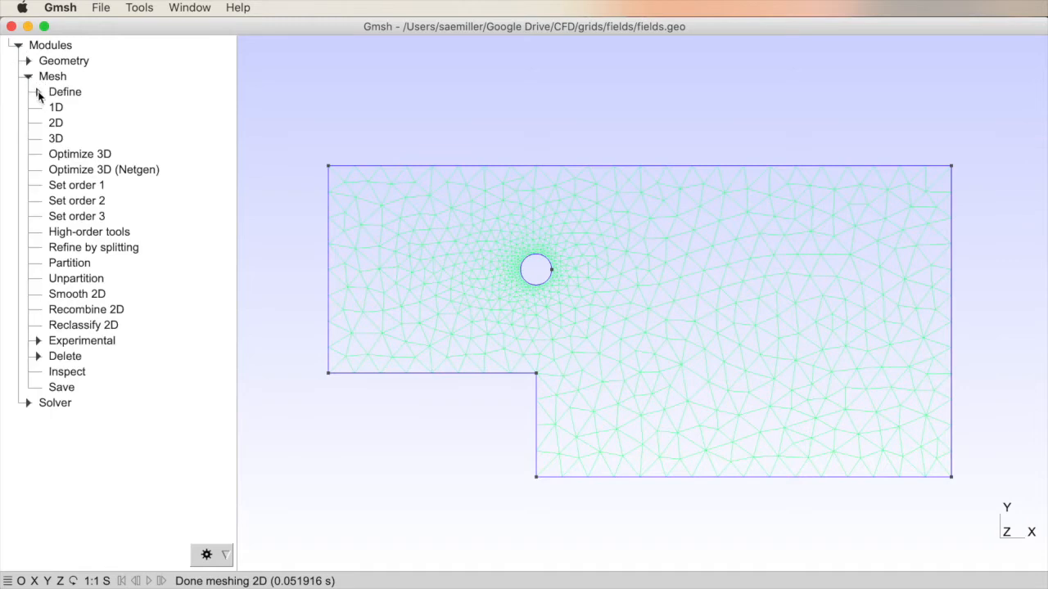
pyautogui.click(37, 92)
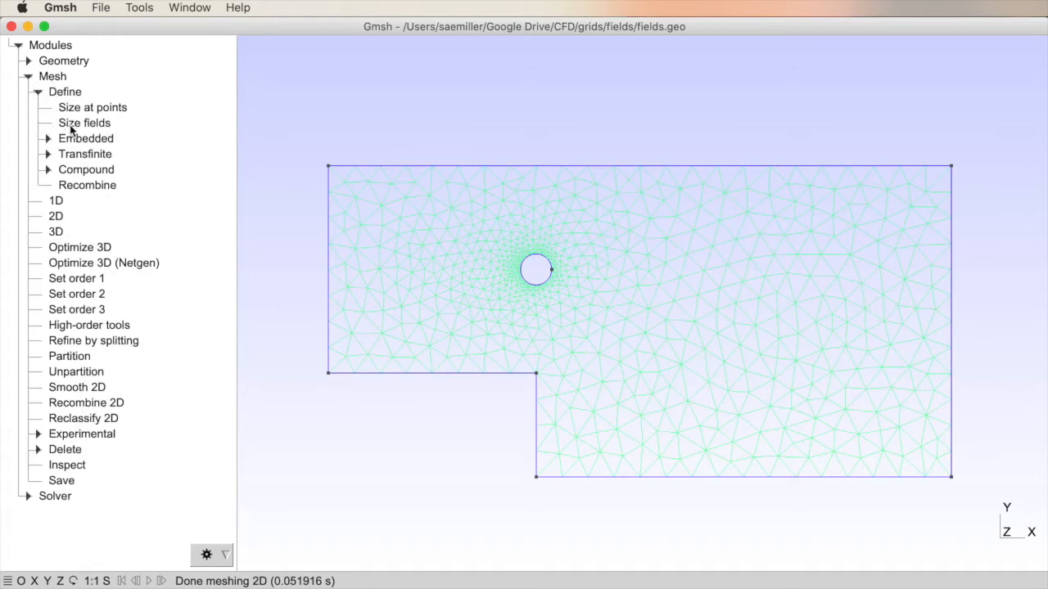
pyautogui.click(83, 123)
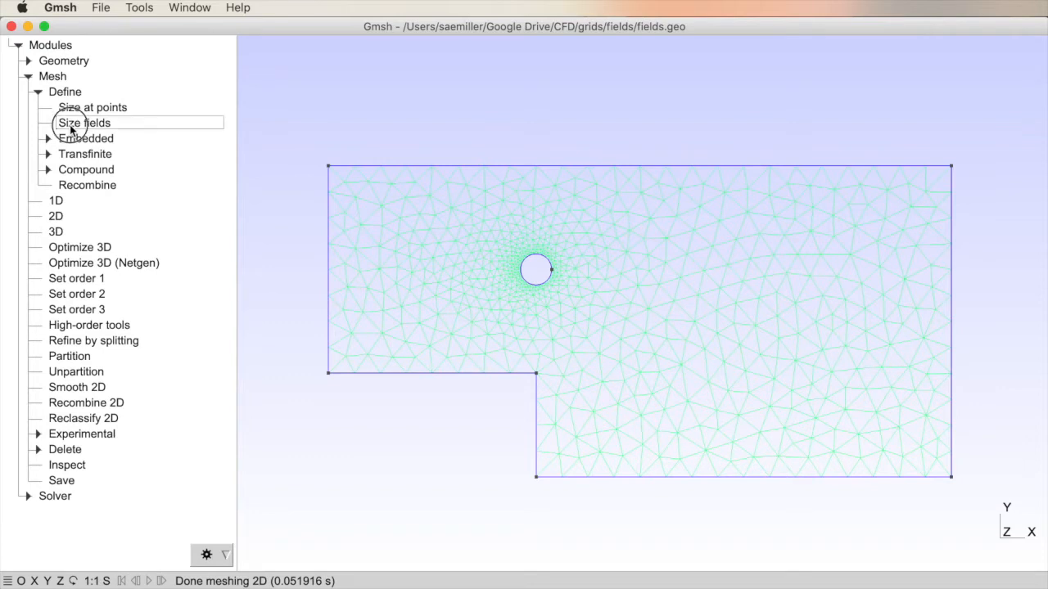
# Open the Size fields window, move it into view, and list the available field types
pyautogui.click(83, 122)
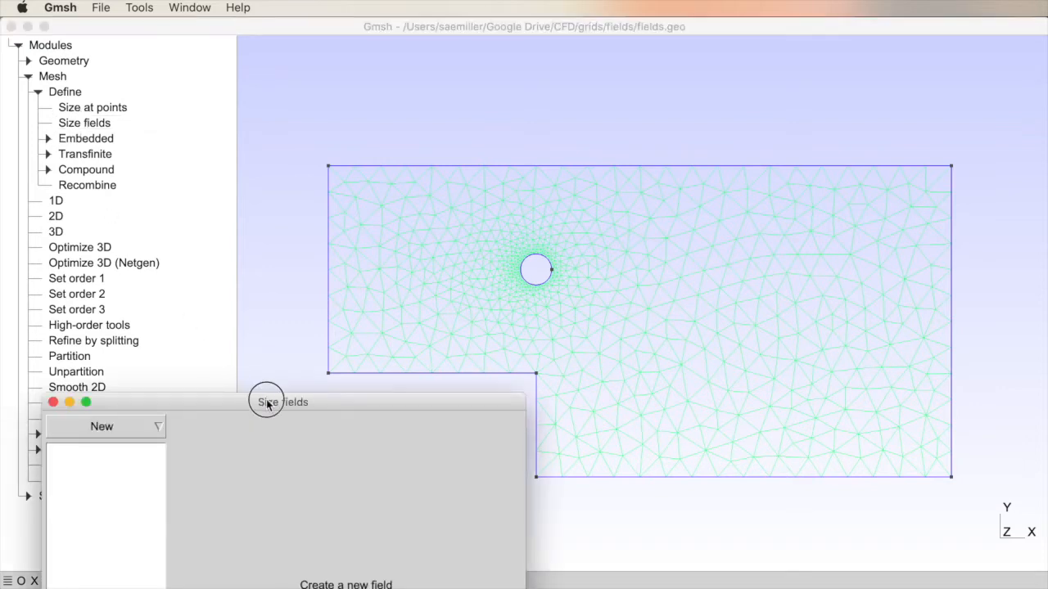
pyautogui.moveTo(265, 401); pyautogui.dragTo(264, 74)
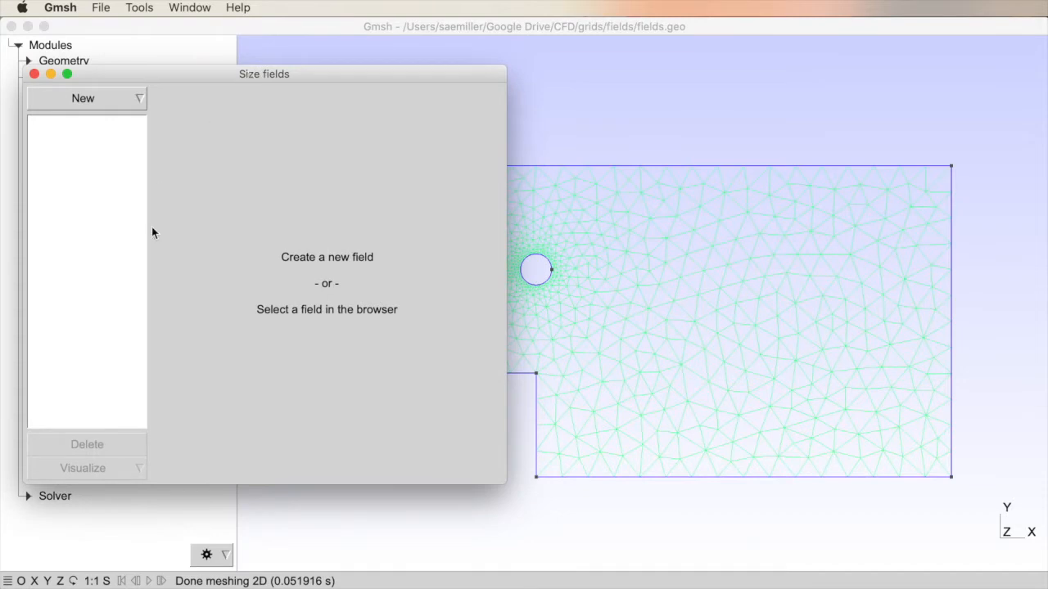
pyautogui.click(83, 98)
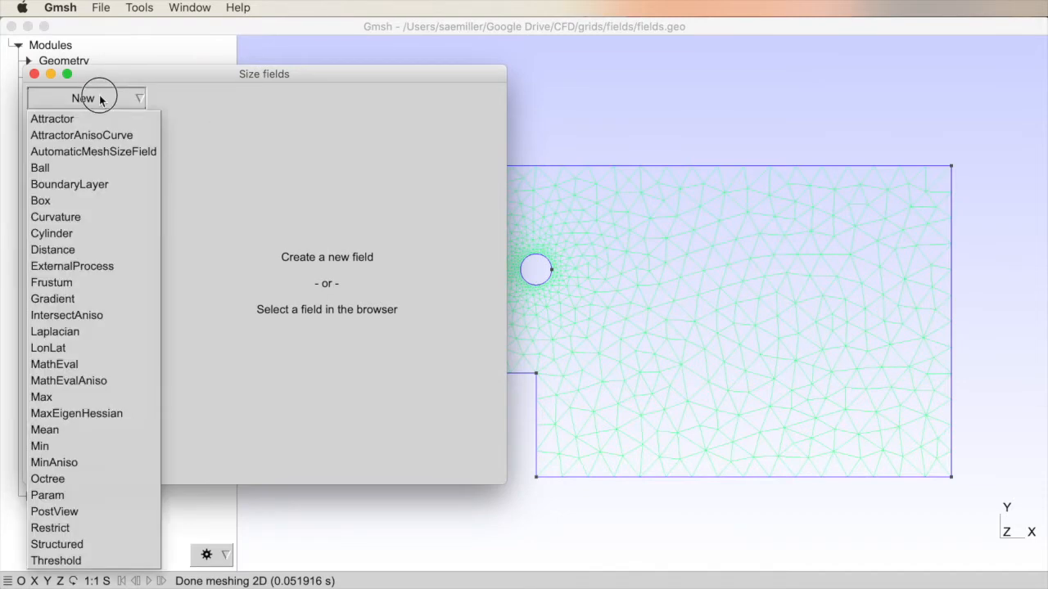
pyautogui.moveTo(88, 413)
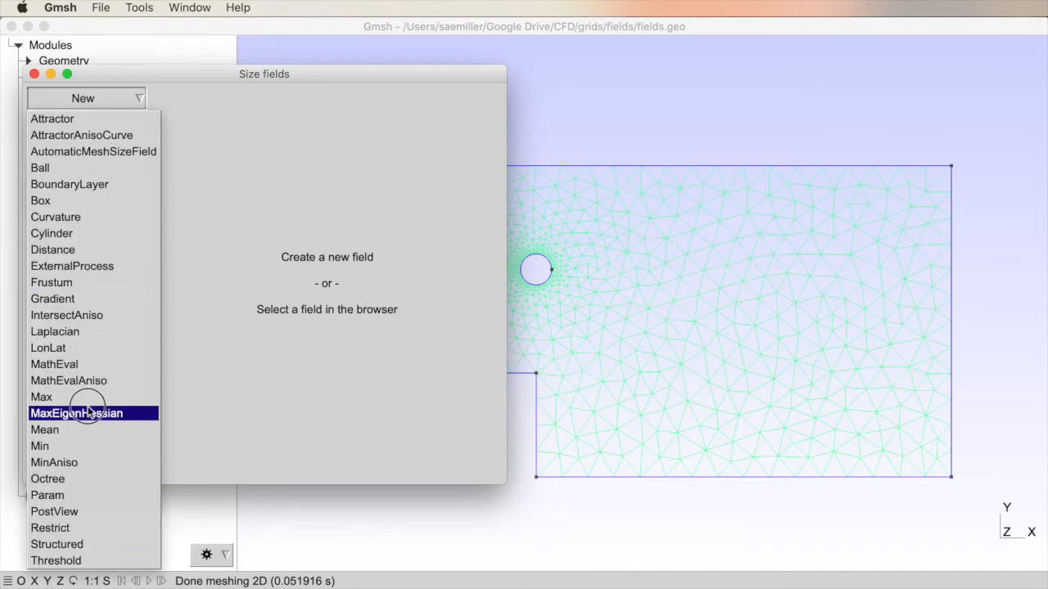
pyautogui.moveTo(52, 119)
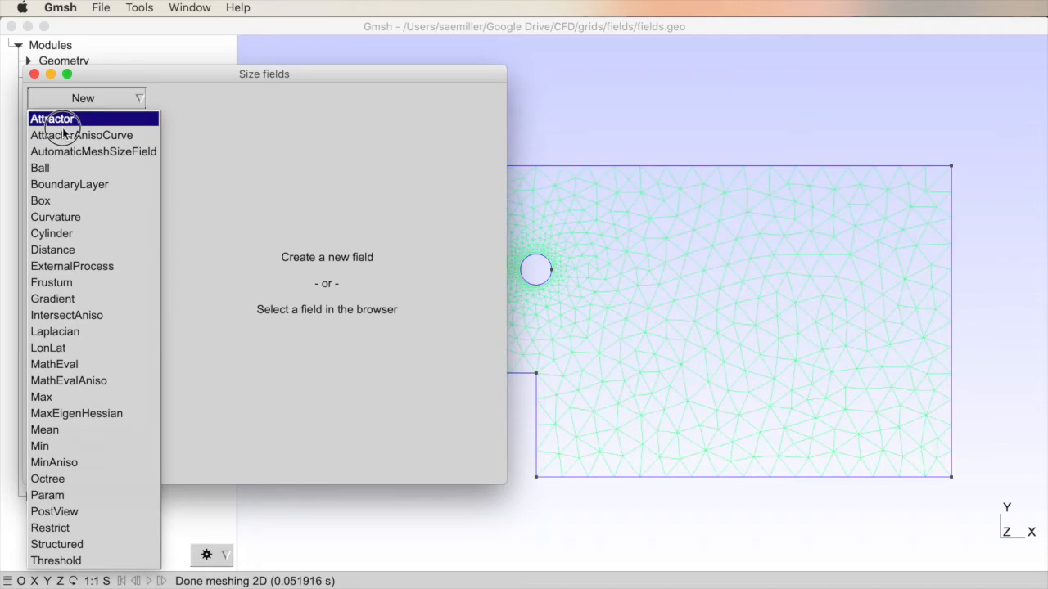
pyautogui.moveTo(66, 446)
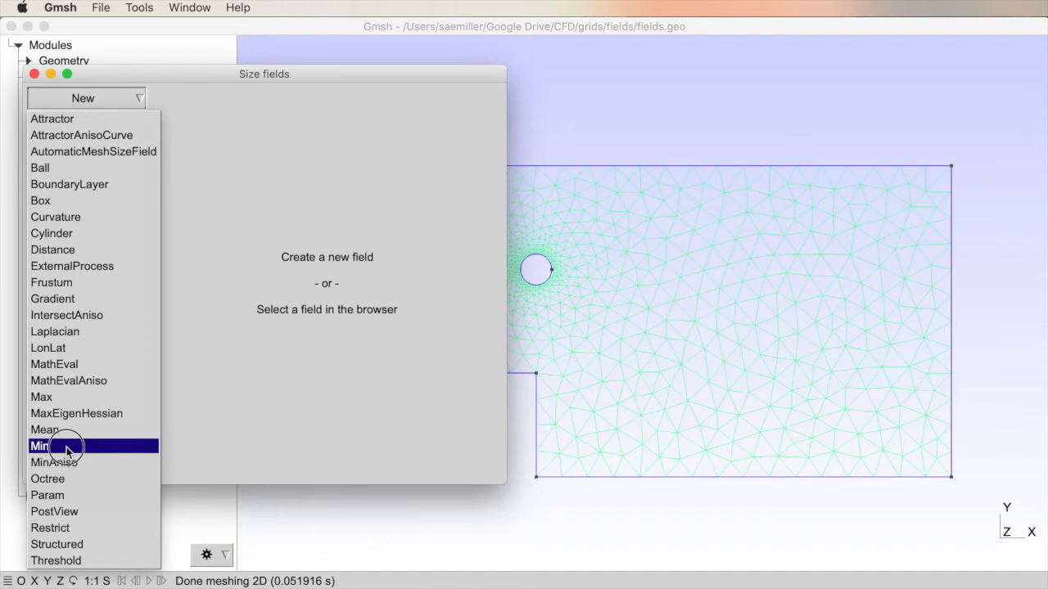
pyautogui.moveTo(96, 544)
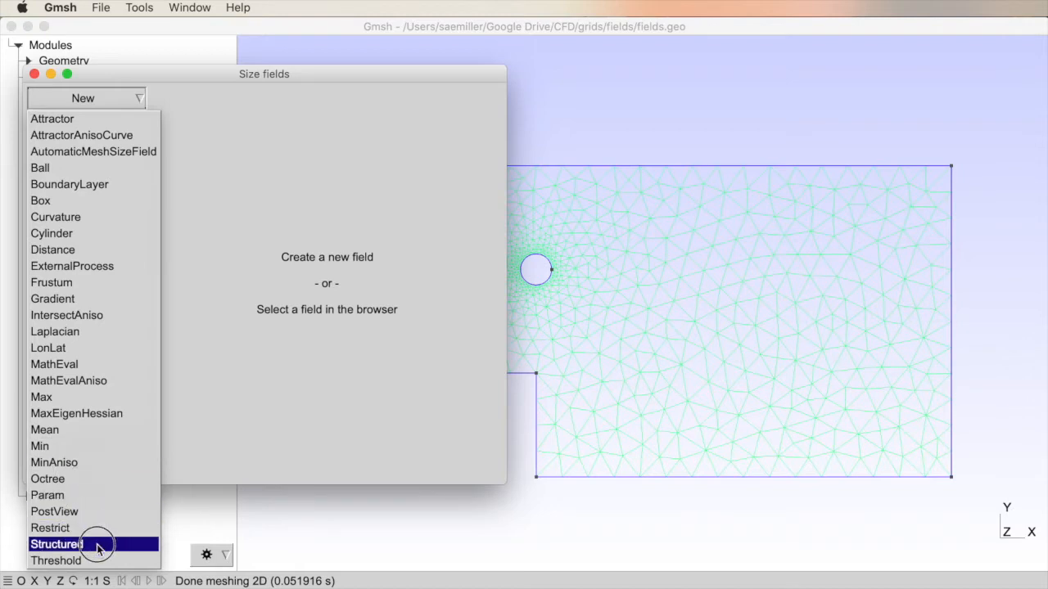
pyautogui.moveTo(72, 397)
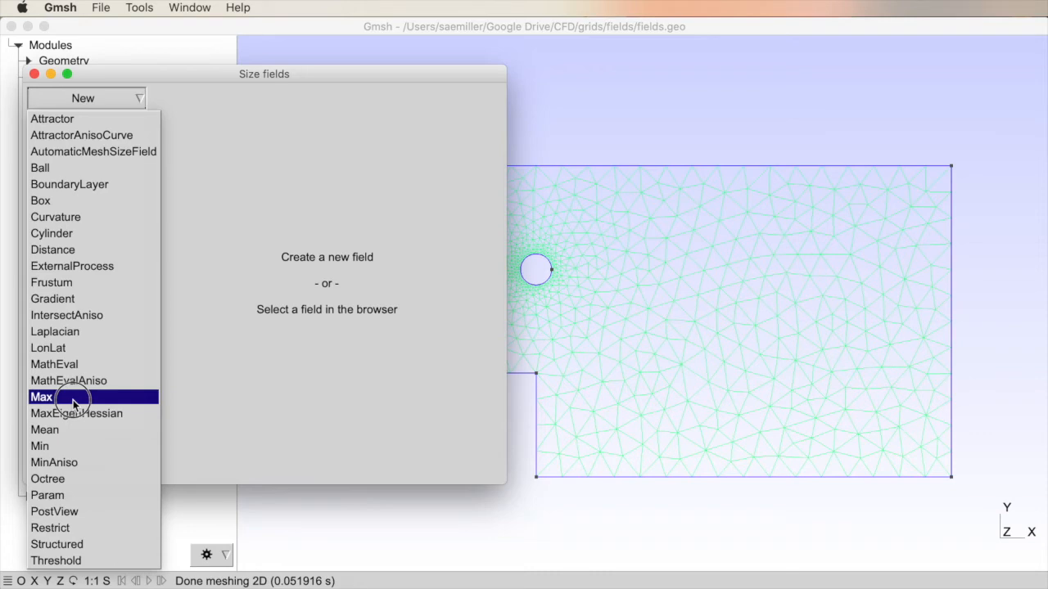
pyautogui.moveTo(54, 299)
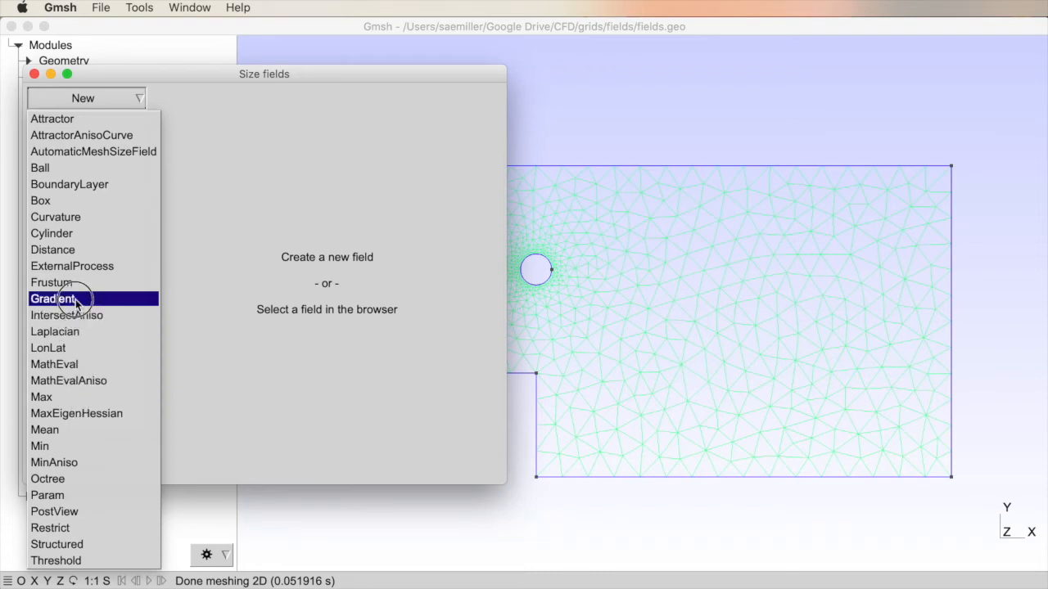
pyautogui.moveTo(82, 168)
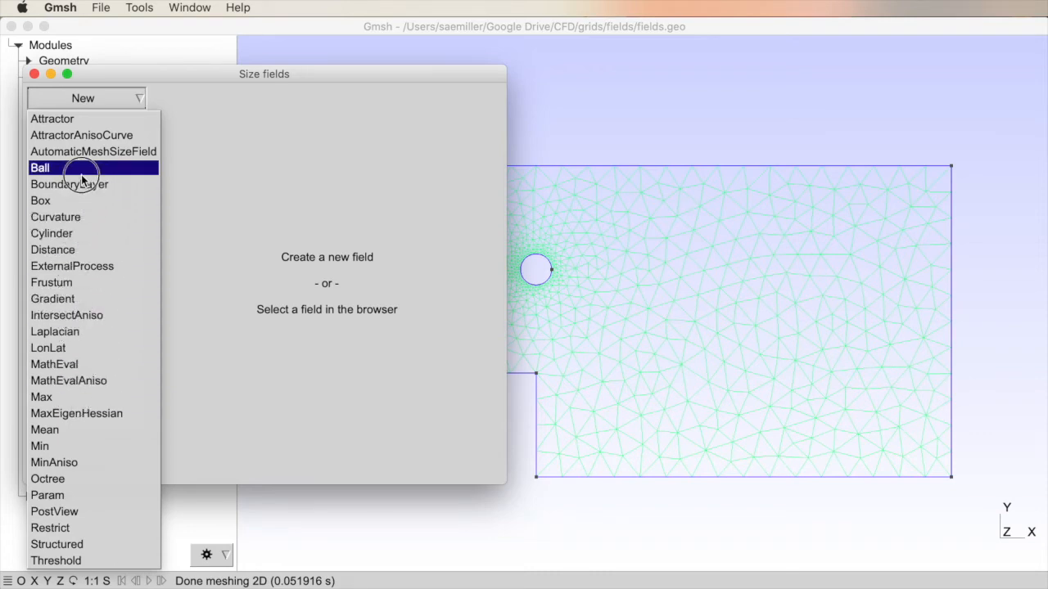
pyautogui.moveTo(82, 184)
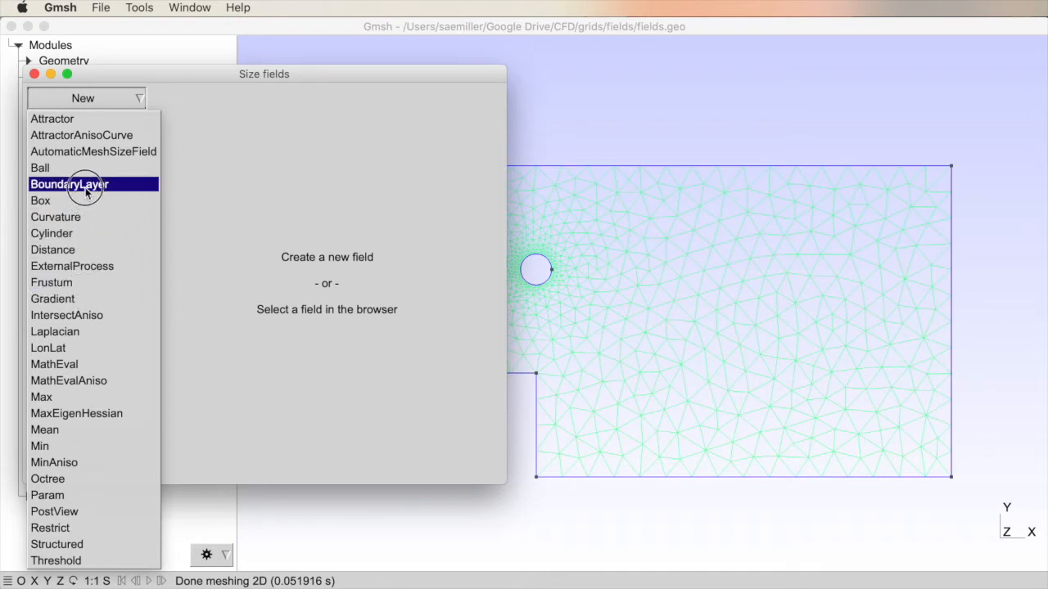
# Create a BoundaryLayer size field and read its Help documentation
pyautogui.click(70, 184)
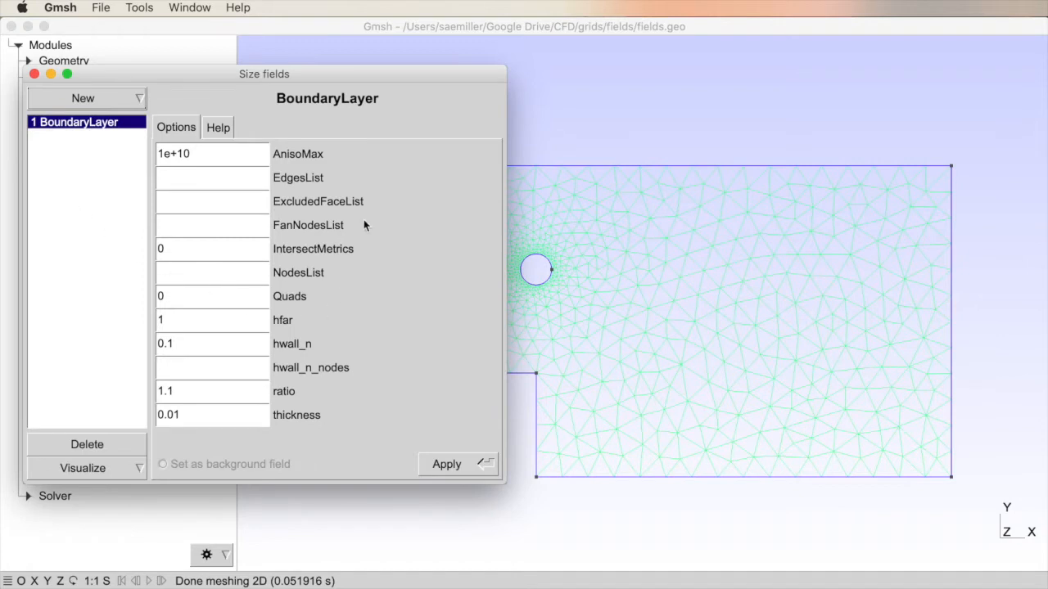
pyautogui.moveTo(263, 144)
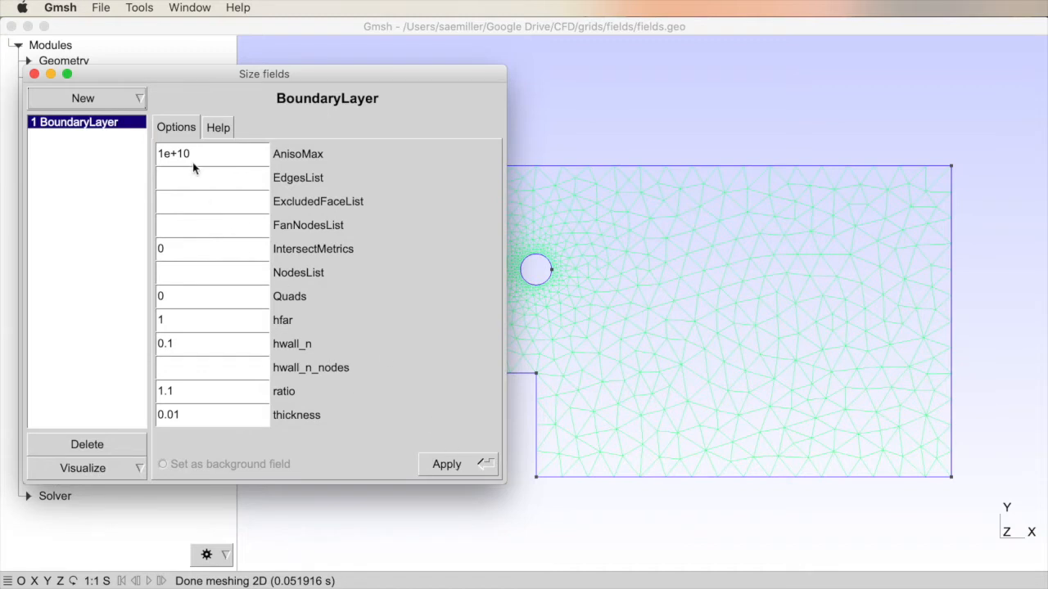
pyautogui.click(217, 127)
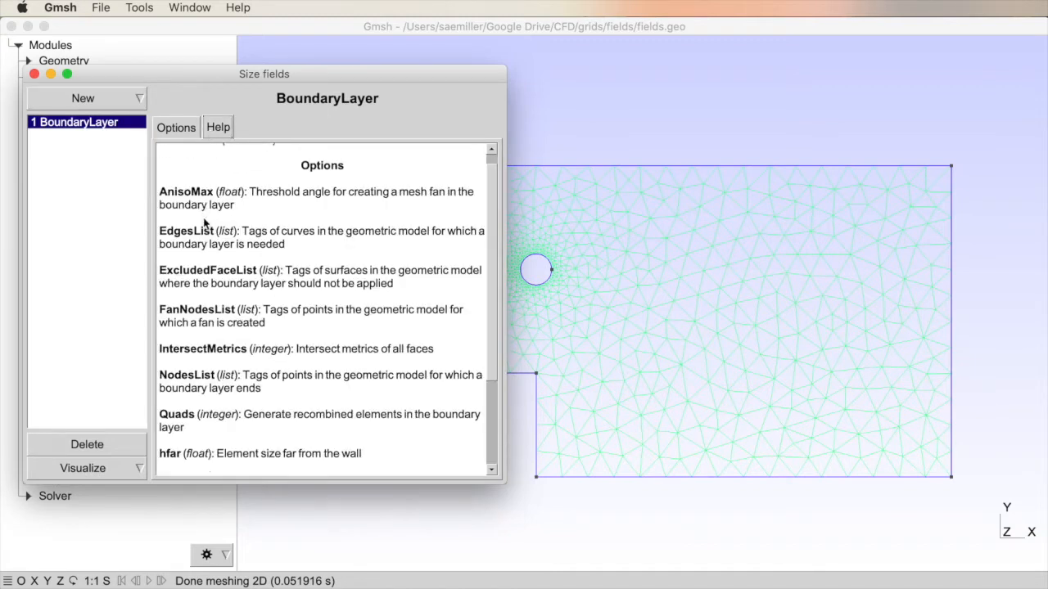
pyautogui.scroll(-3)
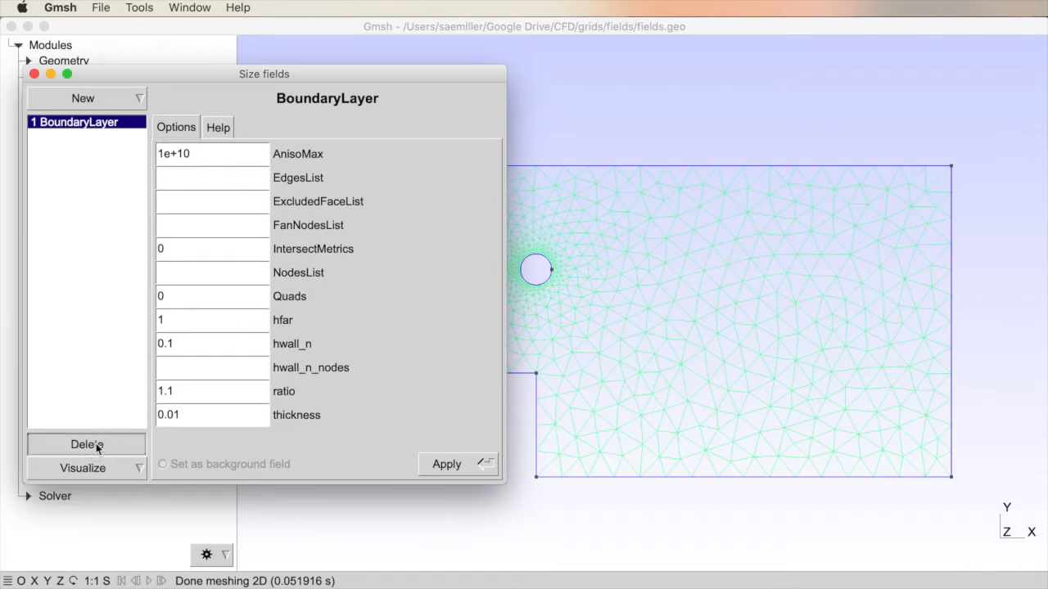
# Replace the BoundaryLayer field with a new Box field, checking its Help
pyautogui.click(82, 97)
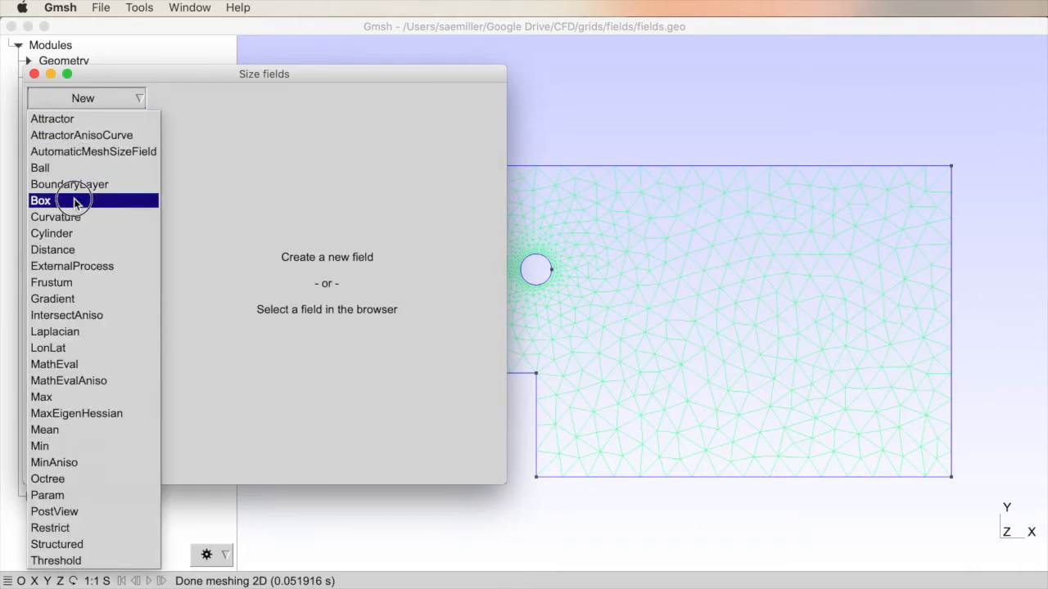
pyautogui.click(40, 200)
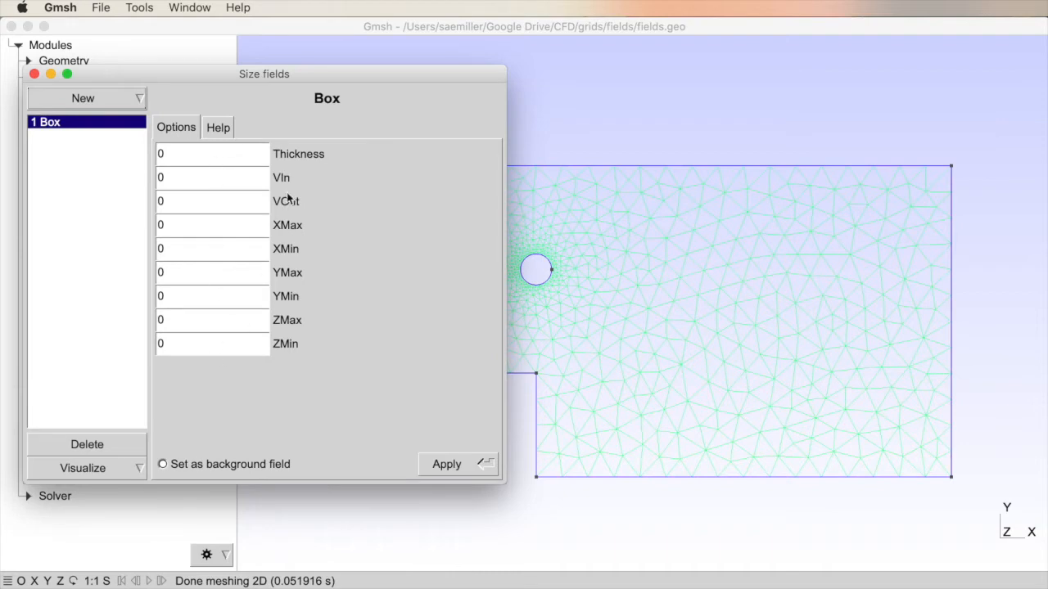
pyautogui.click(217, 127)
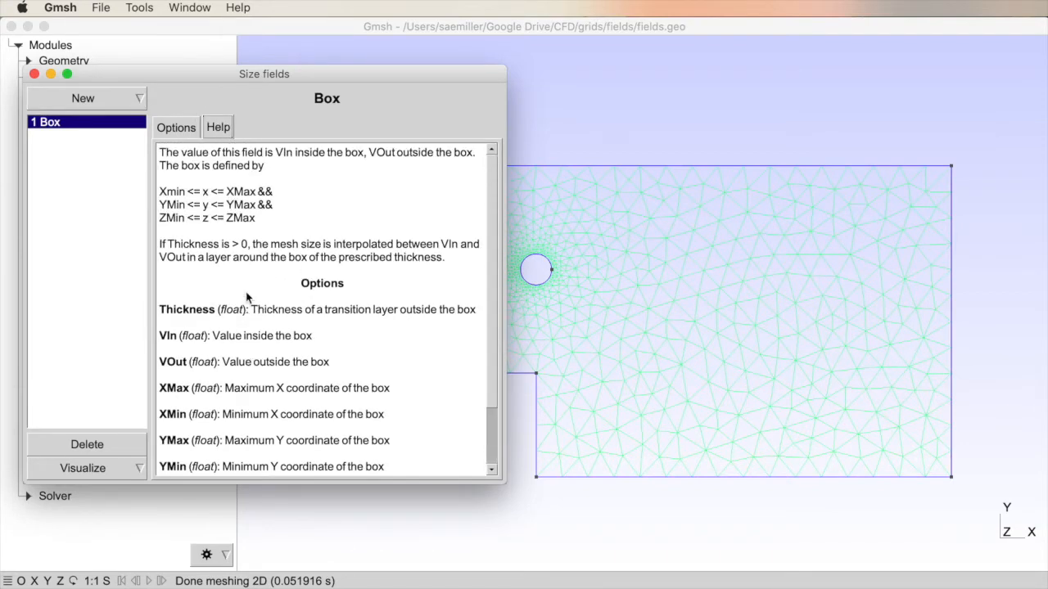
pyautogui.click(175, 127)
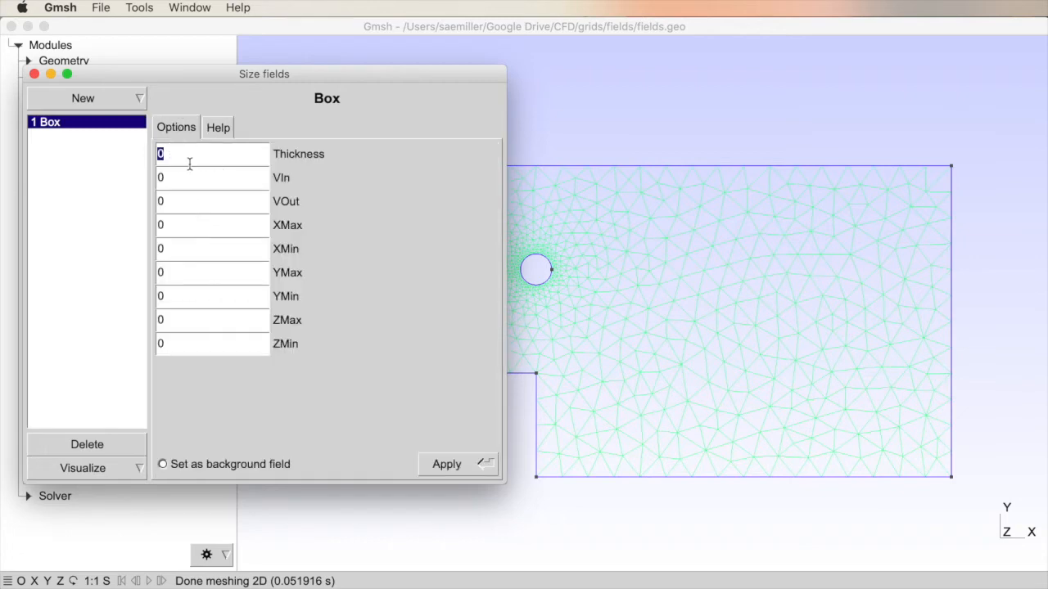
# Set the Box field's thickness to 0.10, VIn to 0.10 and VOut to 0.25
pyautogui.write('.10')
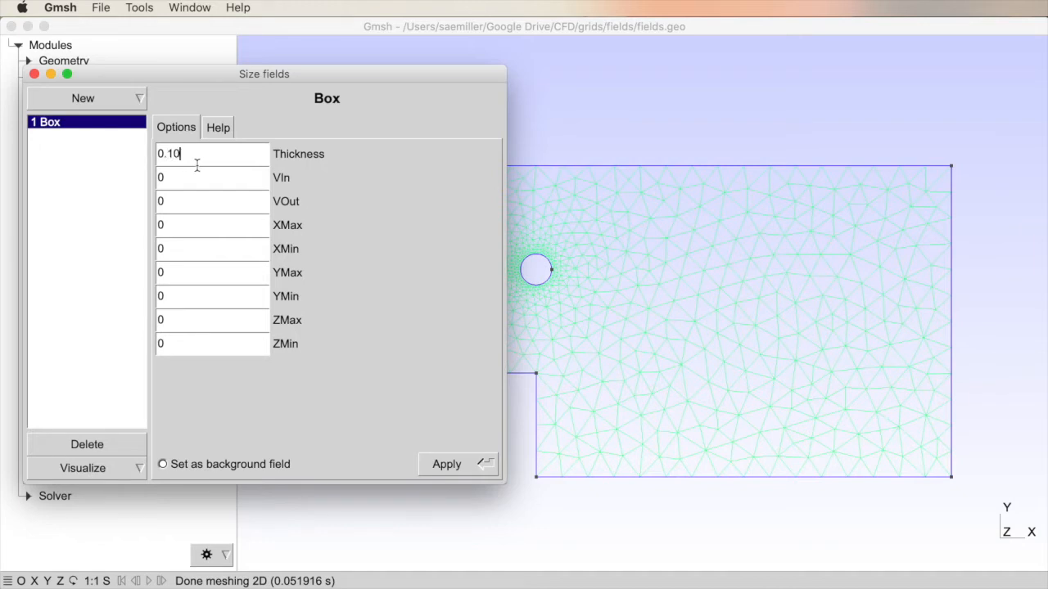
pyautogui.click(212, 178)
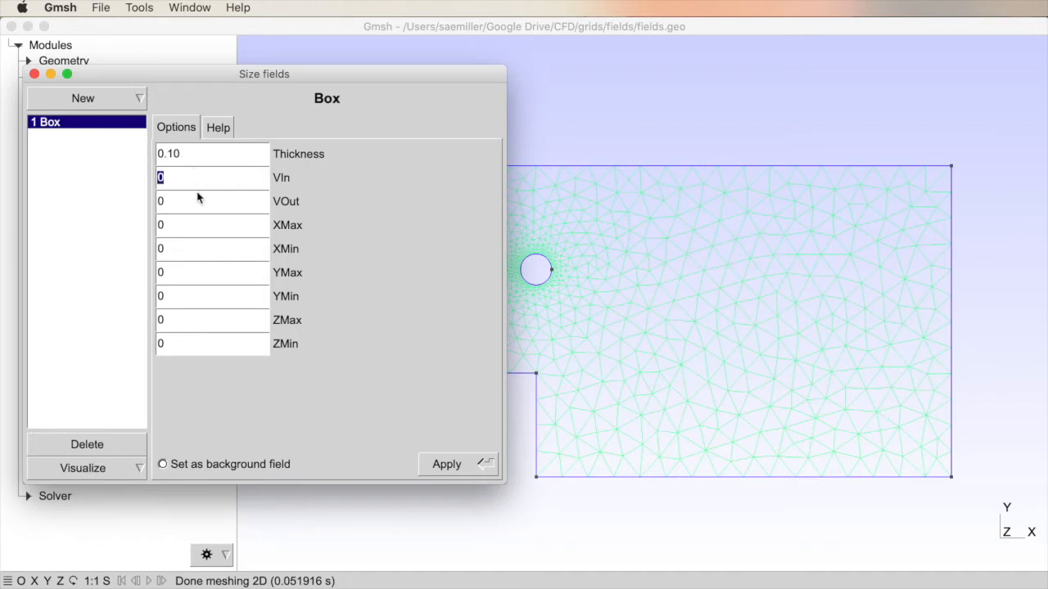
pyautogui.moveTo(270, 187)
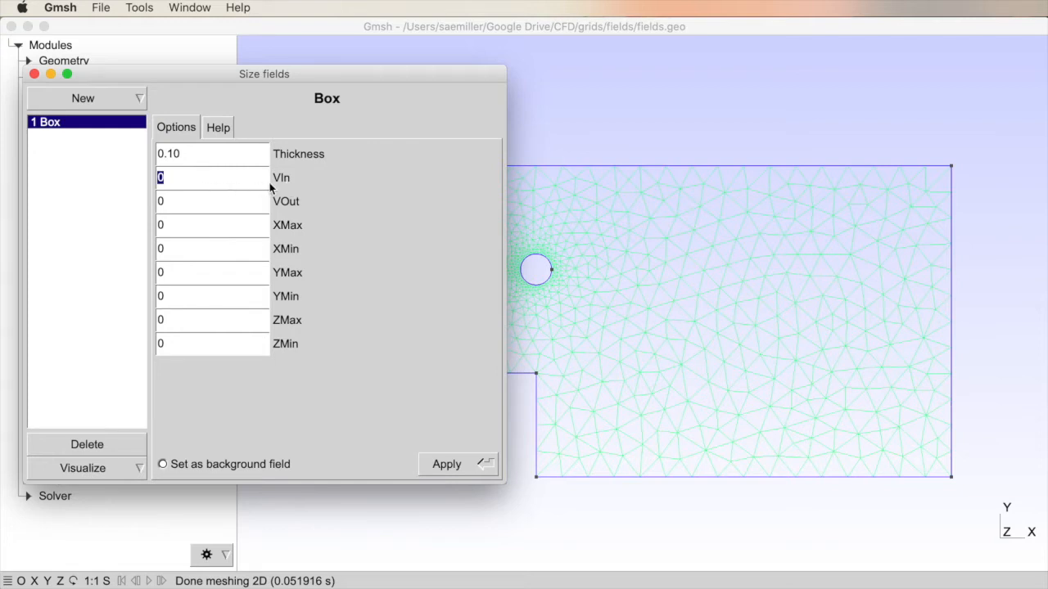
pyautogui.moveTo(275, 189)
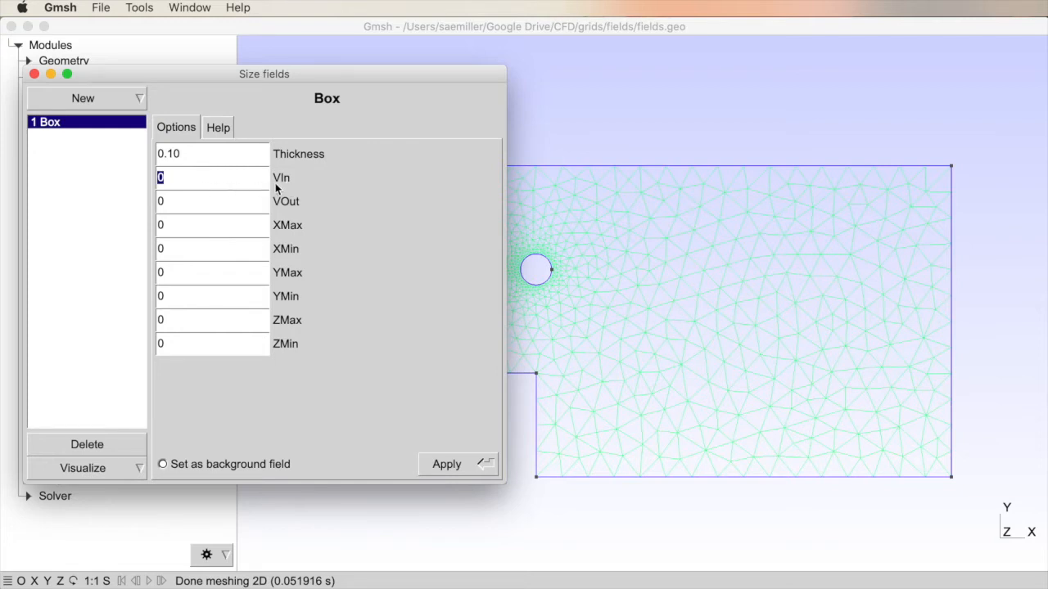
pyautogui.moveTo(168, 186)
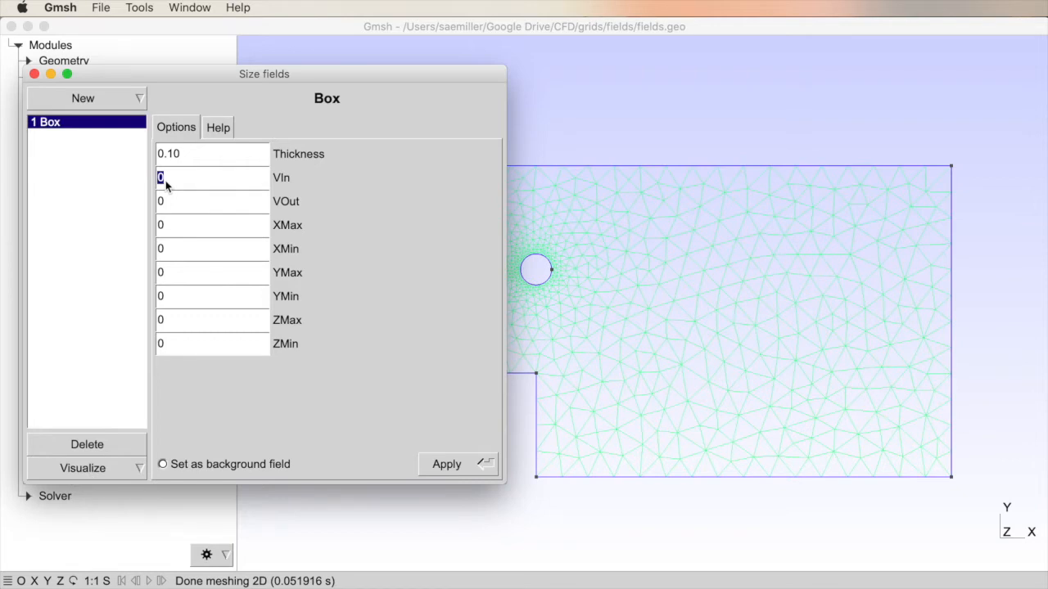
pyautogui.write('0.10')
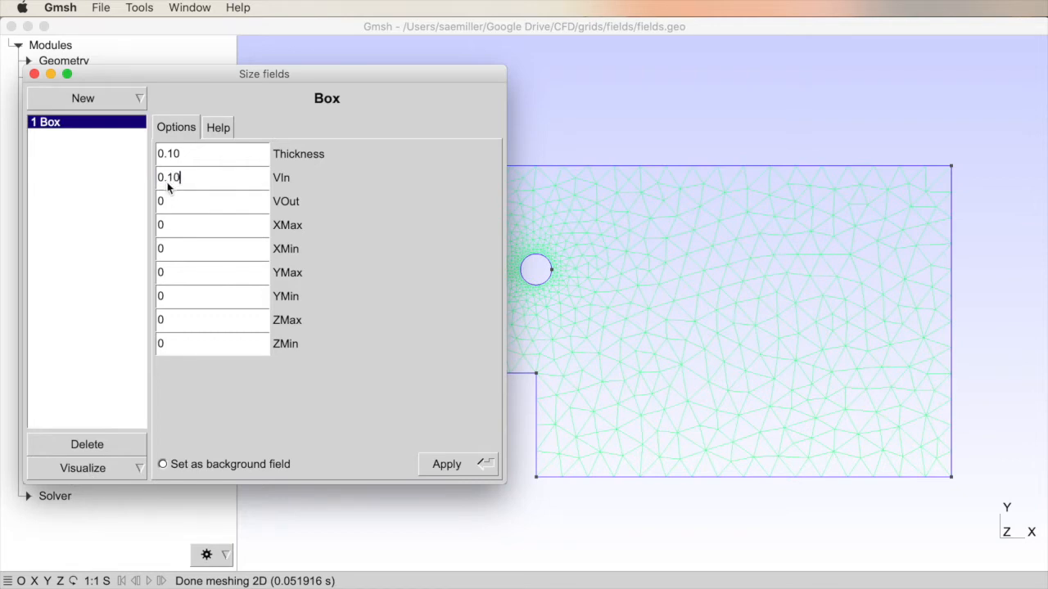
pyautogui.click(172, 202)
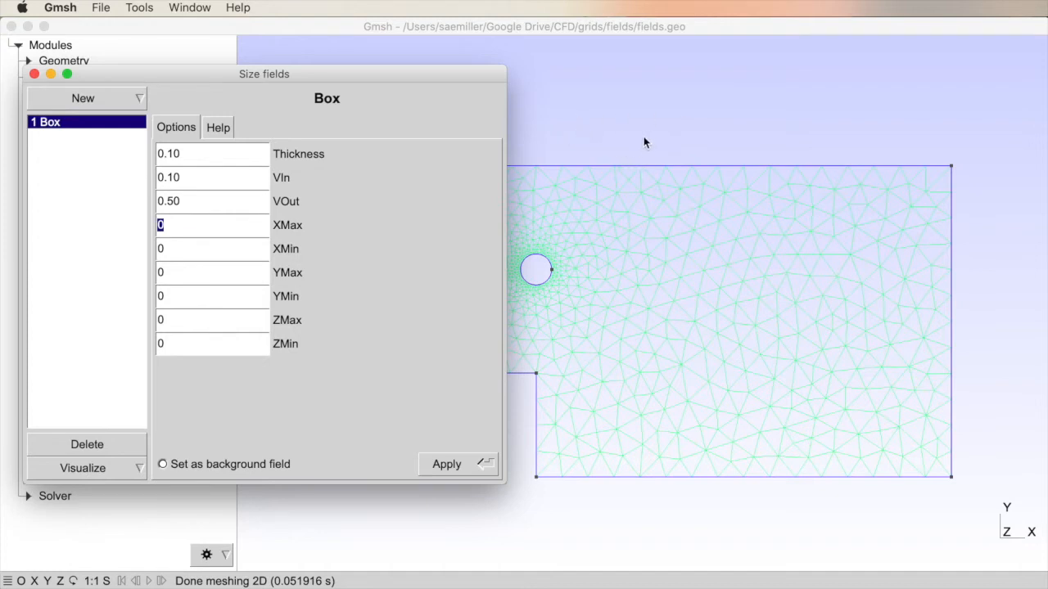
pyautogui.moveTo(168, 209)
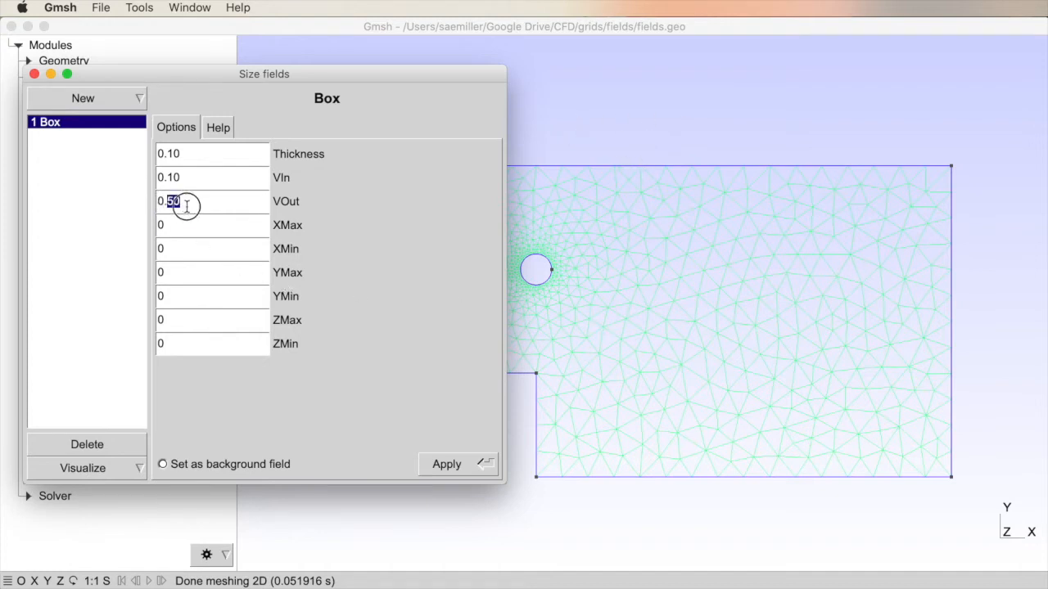
pyautogui.write('0.0')
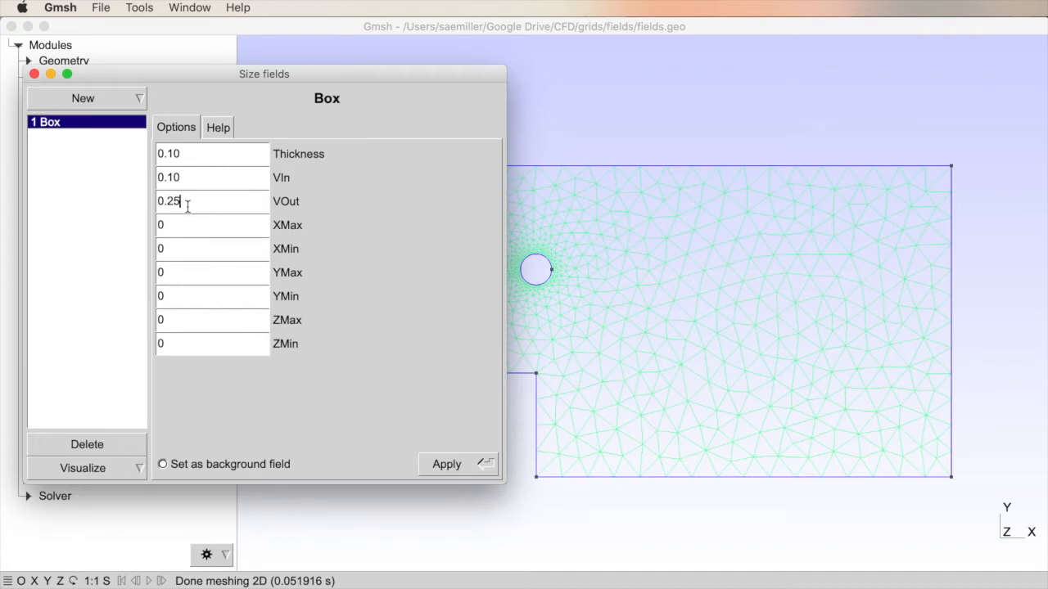
pyautogui.click(212, 225)
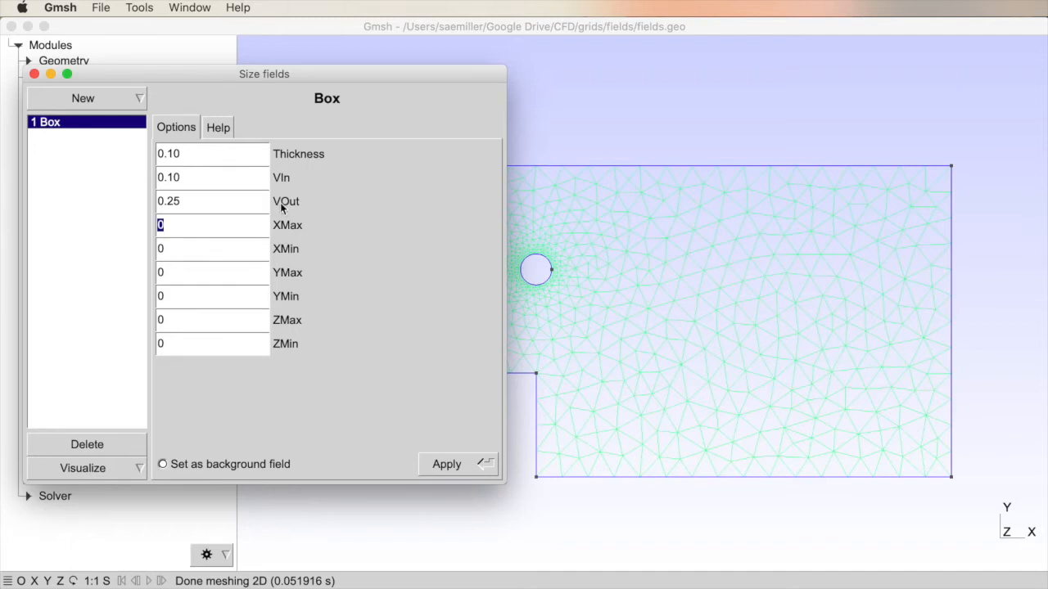
pyautogui.moveTo(191, 235)
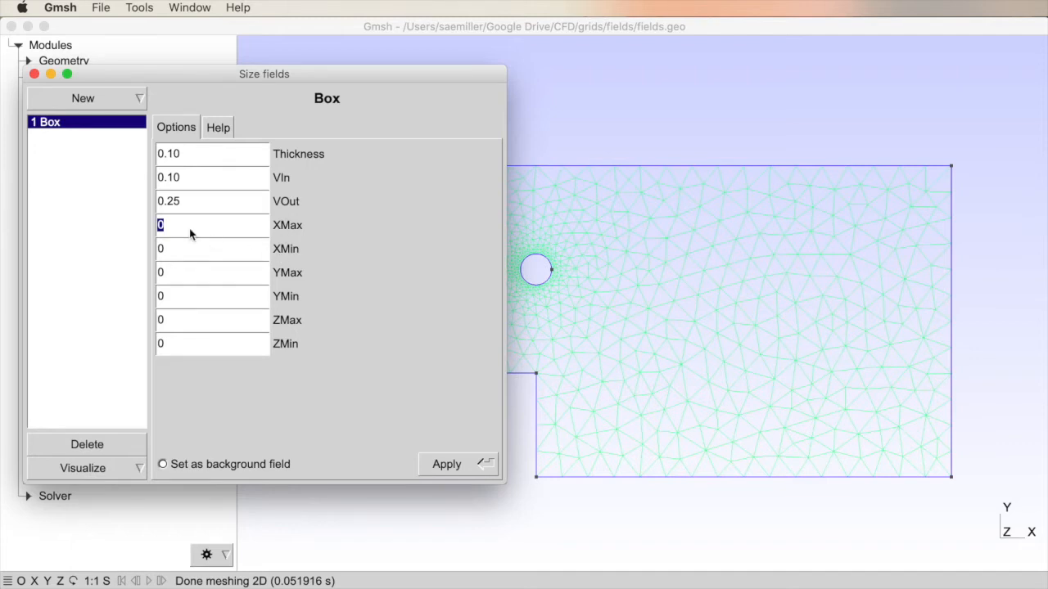
# Bound the Box to x −2–4, y −3–0, z ±0.50 and make it the background field
pyautogui.write('4')
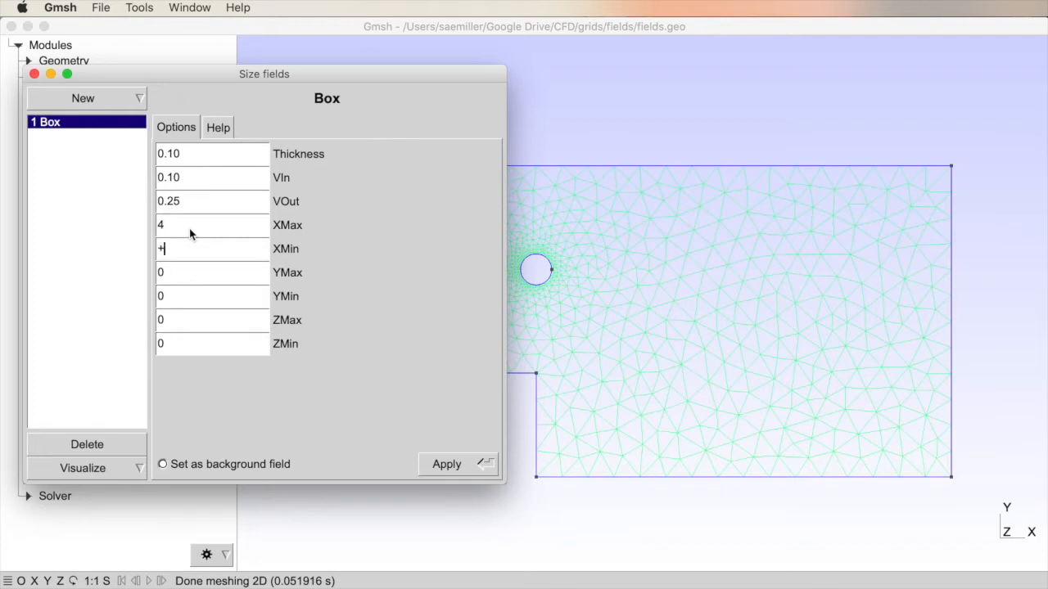
pyautogui.write('-2')
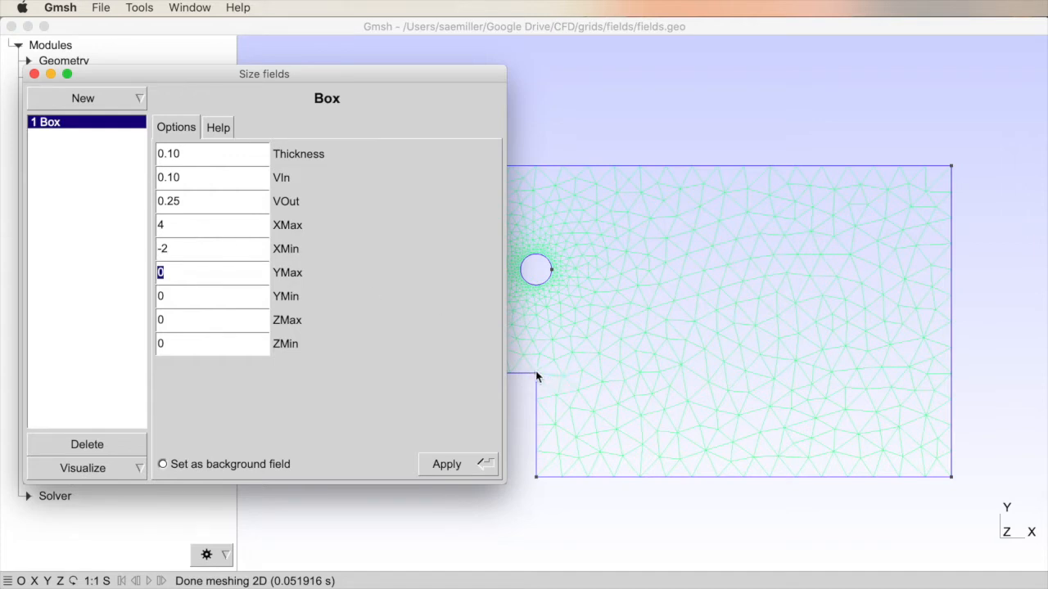
pyautogui.moveTo(174, 274)
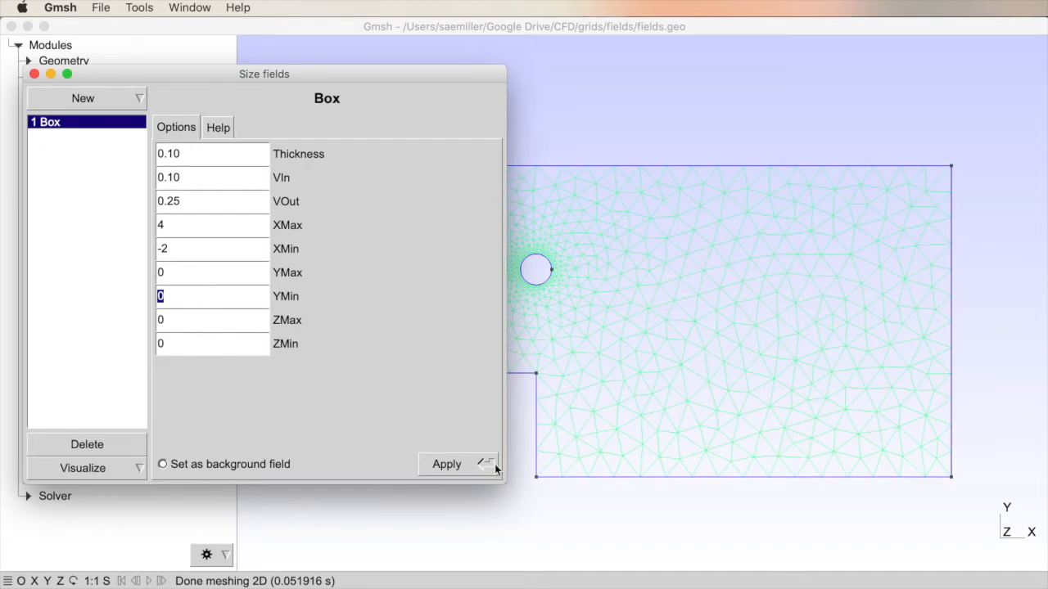
pyautogui.moveTo(179, 307)
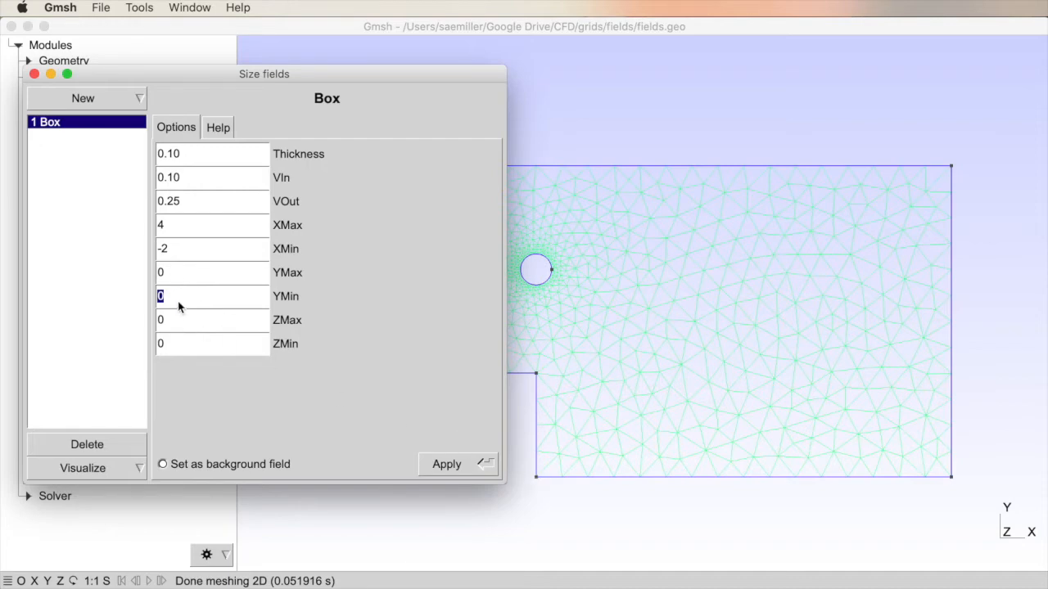
pyautogui.write('-3')
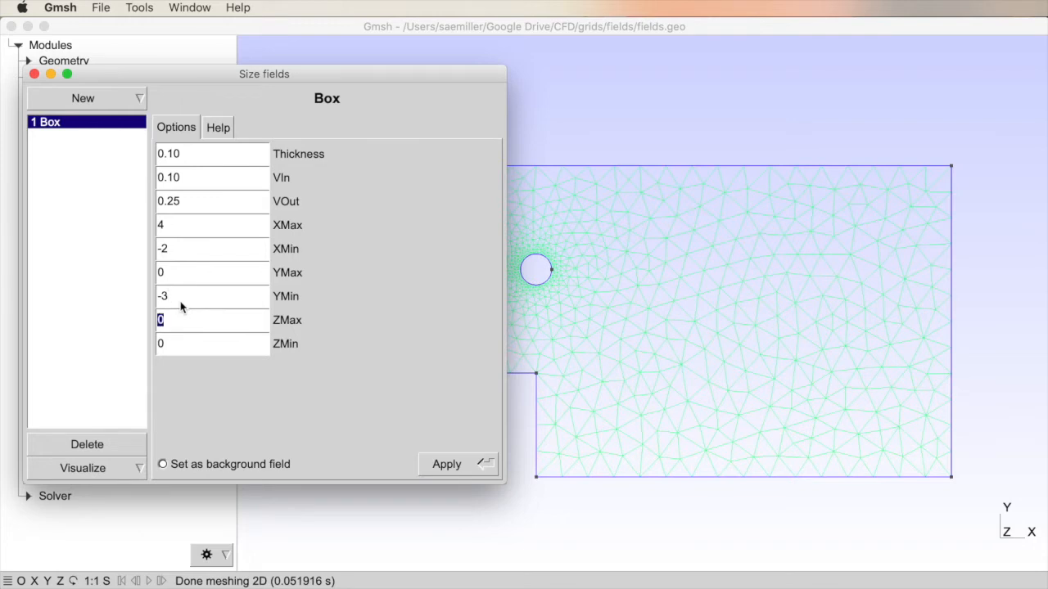
pyautogui.moveTo(184, 331)
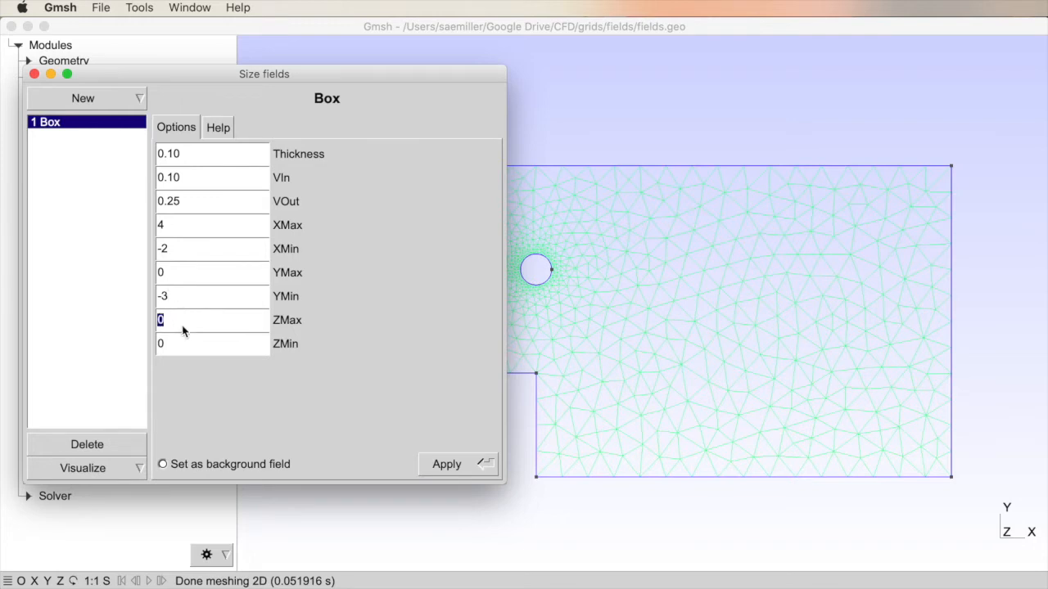
pyautogui.moveTo(172, 328)
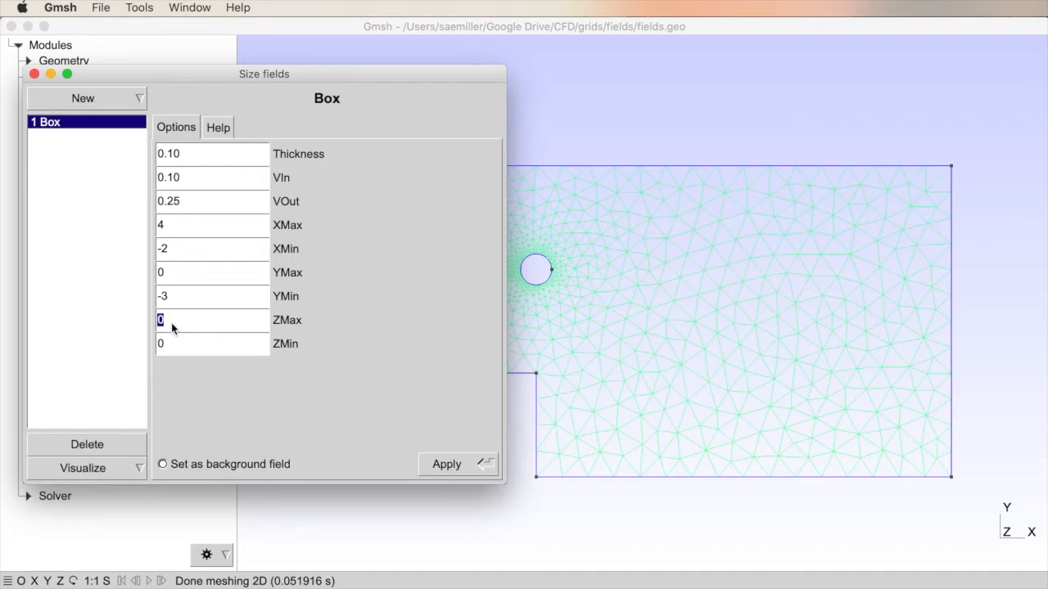
pyautogui.write('0.50')
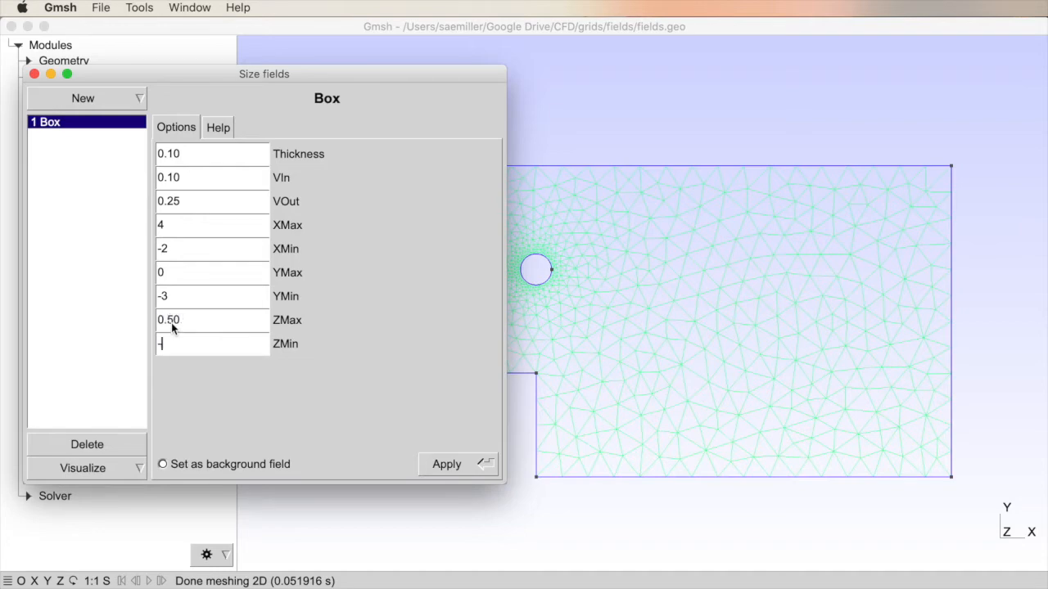
pyautogui.write('-0.50')
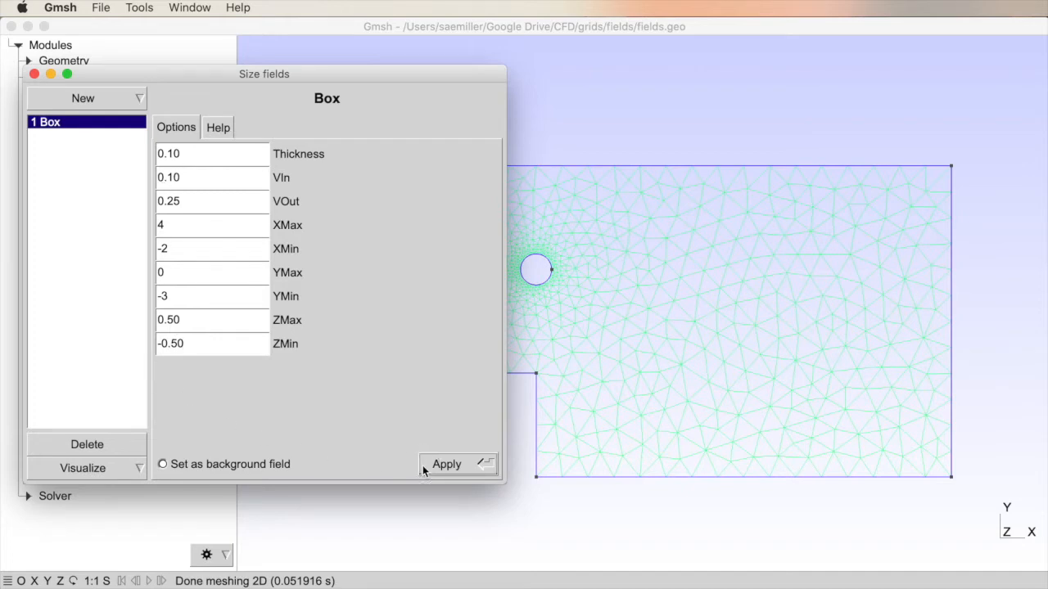
pyautogui.moveTo(163, 471)
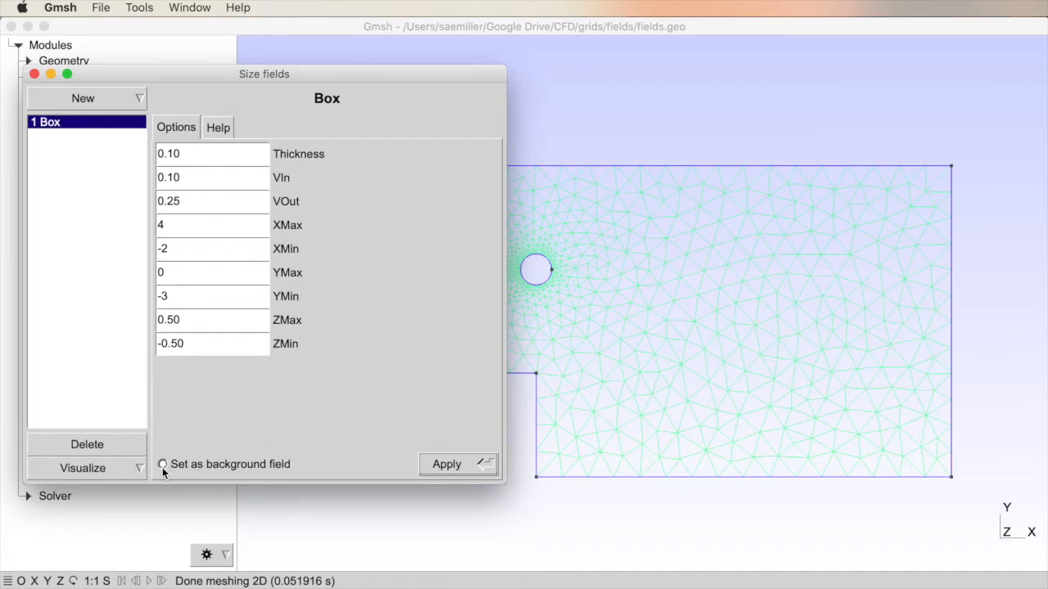
pyautogui.click(163, 464)
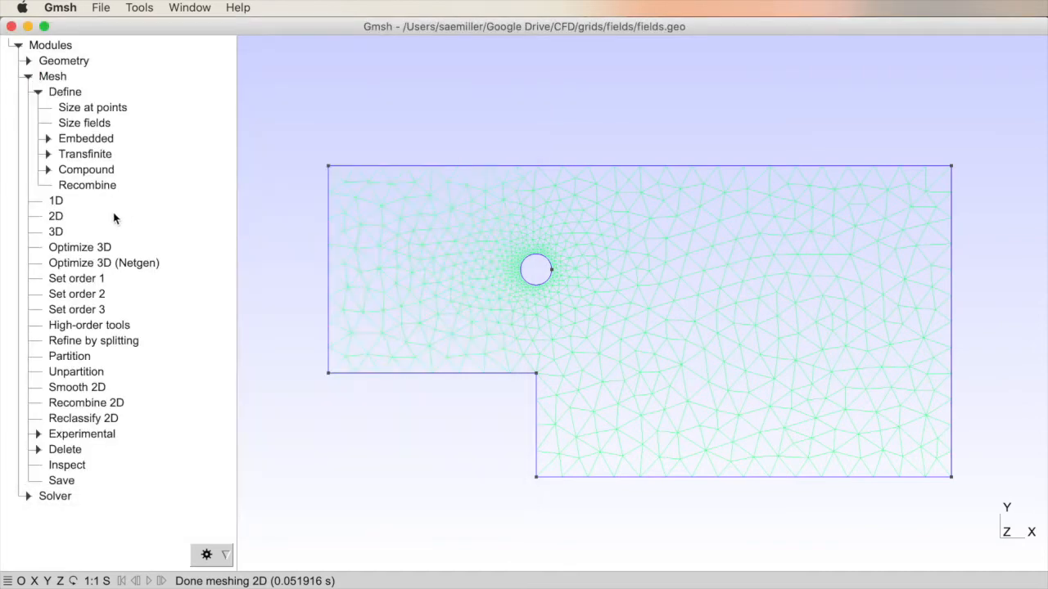
pyautogui.moveTo(58, 211)
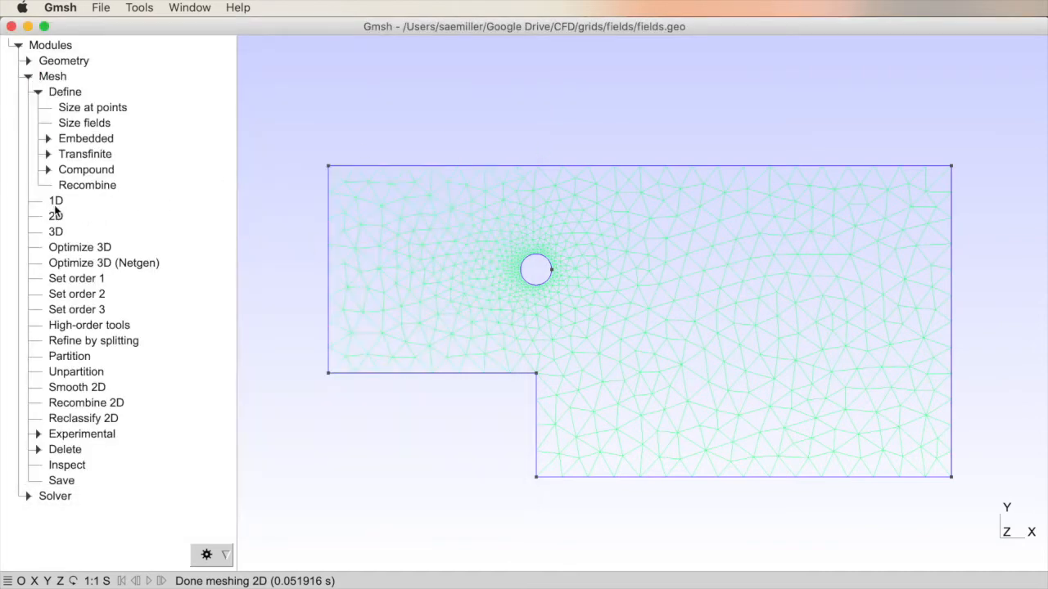
# Remesh the channel in 1D and then 2D using the Box background field
pyautogui.click(56, 201)
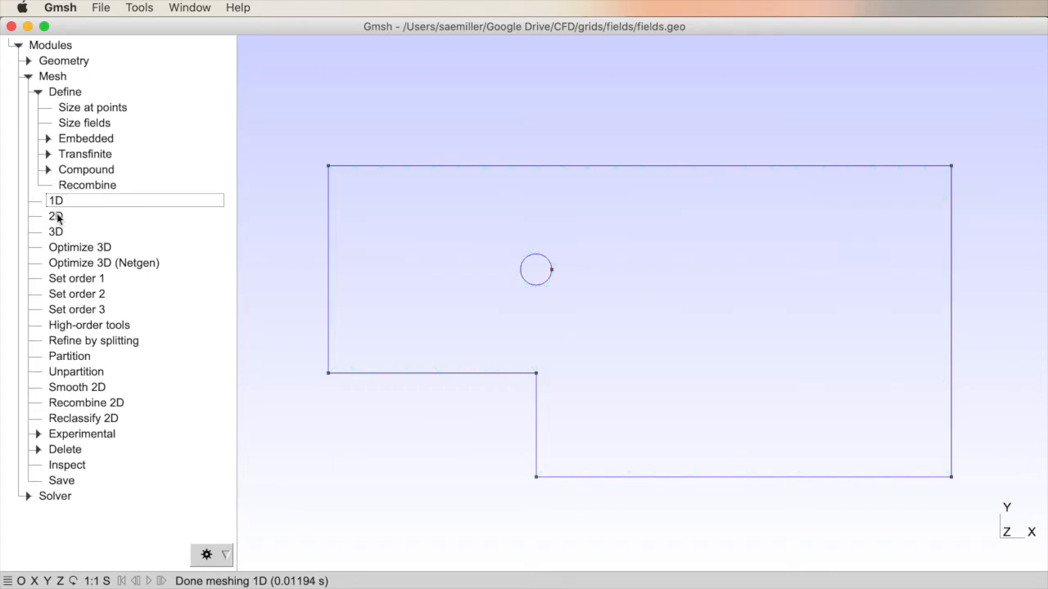
pyautogui.click(56, 216)
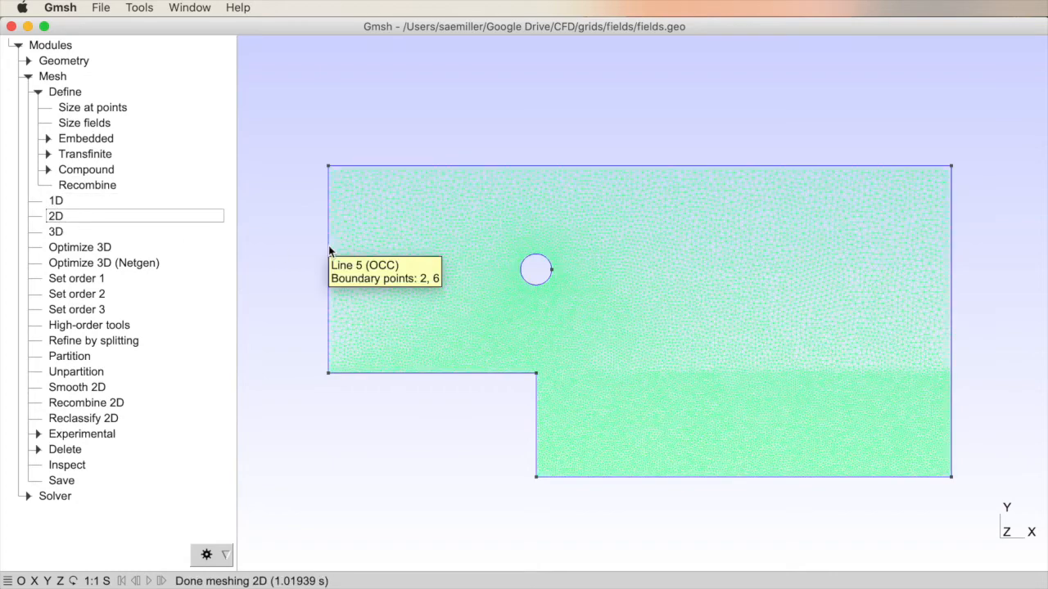
pyautogui.moveTo(401, 384)
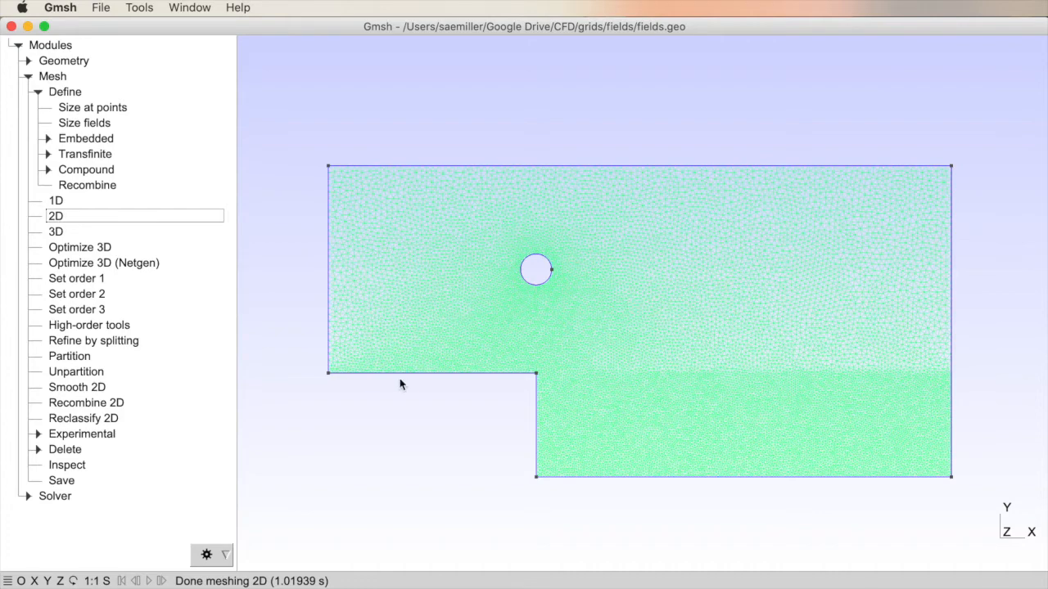
pyautogui.moveTo(573, 401)
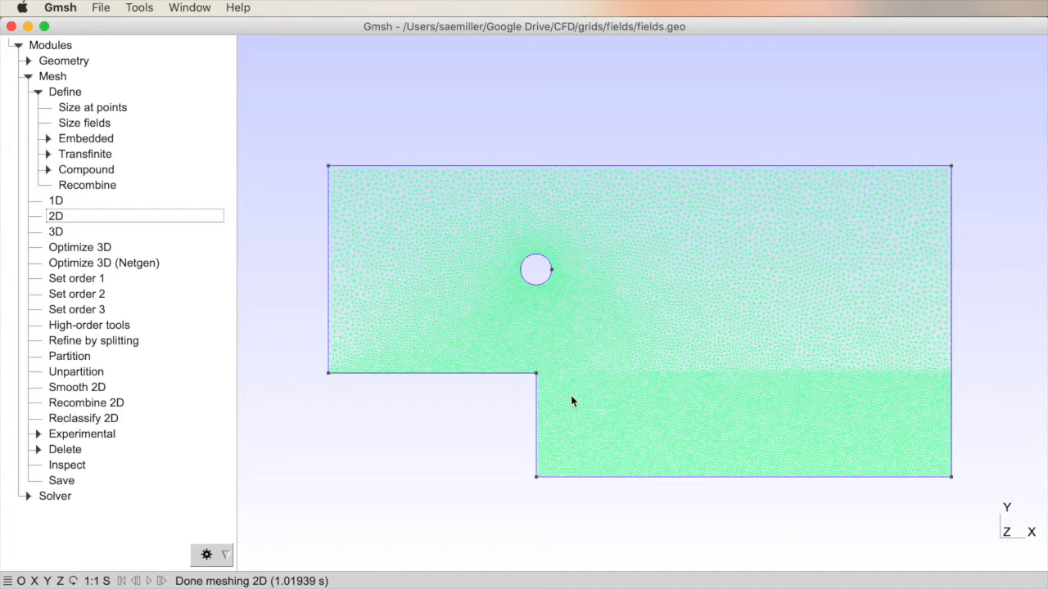
pyautogui.moveTo(686, 383)
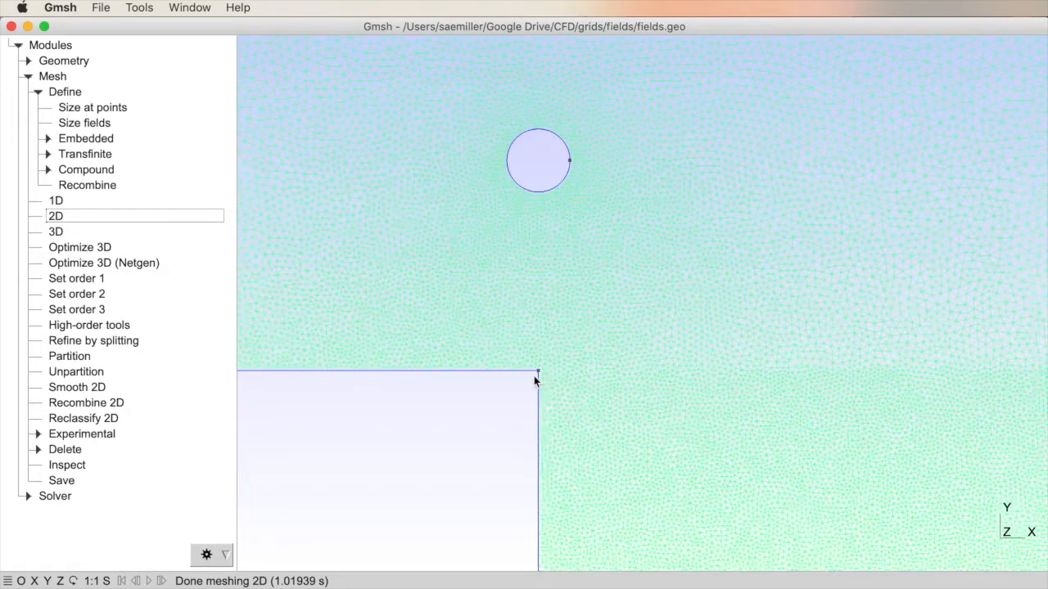
pyautogui.moveTo(537, 375)
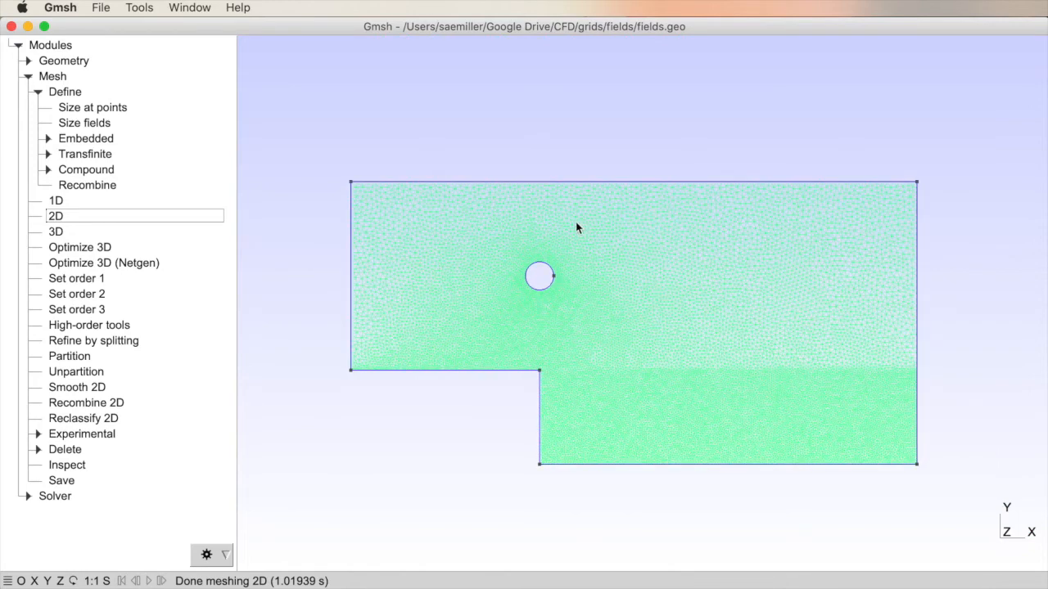
# Reset to a 1D mesh and change the Box field's VOut to 1.0 and VIn to 0.01
pyautogui.click(56, 199)
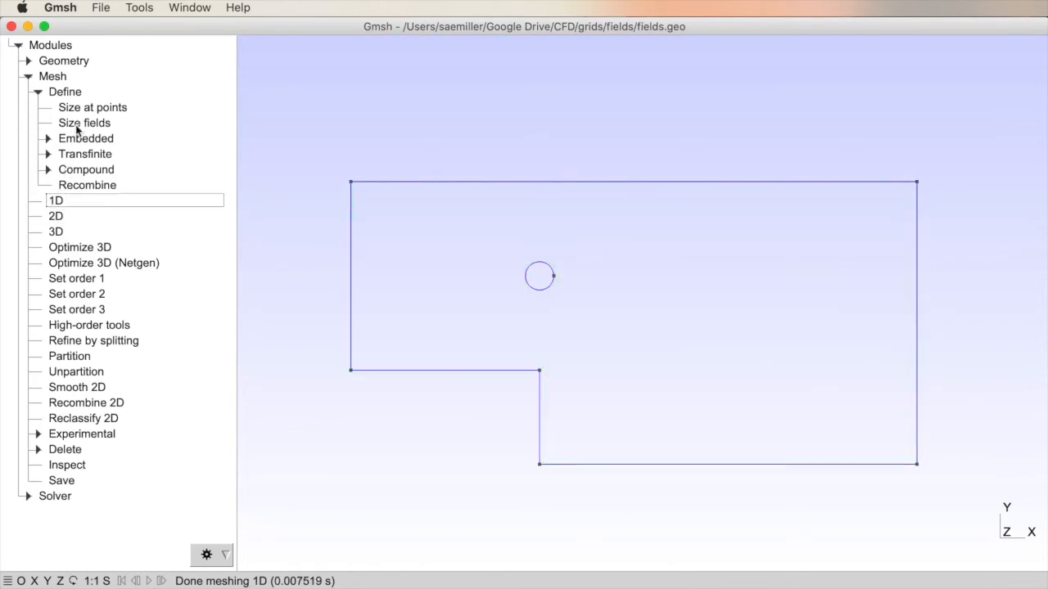
pyautogui.click(83, 122)
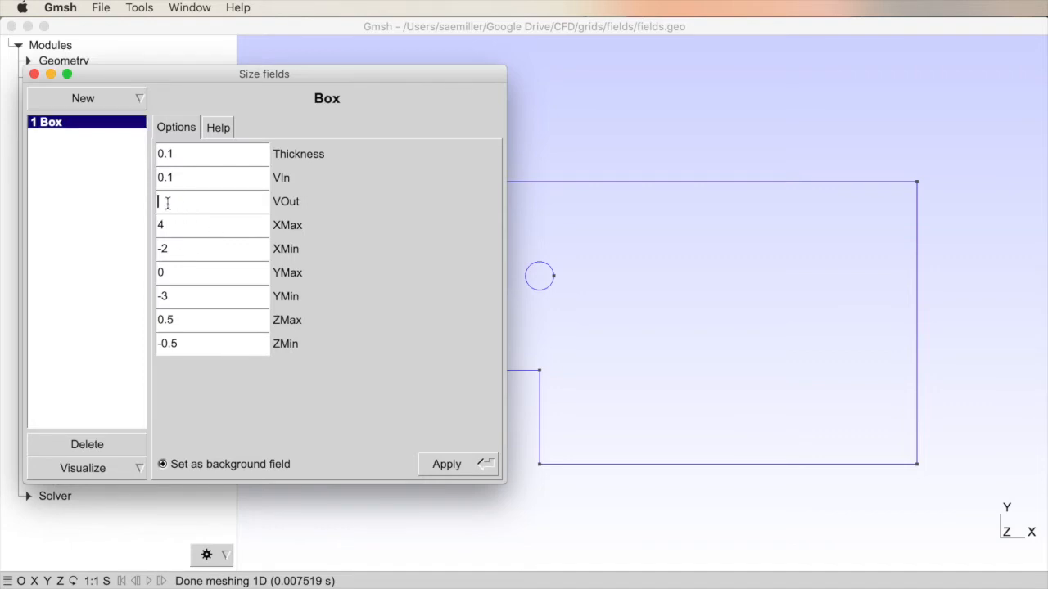
pyautogui.write('1.0')
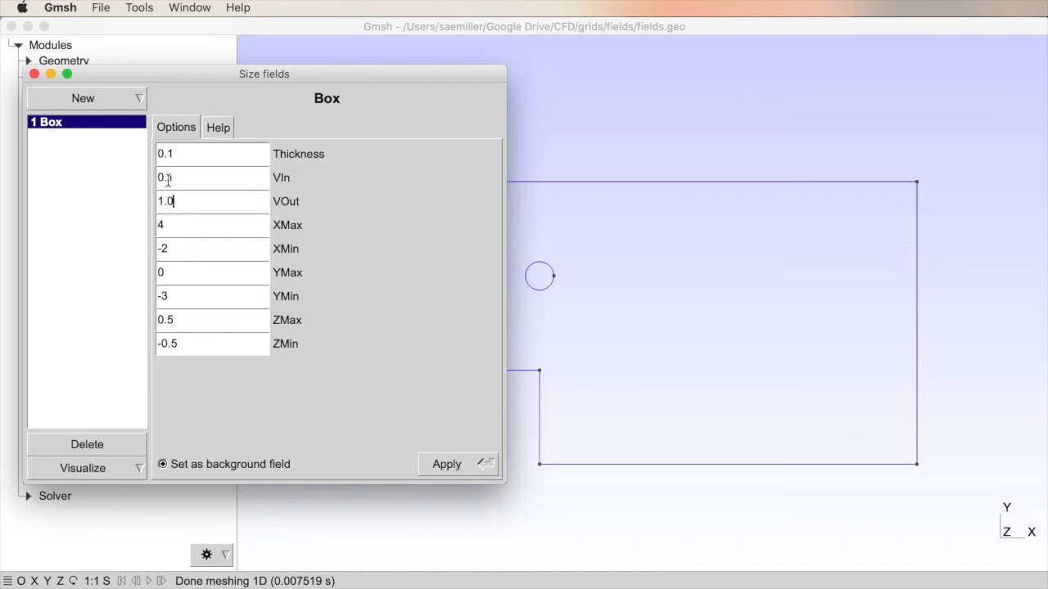
pyautogui.write('0.01')
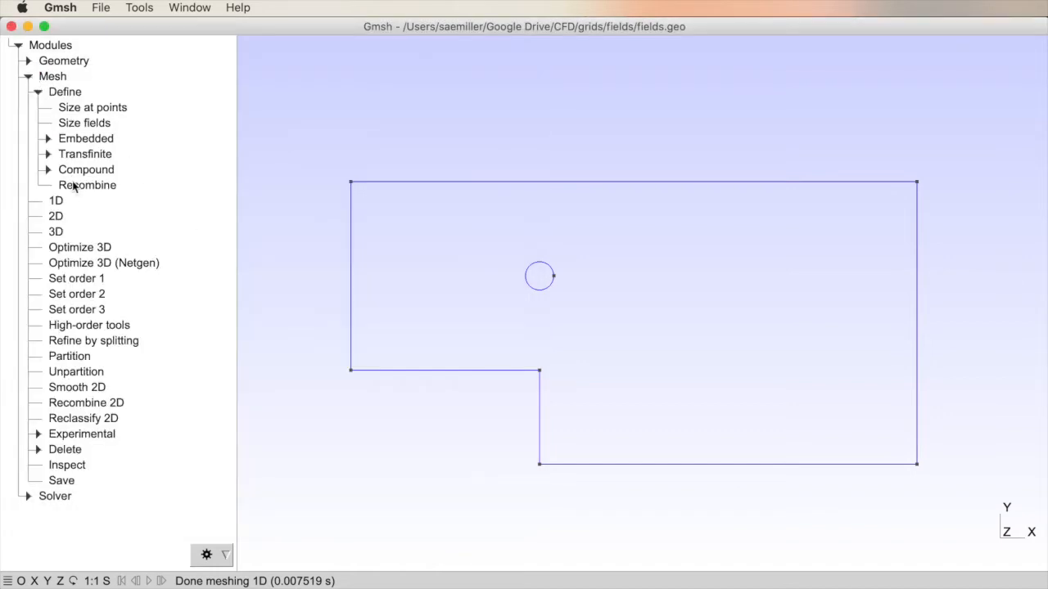
# Regenerate the 2D mesh so triangles become very dense in the lower box region
pyautogui.click(56, 215)
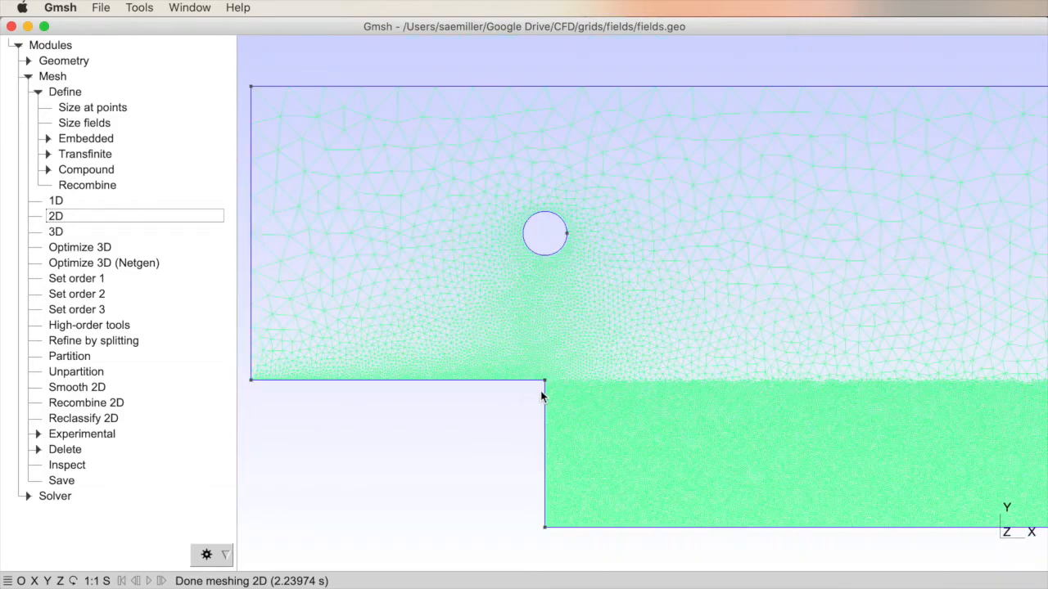
pyautogui.moveTo(923, 388)
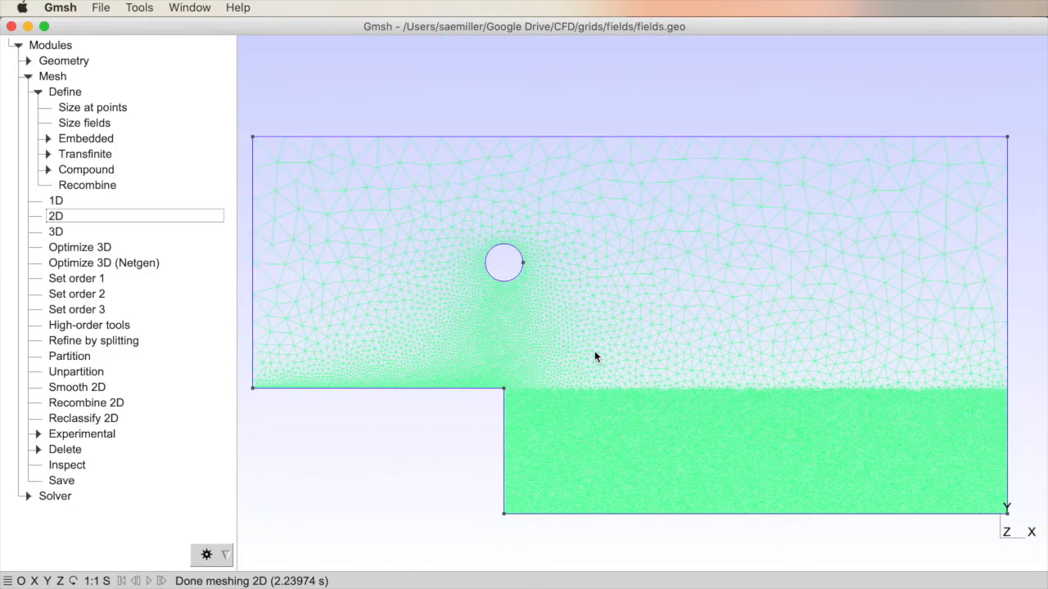
pyautogui.moveTo(45, 246)
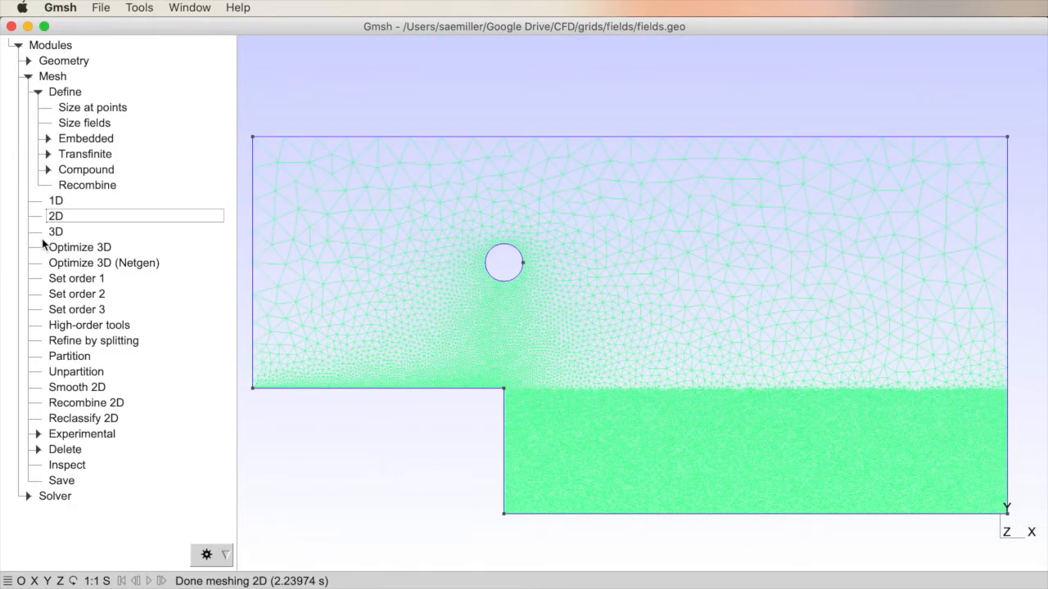
# Set the Box field to VIn 0.05, YMax 0.05 and VOut 0.75, then clear the mesh to boundary lines
pyautogui.click(84, 122)
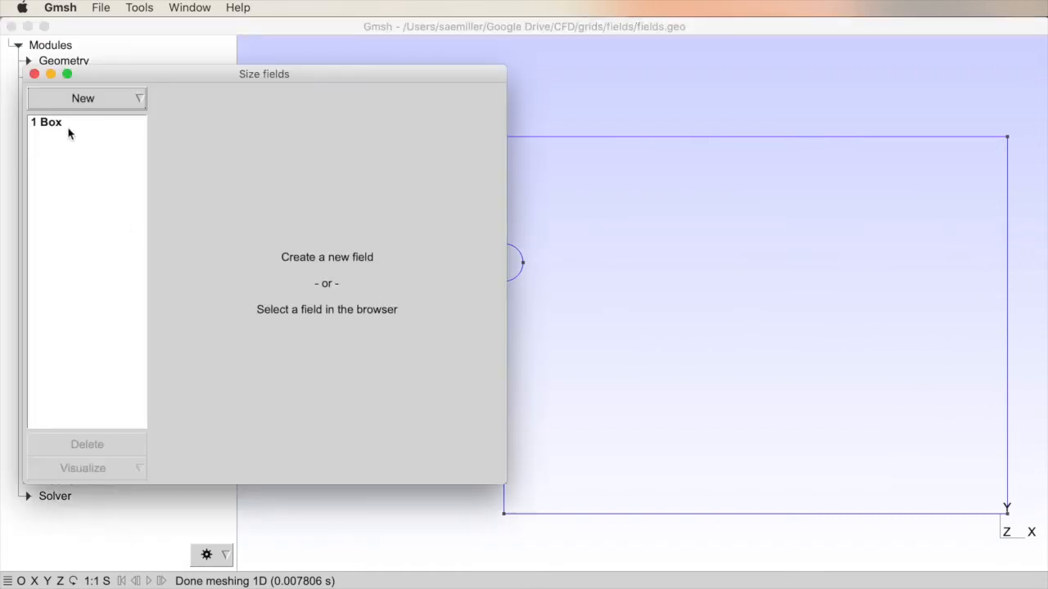
pyautogui.click(46, 121)
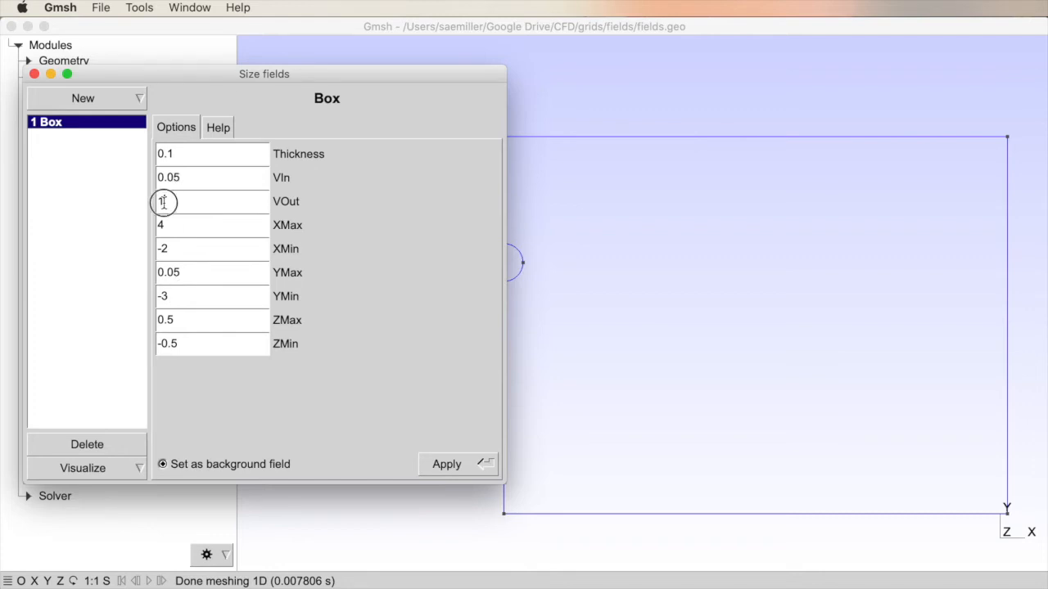
pyautogui.write('0.75')
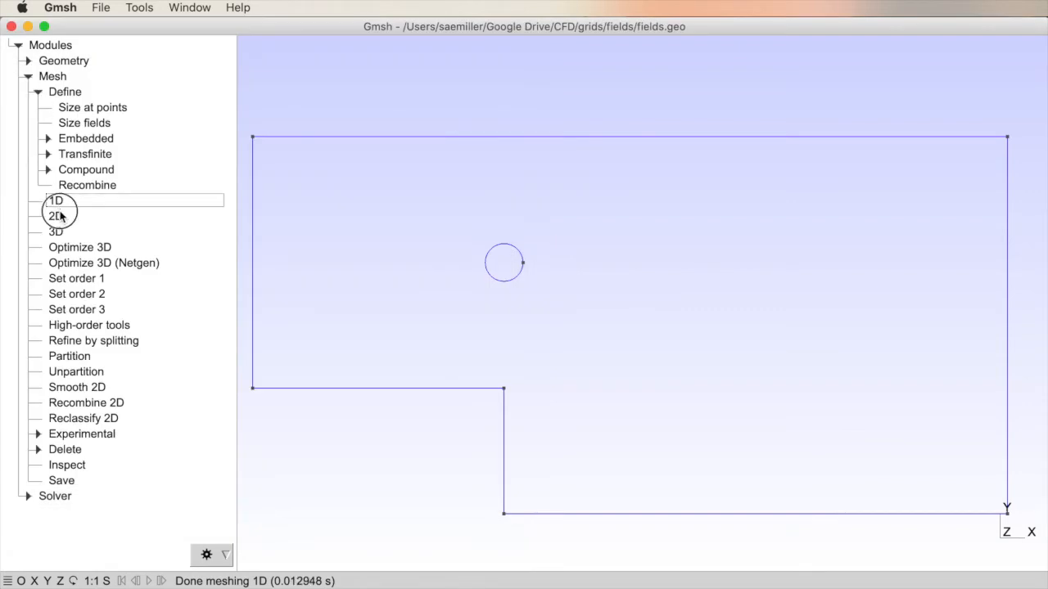
# Remesh the channel in 2D with fine triangles filling the box over the lower step
pyautogui.click(55, 216)
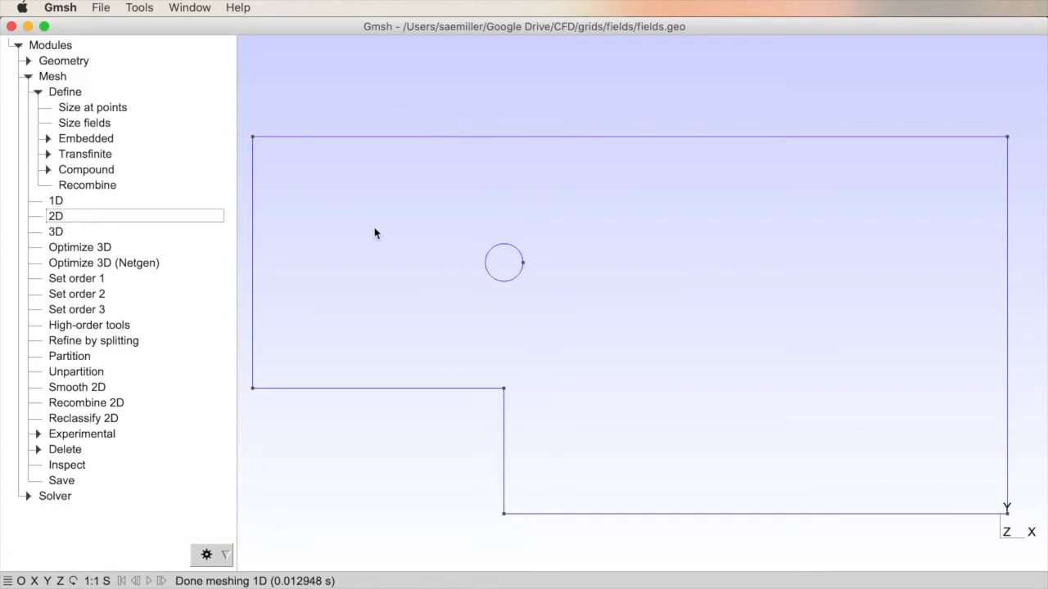
pyautogui.click(55, 215)
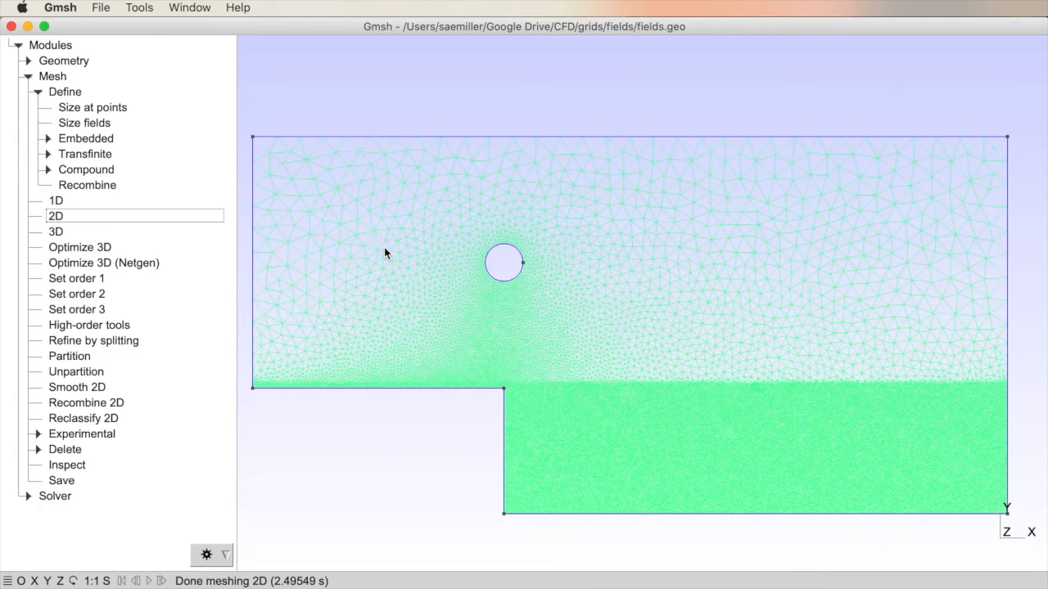
pyautogui.moveTo(649, 497)
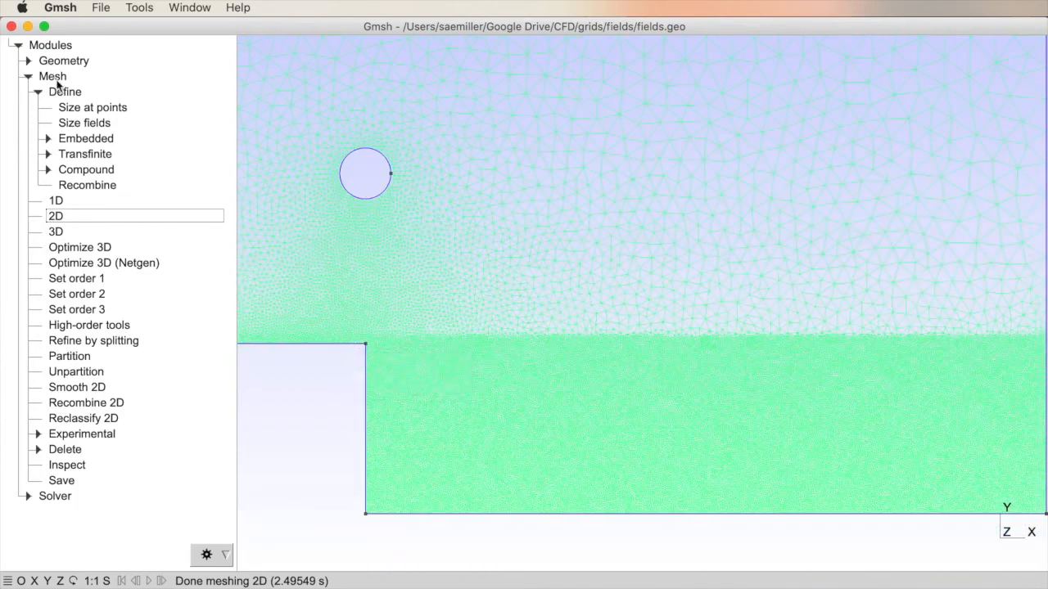
# Revise the Box field to VIn 0.05 and VOut 0.50 and apply it
pyautogui.click(84, 123)
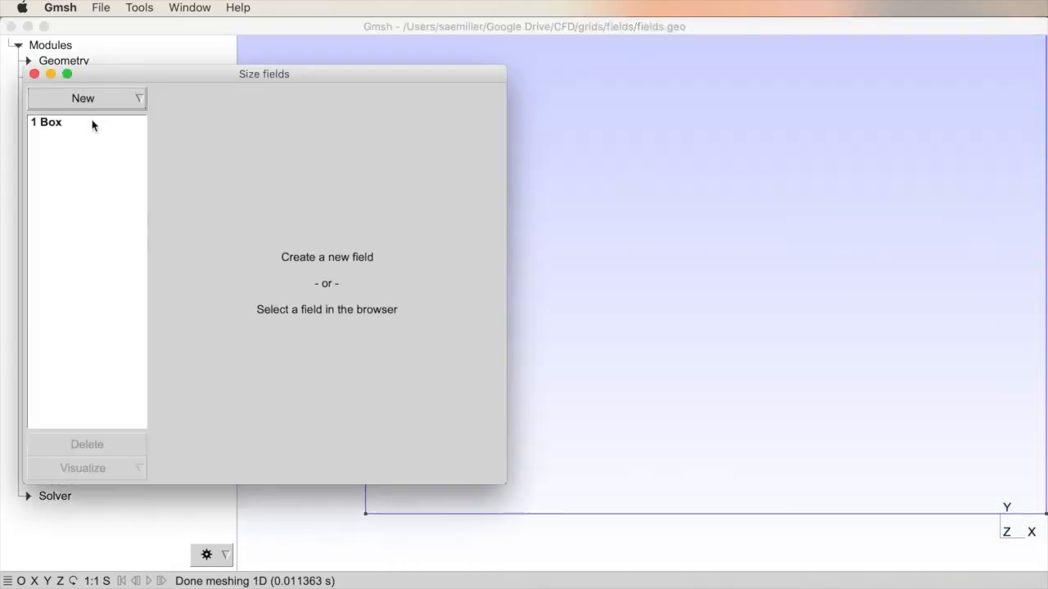
pyautogui.click(47, 121)
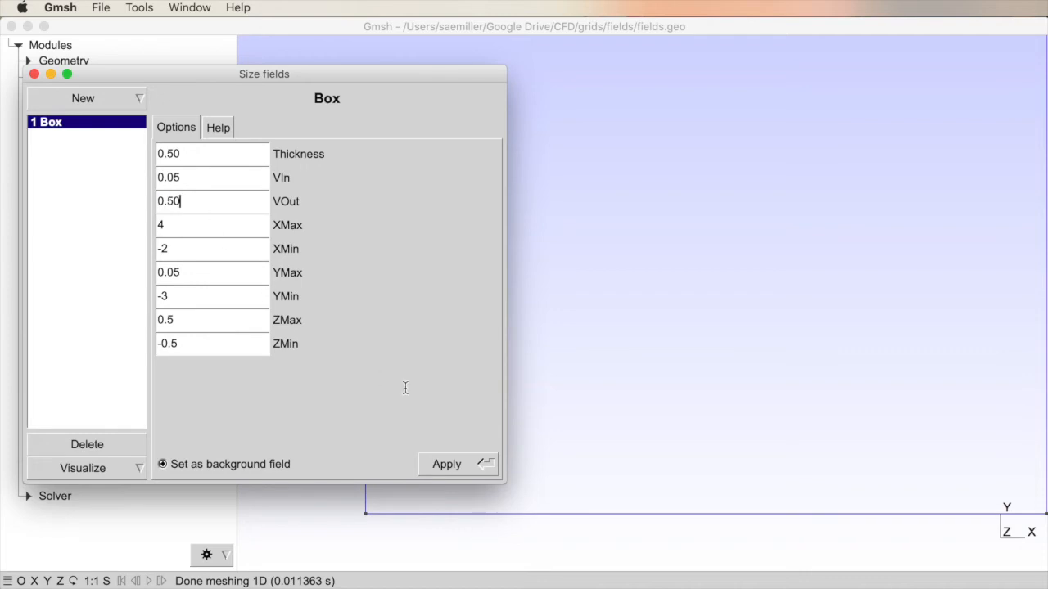
pyautogui.click(34, 74)
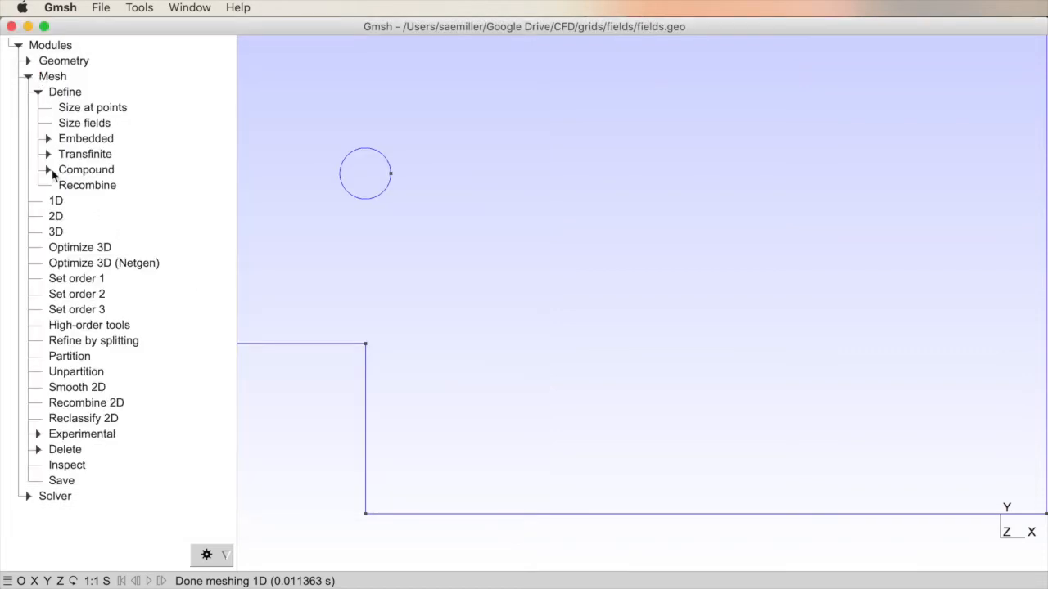
# Regenerate the 2D mesh using the revised Box field
pyautogui.click(55, 215)
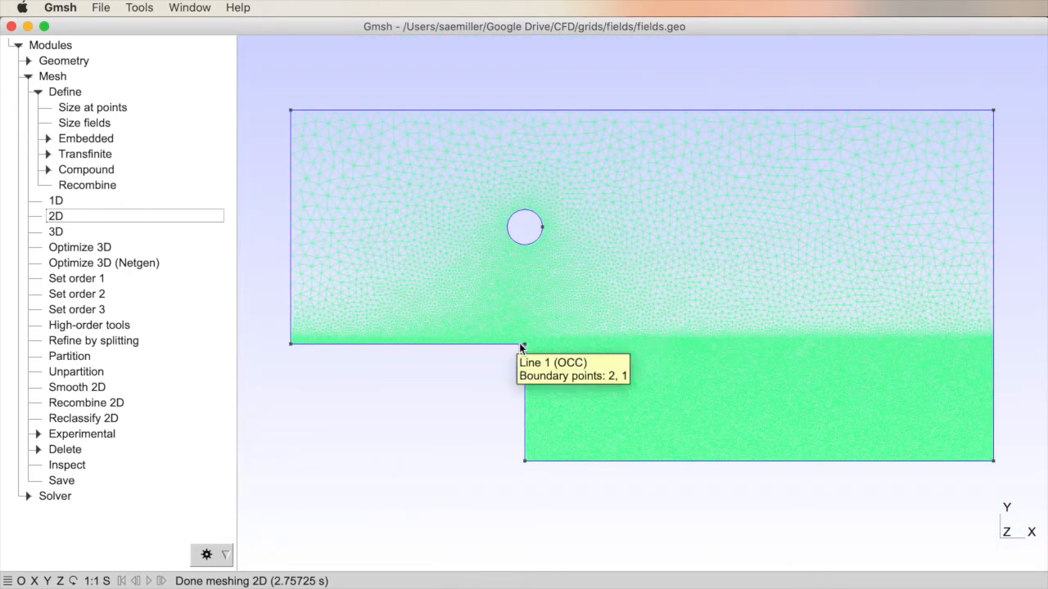
pyautogui.moveTo(585, 310)
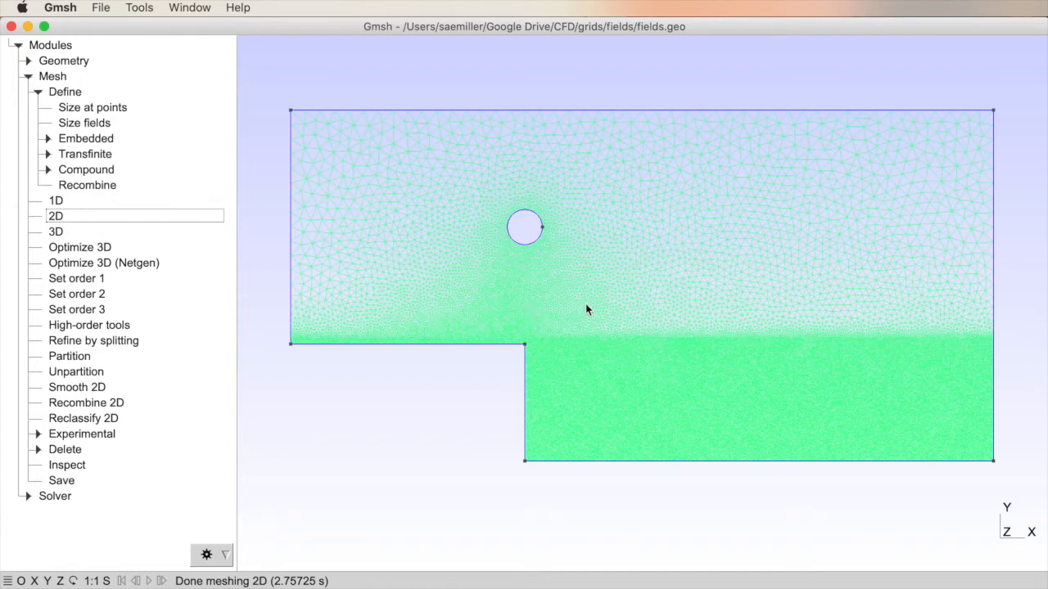
pyautogui.moveTo(861, 379)
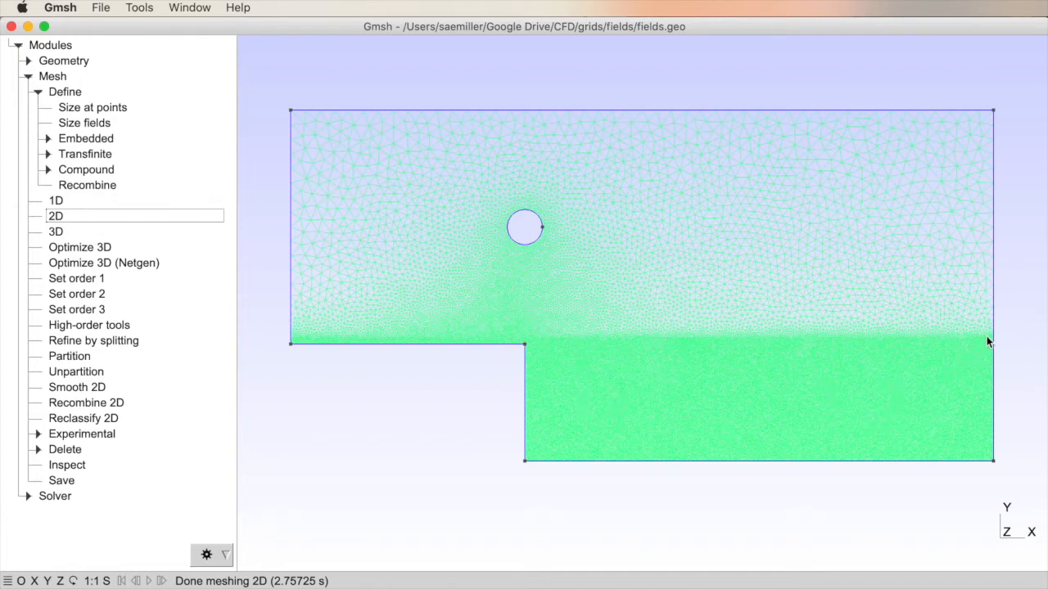
pyautogui.moveTo(55, 216)
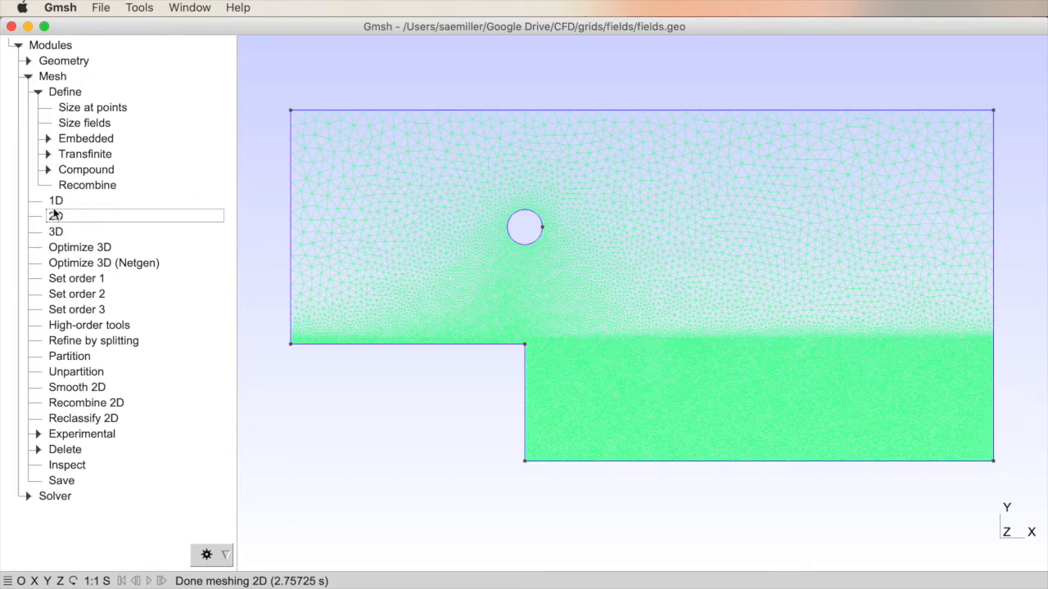
# Reopen the Box size field and change its bounds, clearing the mesh
pyautogui.click(83, 122)
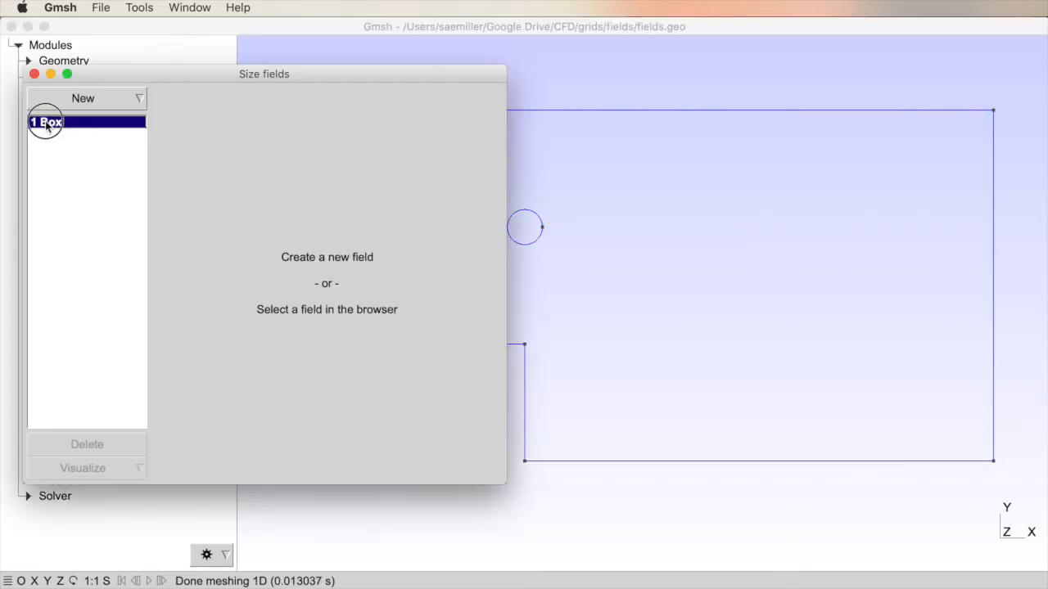
pyautogui.click(47, 121)
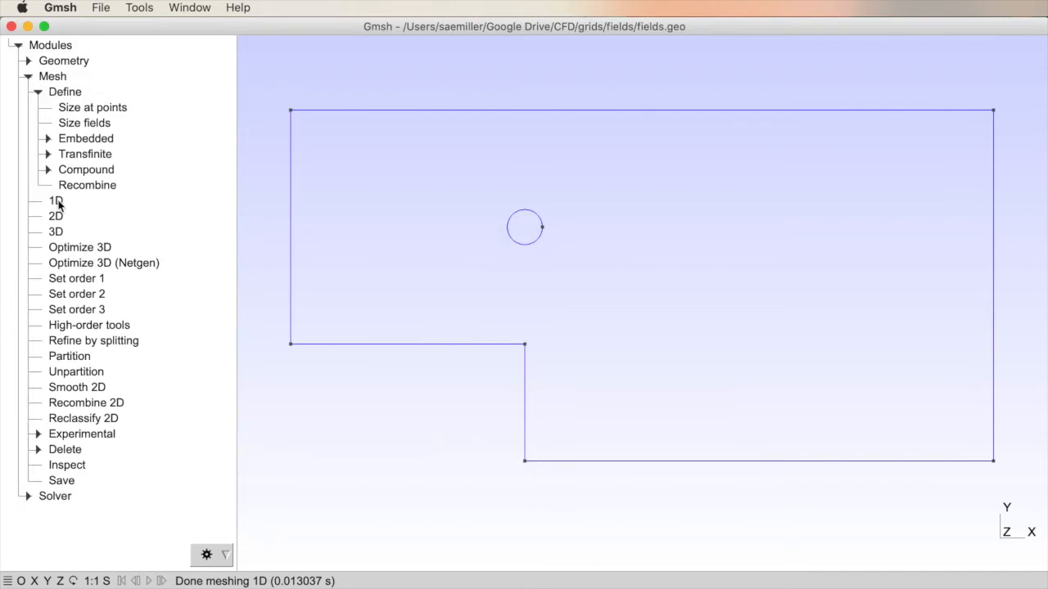
# Remesh in 2D so the dense box region stops short of the right outlet edge
pyautogui.click(55, 215)
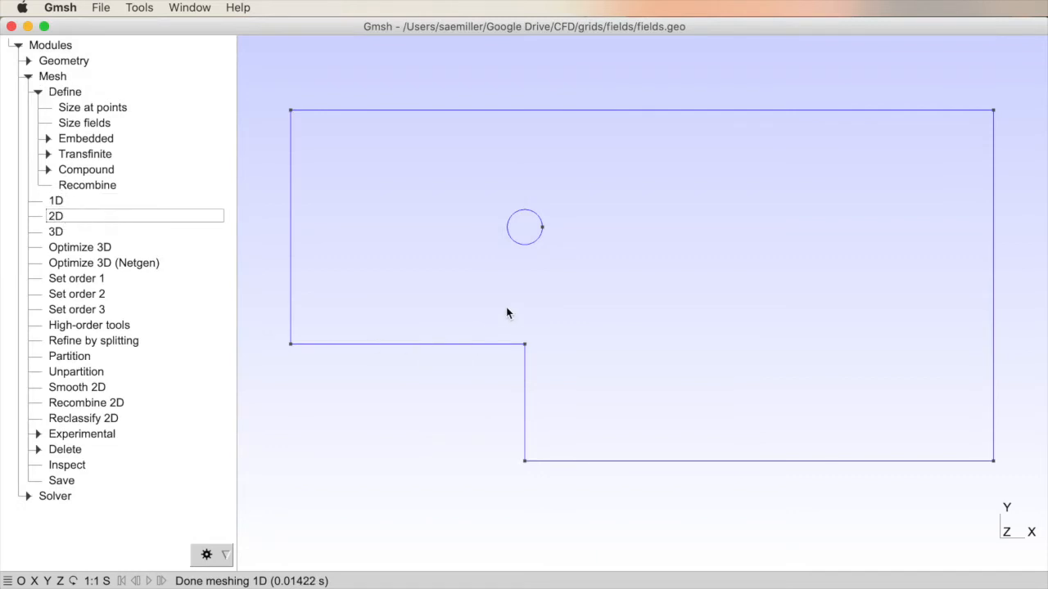
pyautogui.click(55, 215)
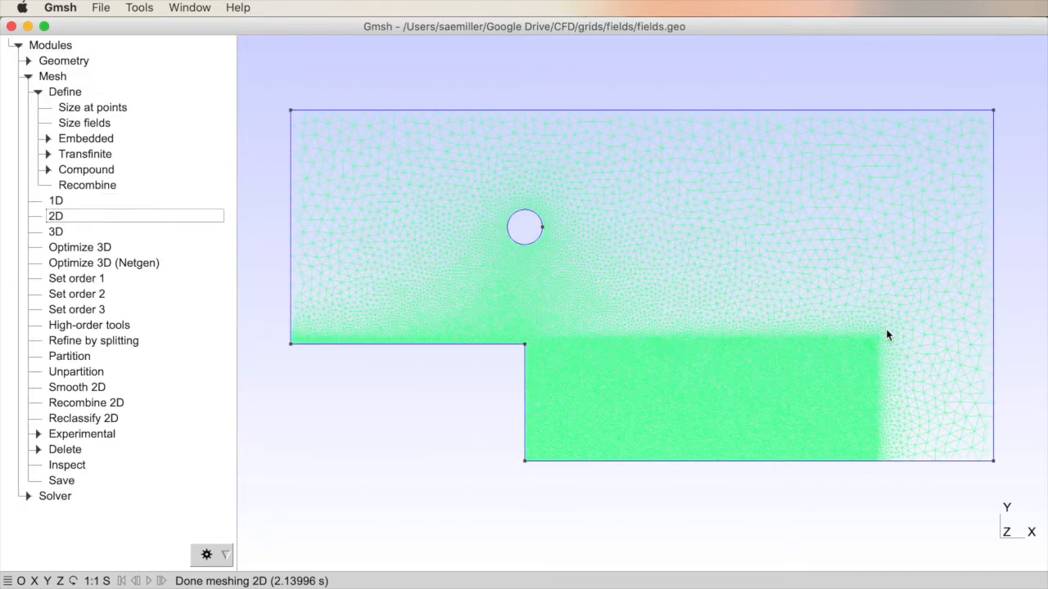
pyautogui.moveTo(865, 438)
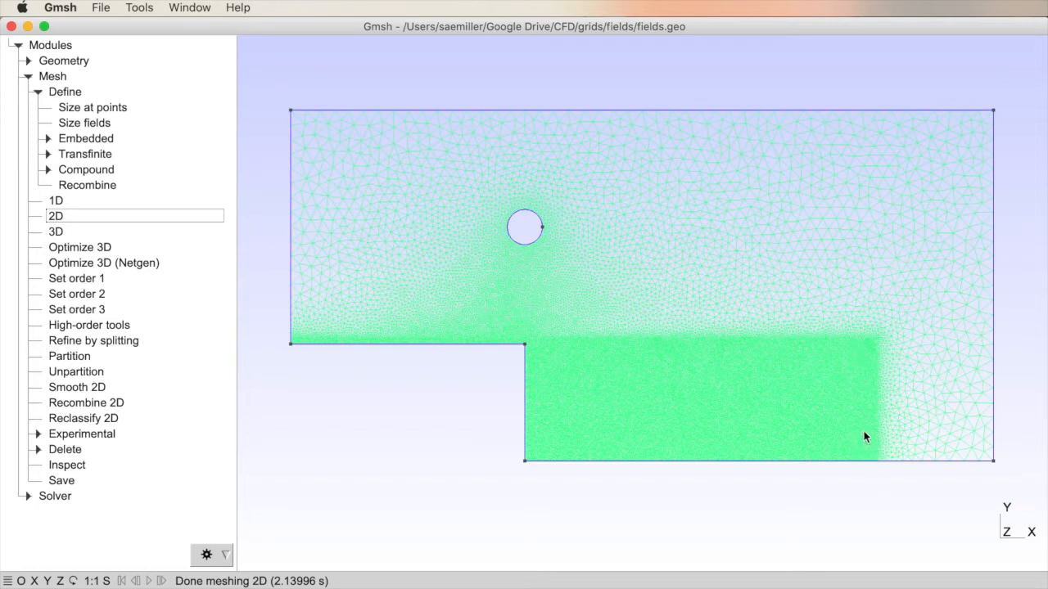
pyautogui.moveTo(961, 361)
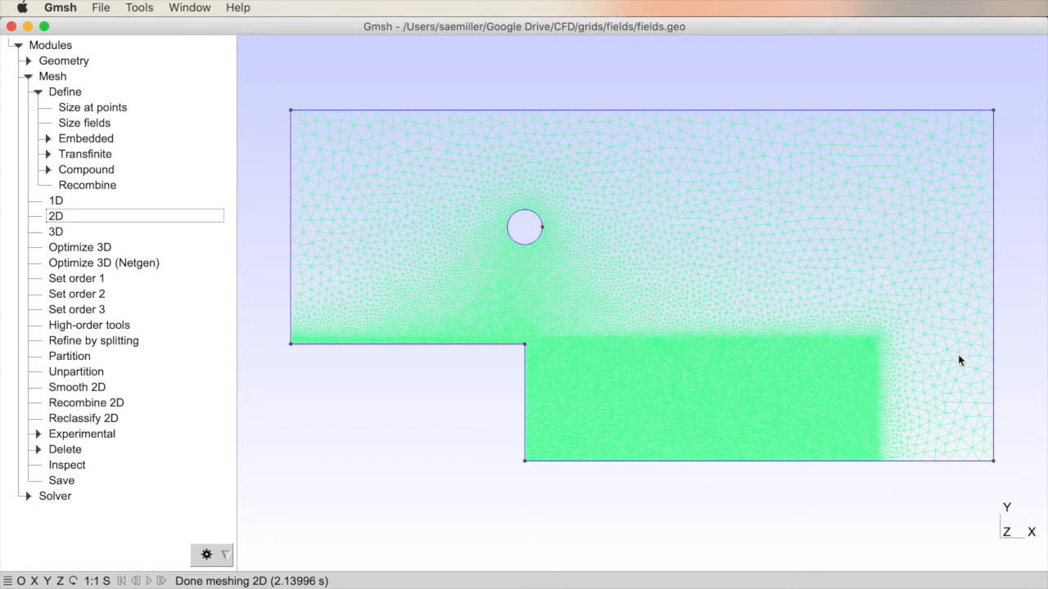
pyautogui.moveTo(688, 387)
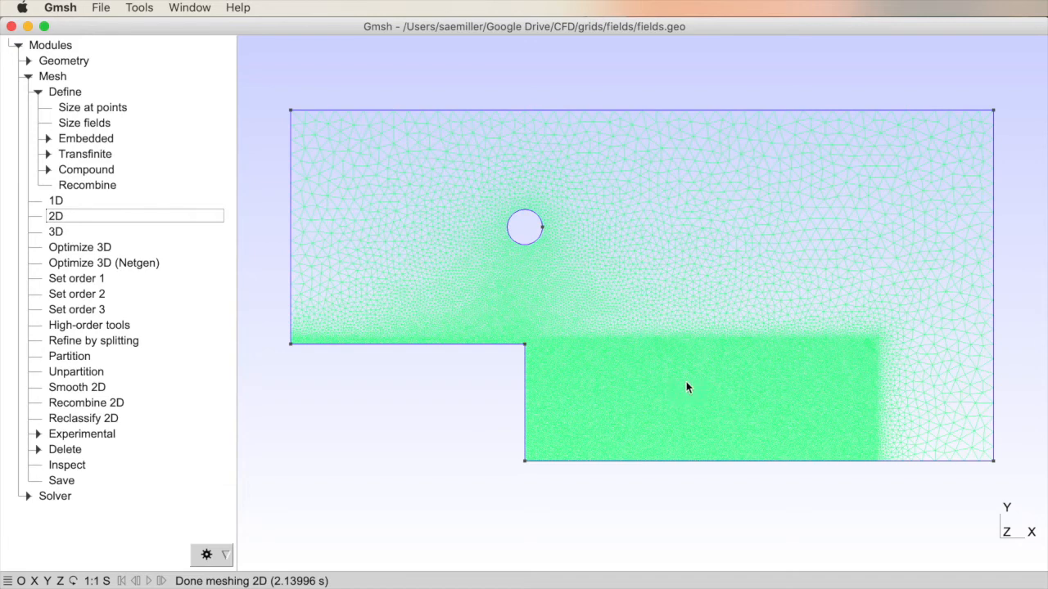
pyautogui.moveTo(199, 304)
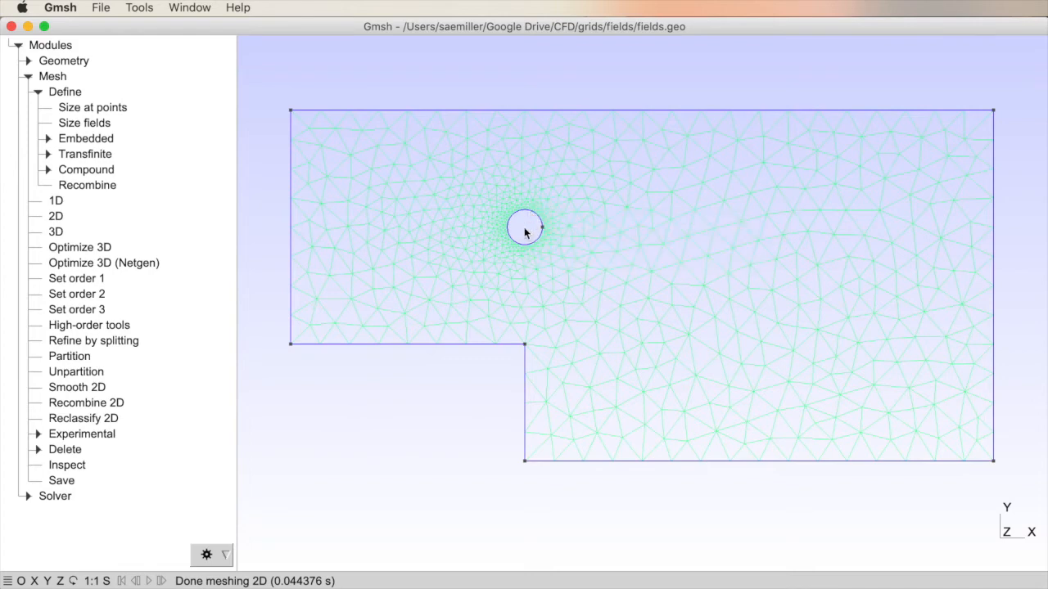
# Remesh without the Box field and zoom in on the refined circle
pyautogui.scroll(3)
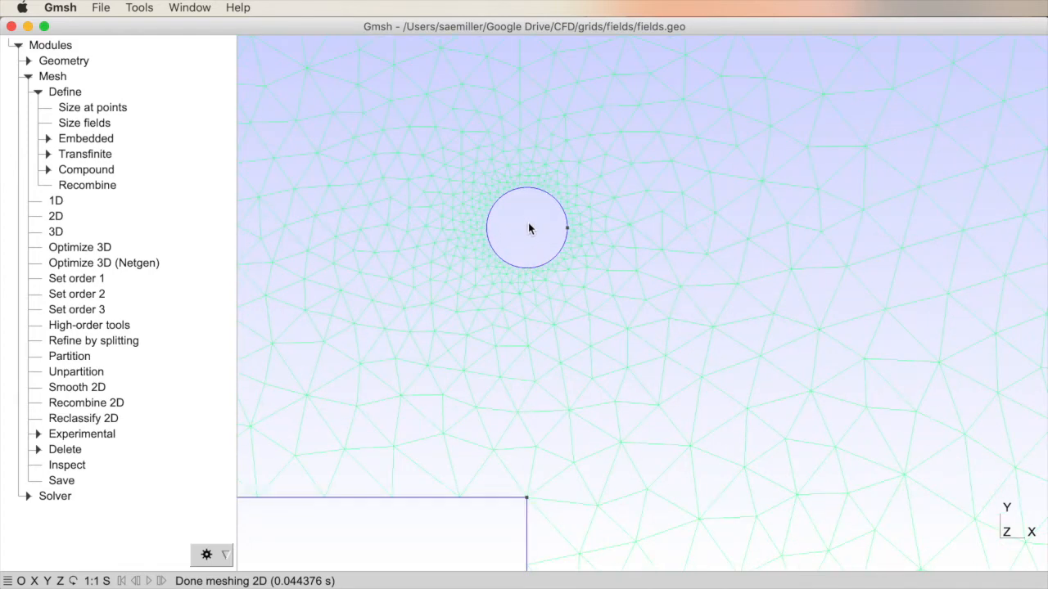
pyautogui.moveTo(528, 235)
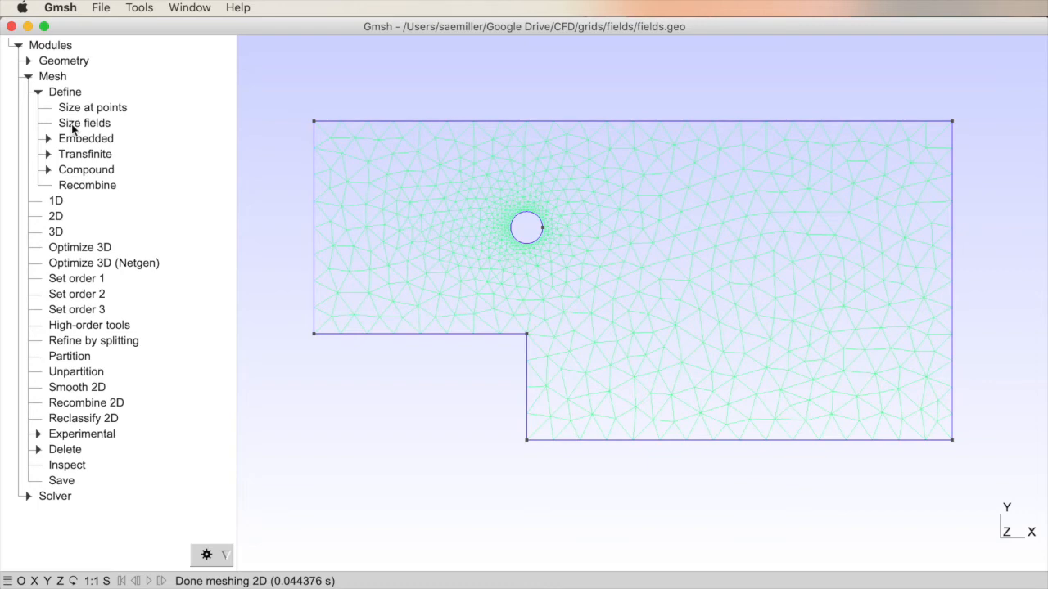
# Create a new Cylinder size field and bring up its parameters
pyautogui.click(84, 123)
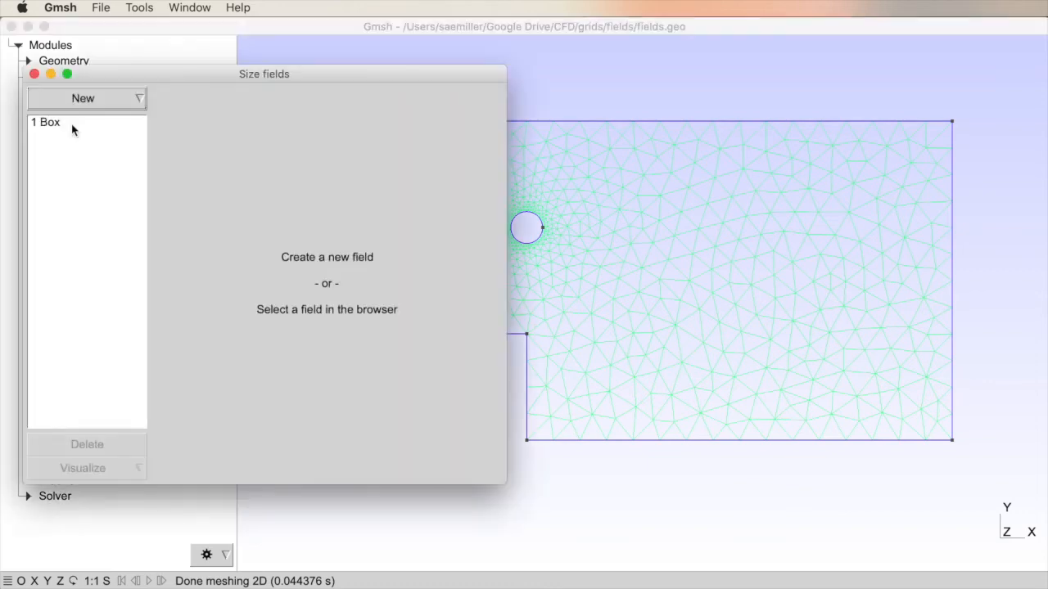
pyautogui.click(86, 98)
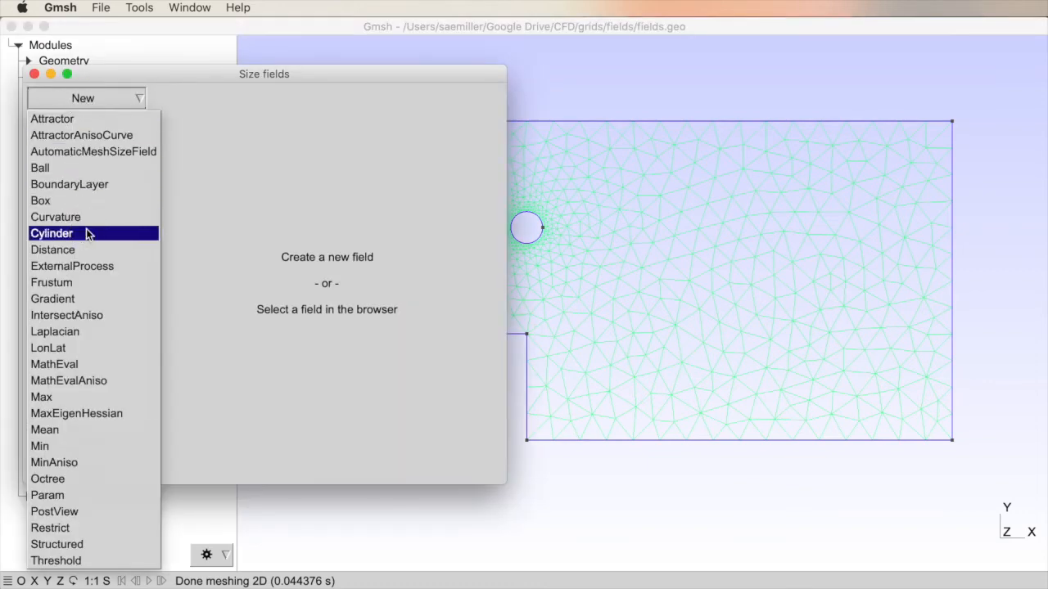
pyautogui.click(51, 234)
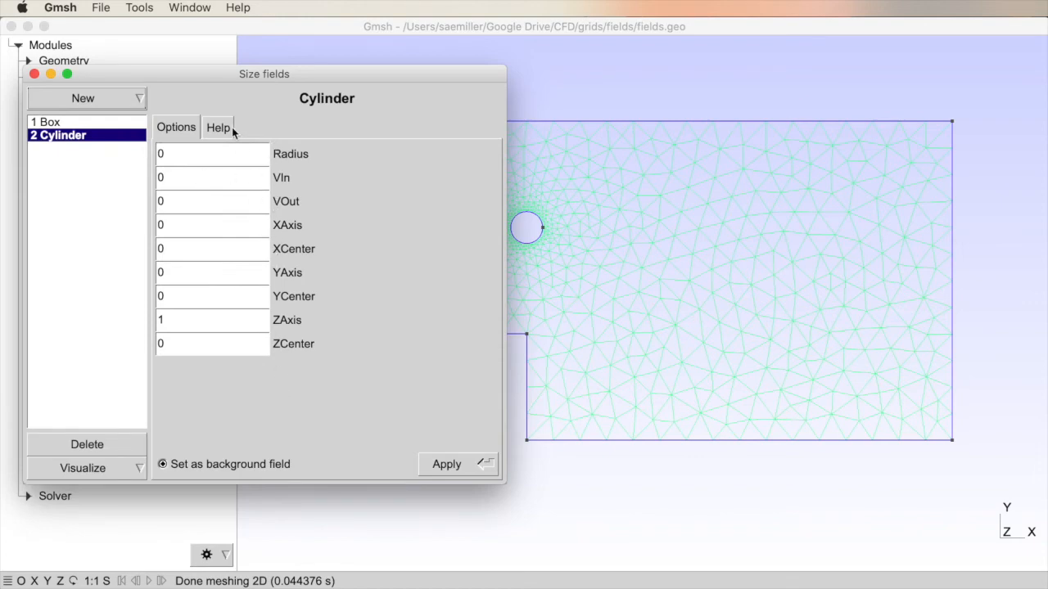
pyautogui.click(218, 127)
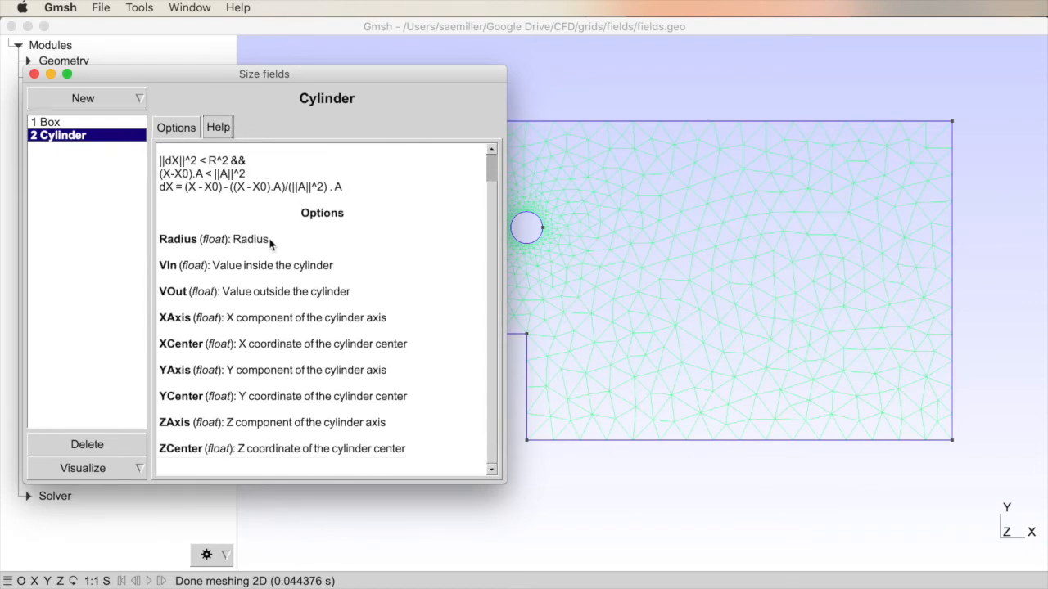
pyautogui.click(175, 127)
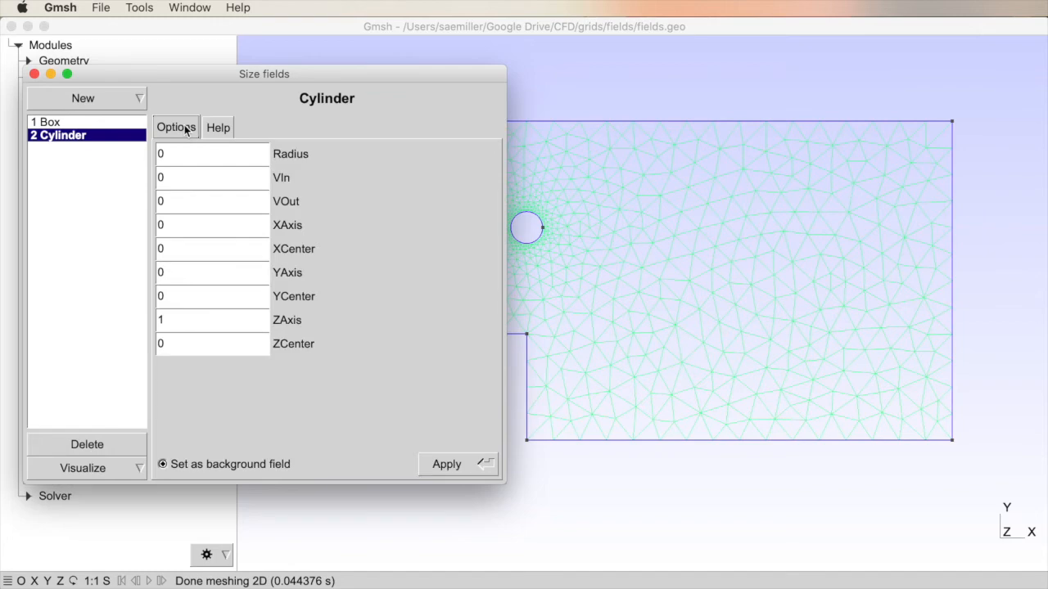
# Give the Cylinder field radius 0.50, VIn 0.05, VOut 0.50, YCenter 1, and apply
pyautogui.click(212, 154)
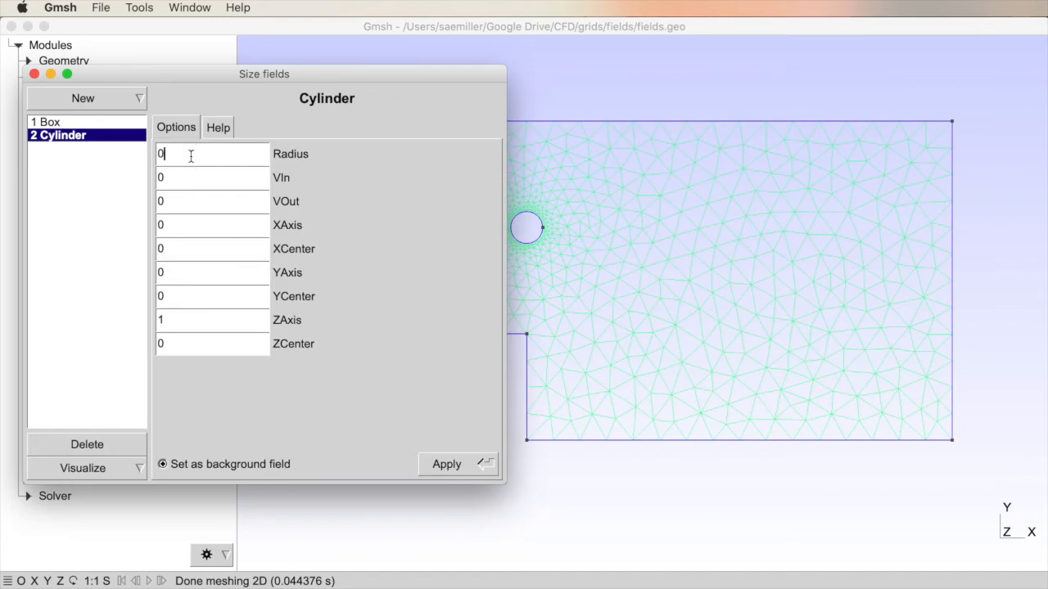
pyautogui.write('0.50')
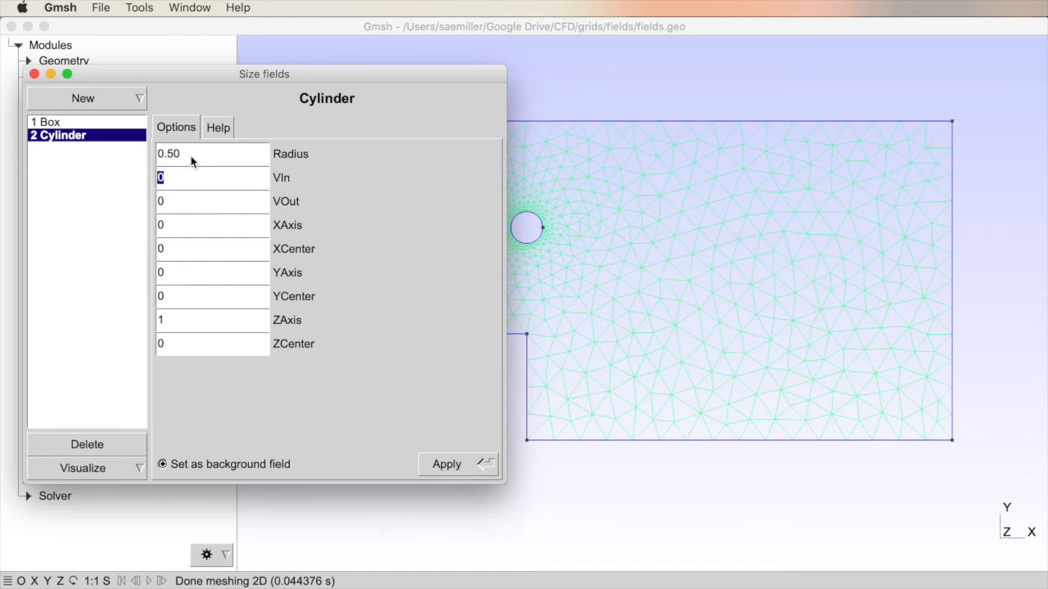
pyautogui.write('0.05')
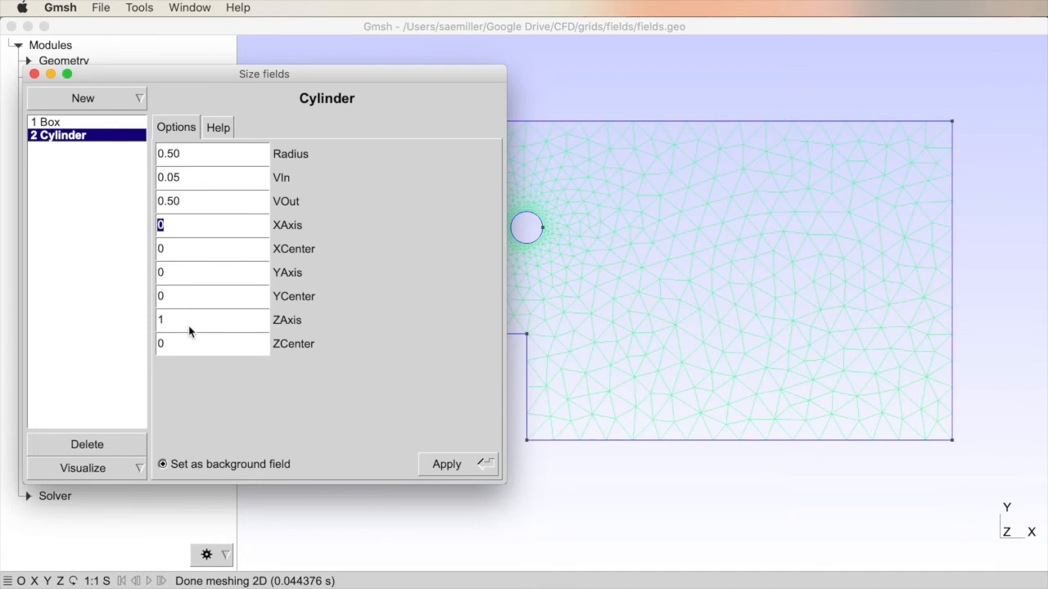
pyautogui.moveTo(160, 264)
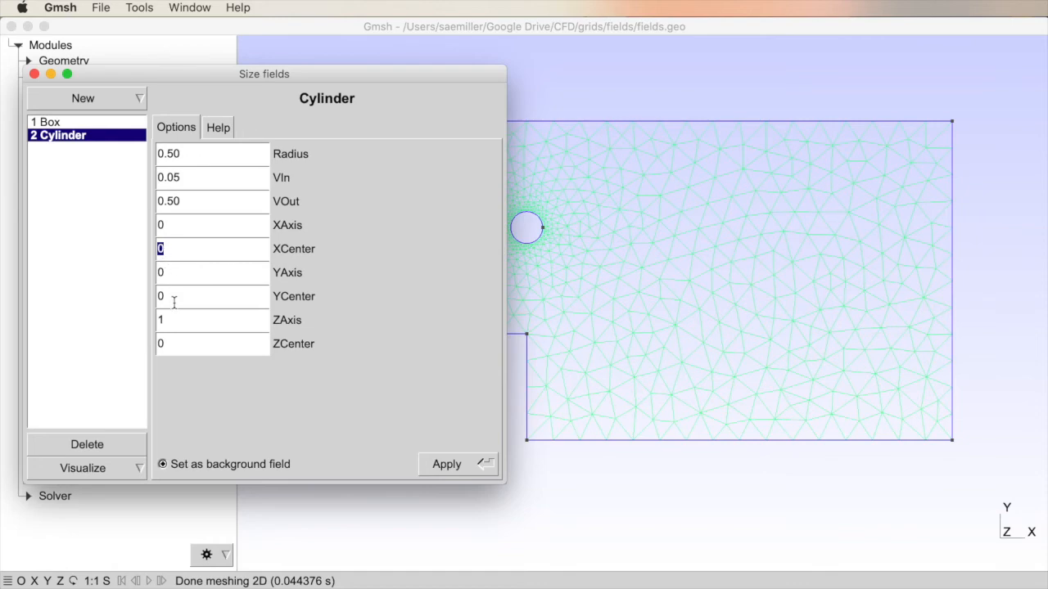
pyautogui.write('1')
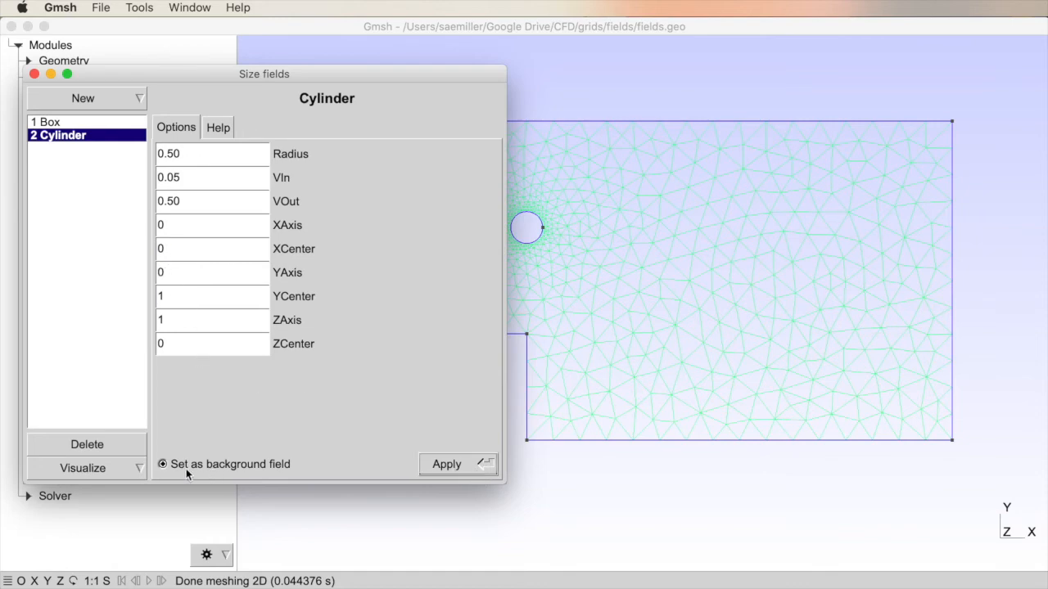
pyautogui.click(163, 464)
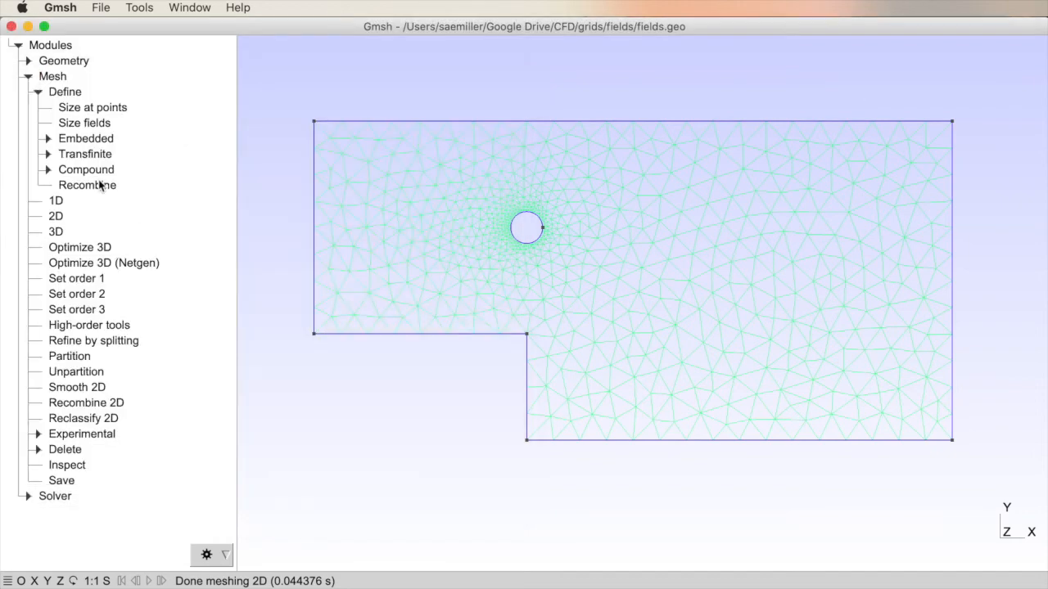
# Remesh in 2D with a dense disc around the hole, then reset to boundary lines
pyautogui.click(55, 215)
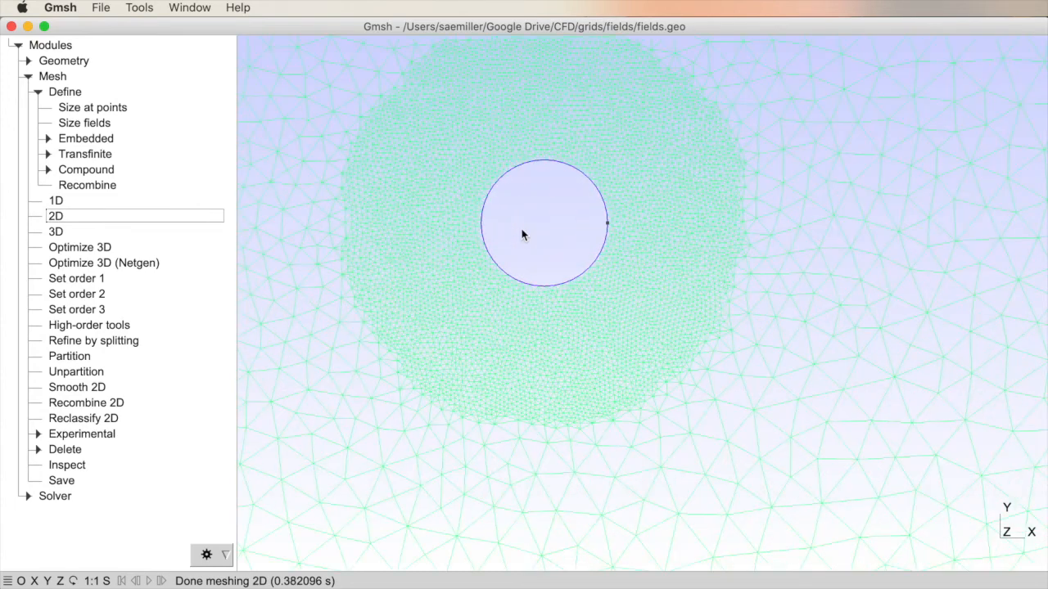
pyautogui.moveTo(710, 355)
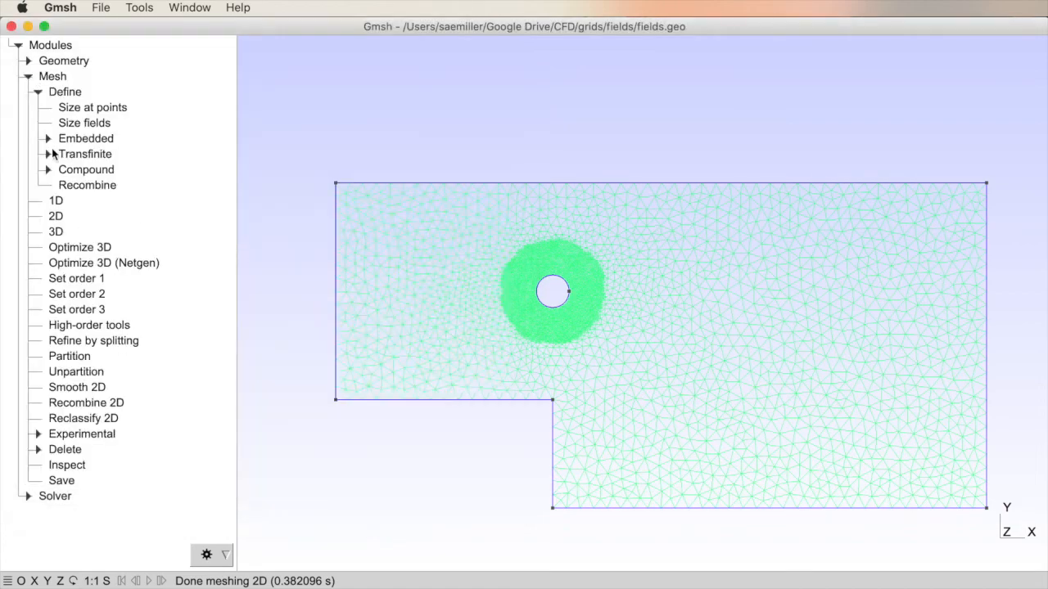
pyautogui.click(55, 215)
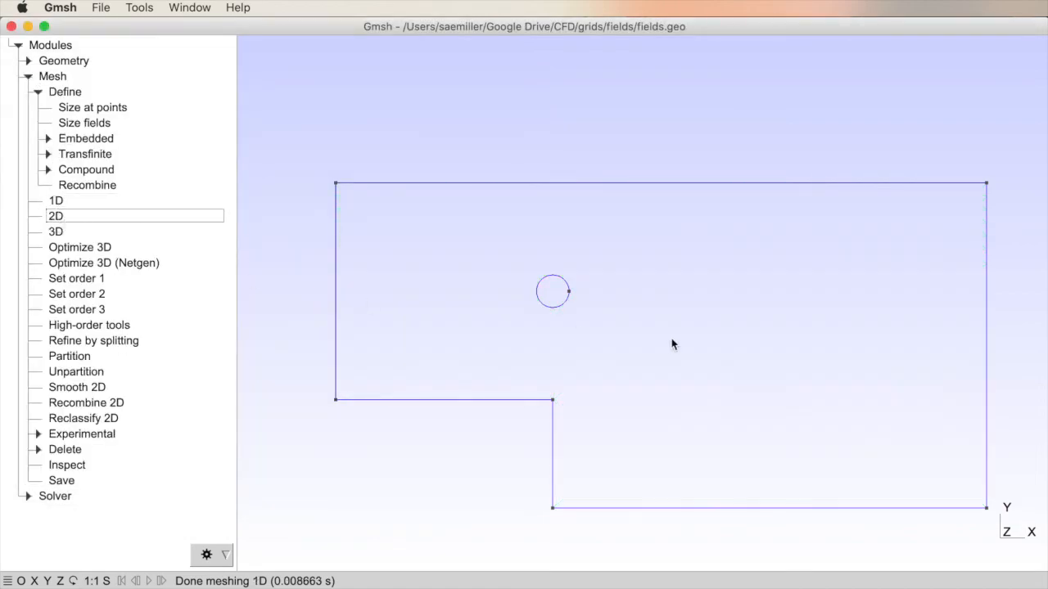
pyautogui.click(54, 215)
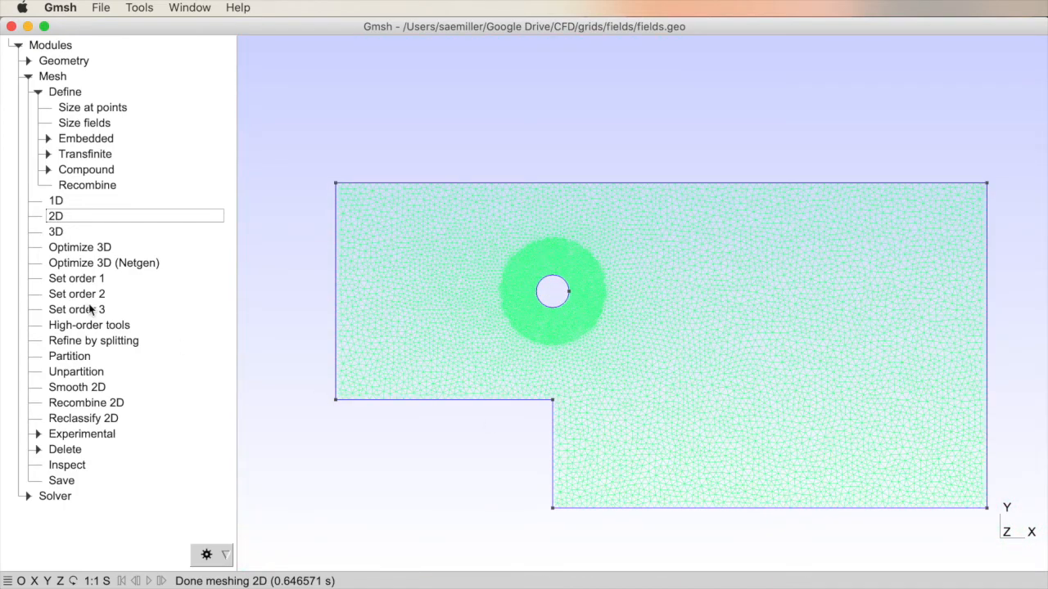
pyautogui.click(56, 199)
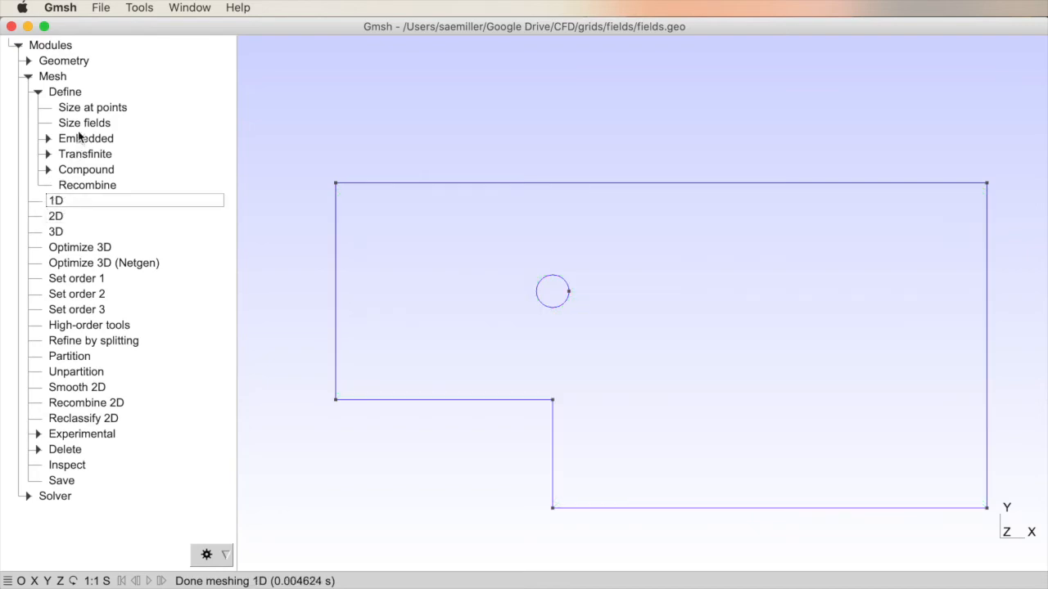
# Review the existing Box and Cylinder size field settings
pyautogui.click(83, 122)
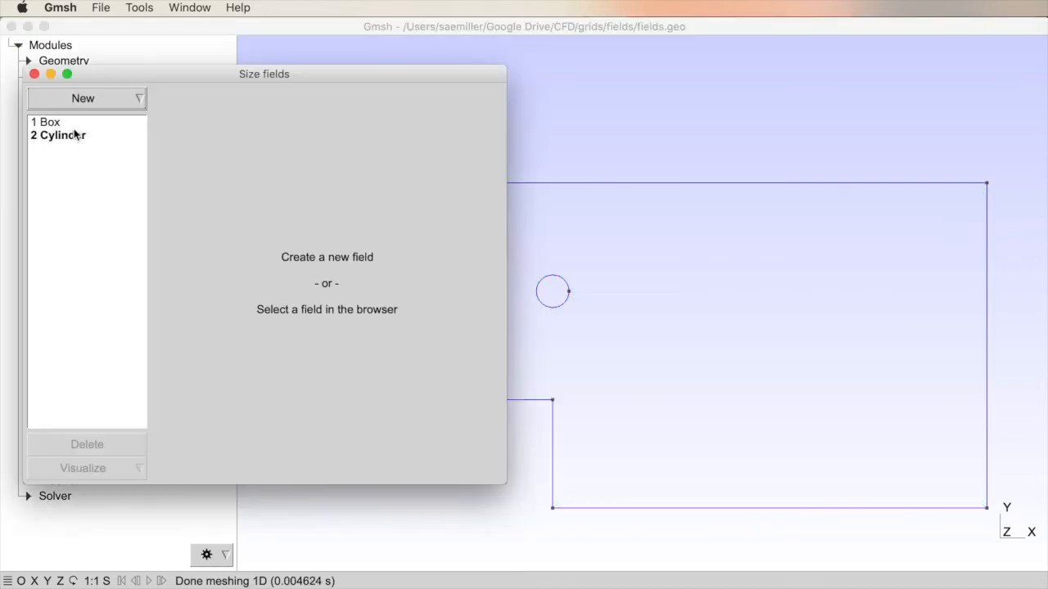
pyautogui.click(45, 121)
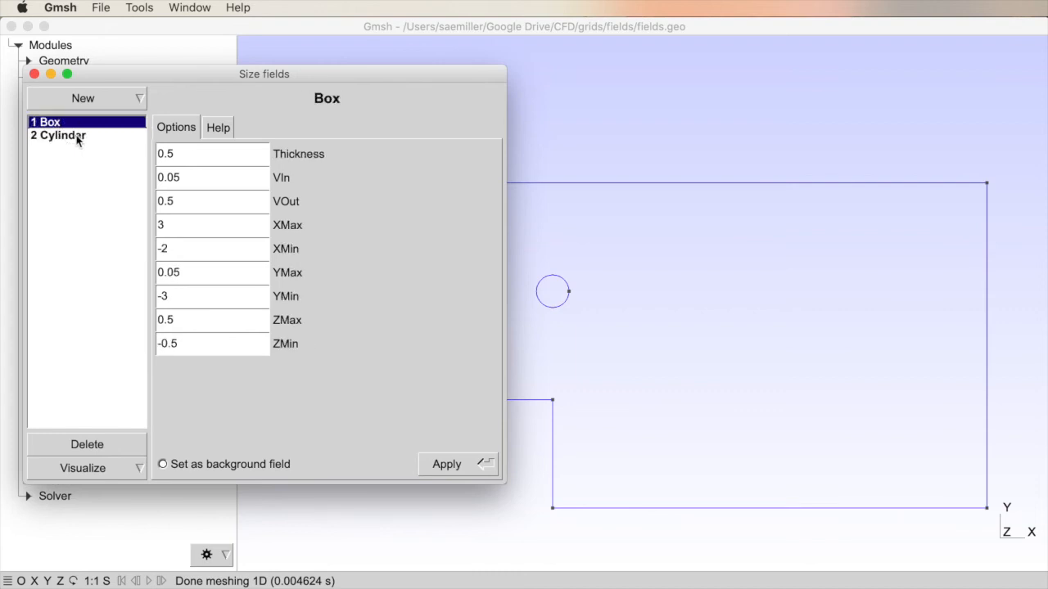
pyautogui.click(57, 135)
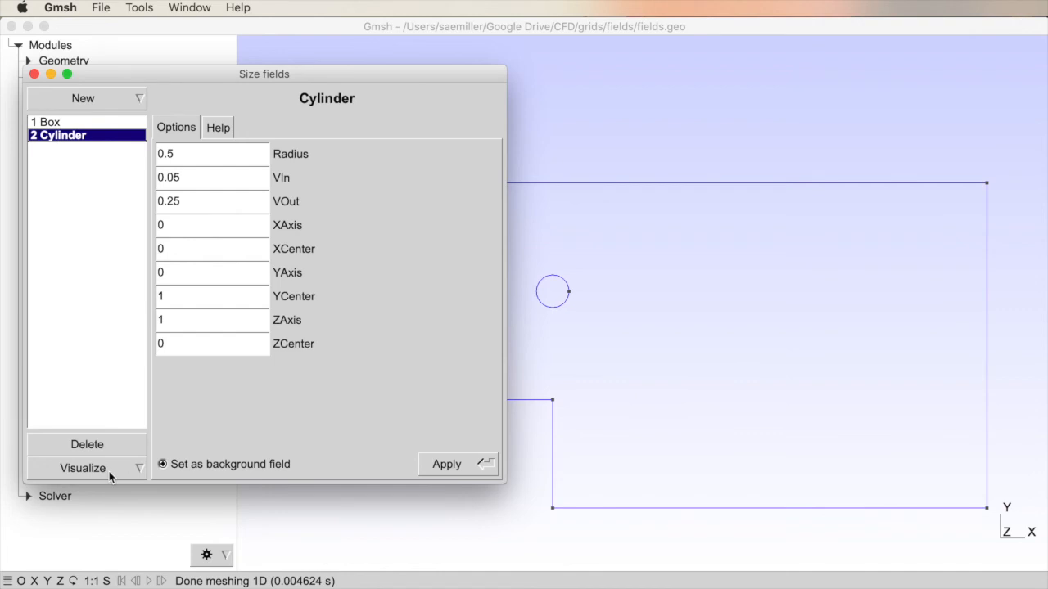
# Add a Min size field with FieldsList 1,2 and apply it
pyautogui.click(83, 98)
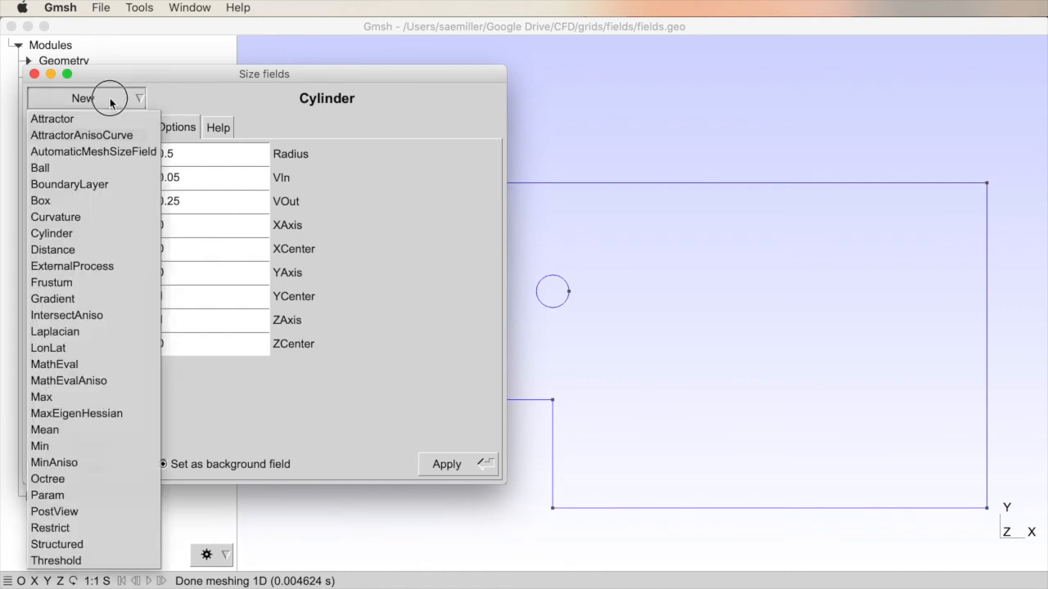
pyautogui.click(39, 430)
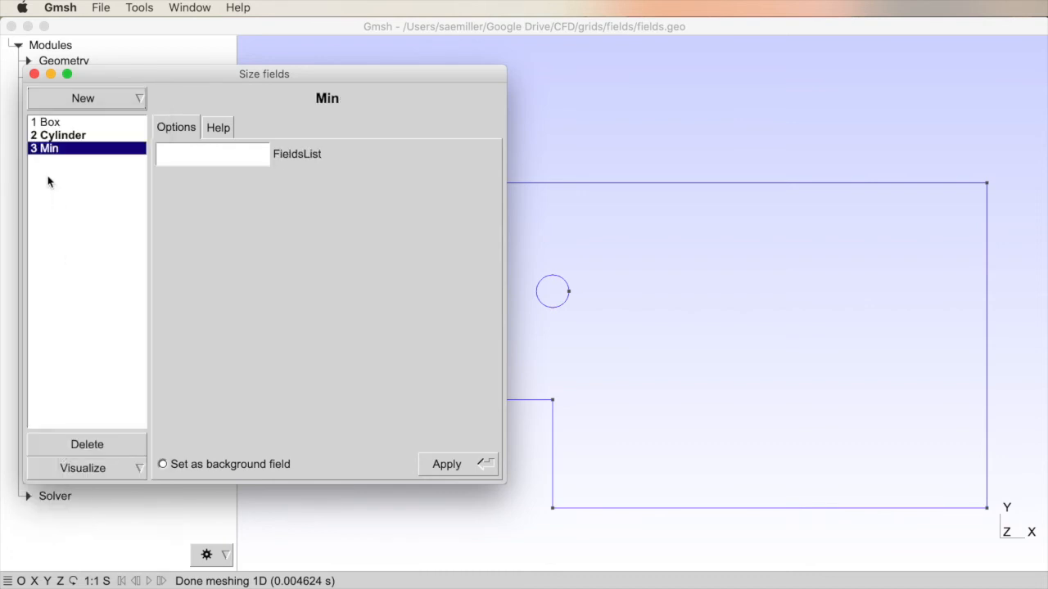
pyautogui.write('1')
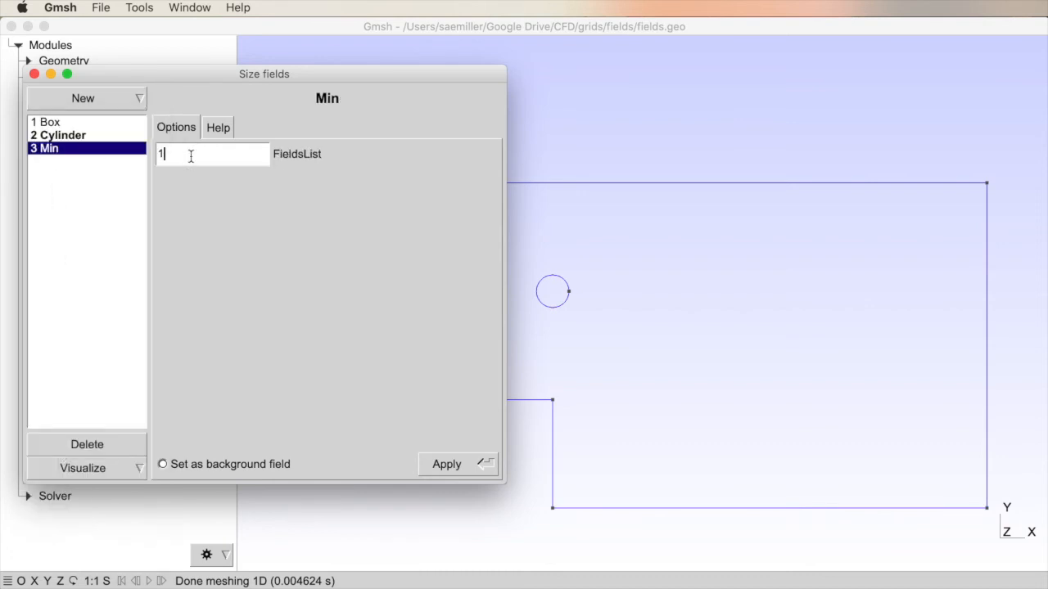
pyautogui.write(',2')
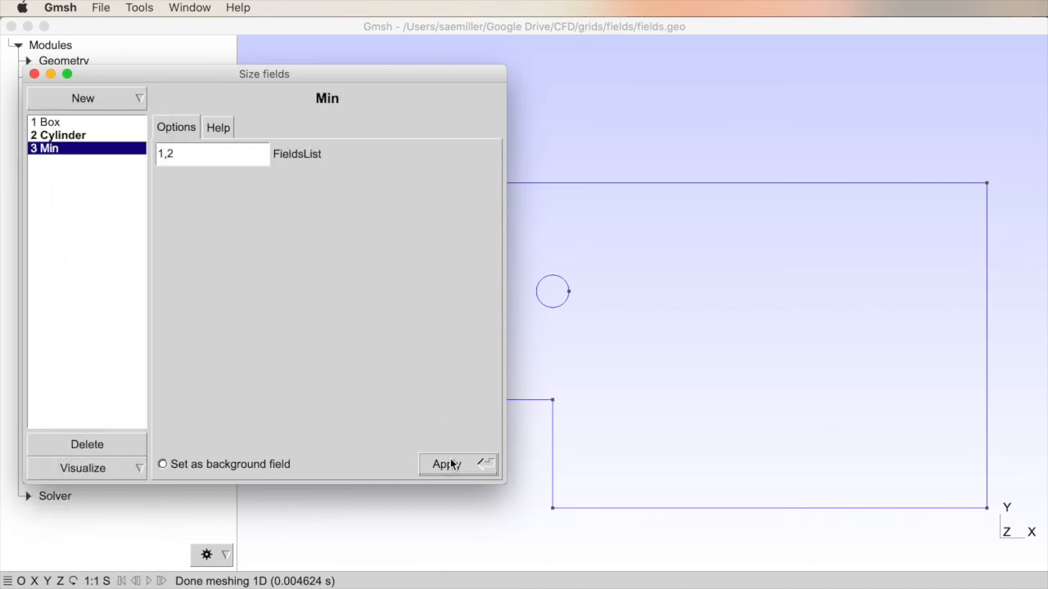
pyautogui.click(162, 464)
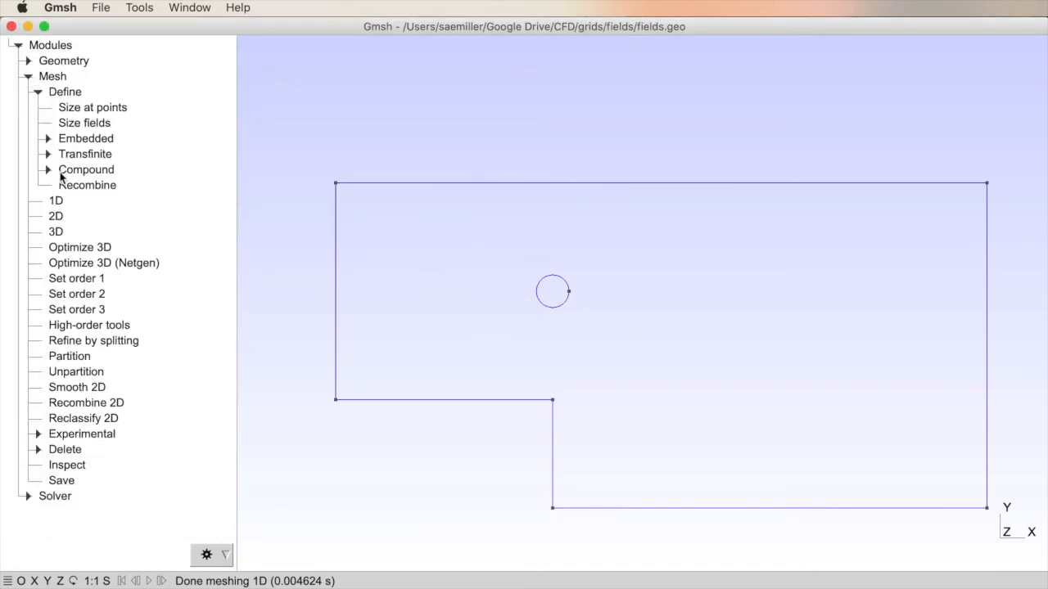
# Regenerate the 1D and 2D mesh using the Min background field
pyautogui.click(55, 215)
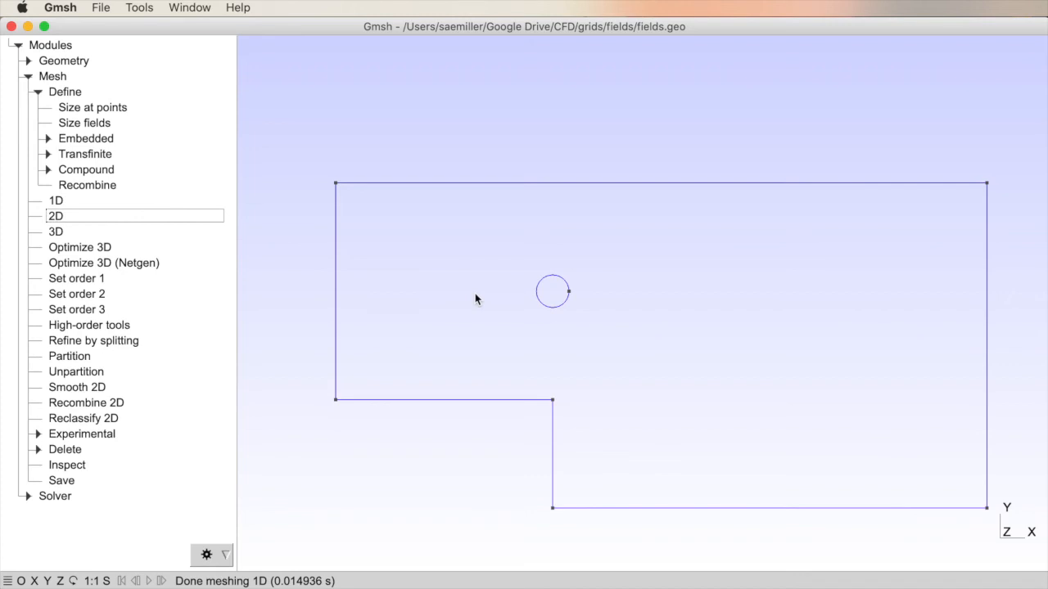
pyautogui.click(55, 215)
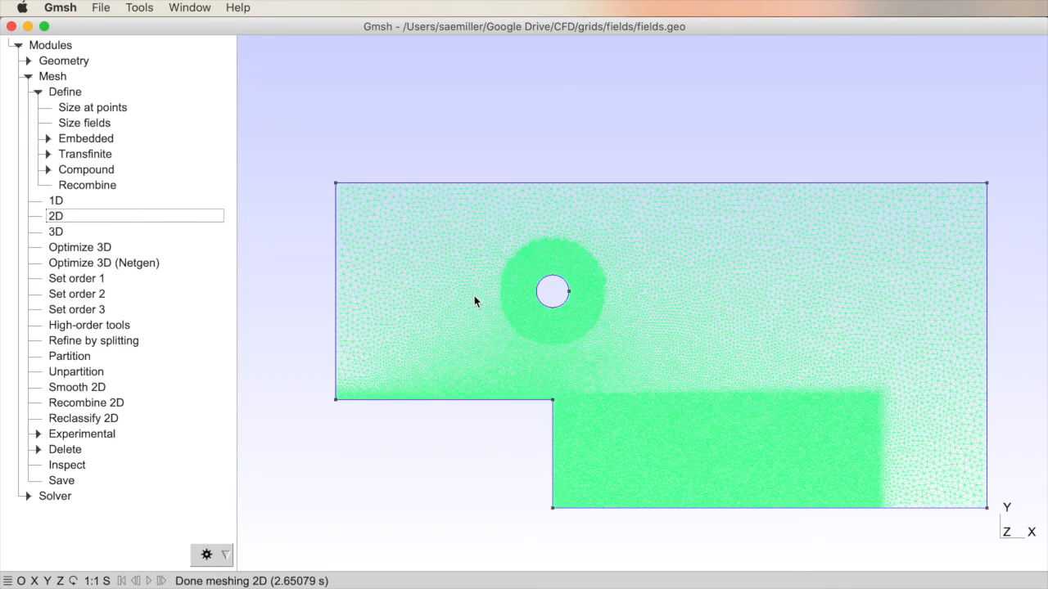
pyautogui.moveTo(775, 356)
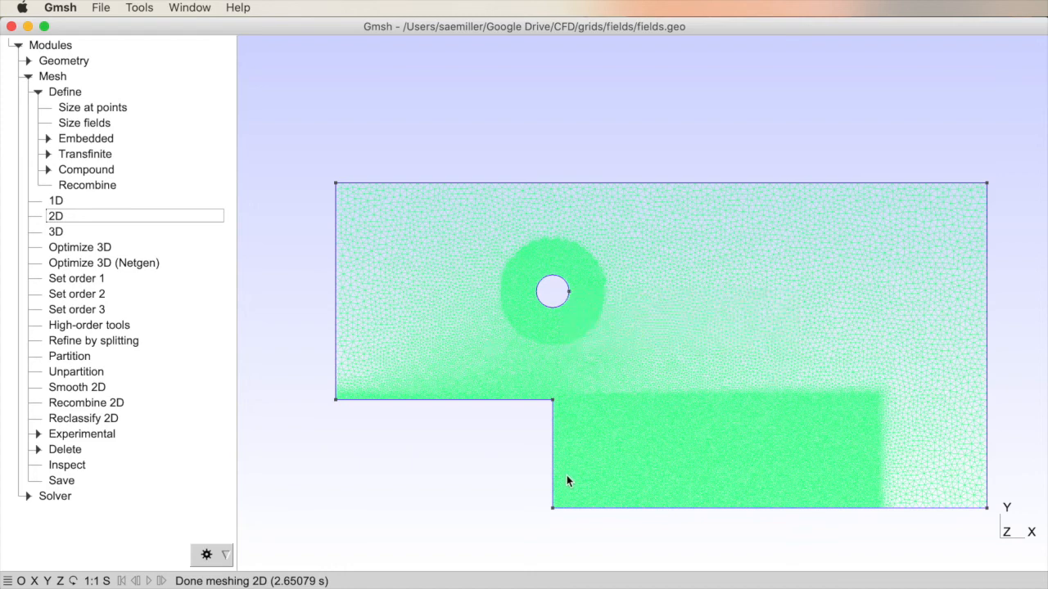
pyautogui.moveTo(577, 447)
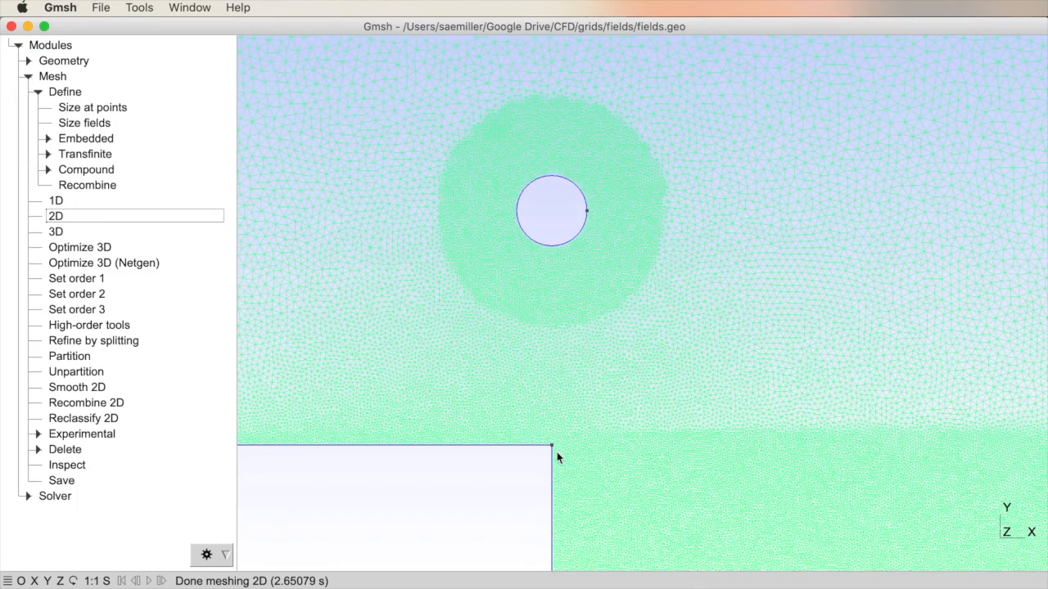
pyautogui.moveTo(395, 442)
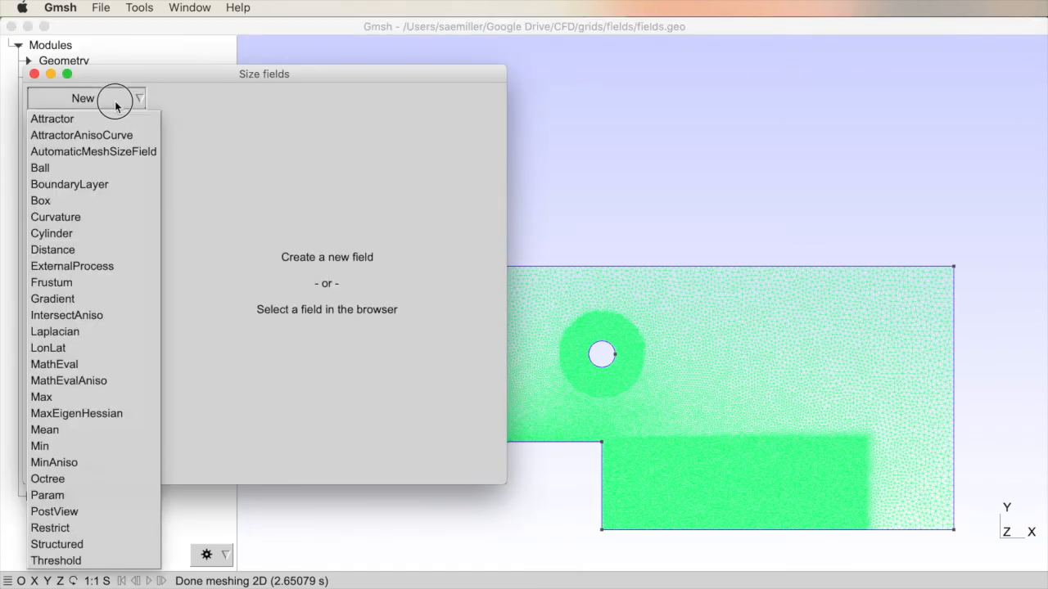
pyautogui.moveTo(48, 479)
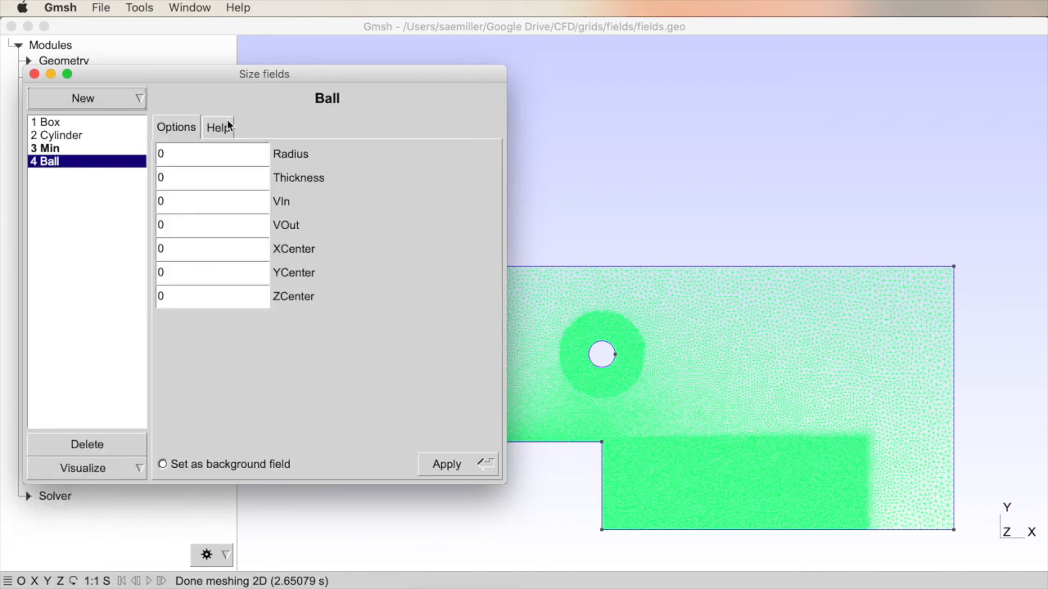
# Read the trial Ball field's Help, select the Min field, and remove the Ball field
pyautogui.click(218, 126)
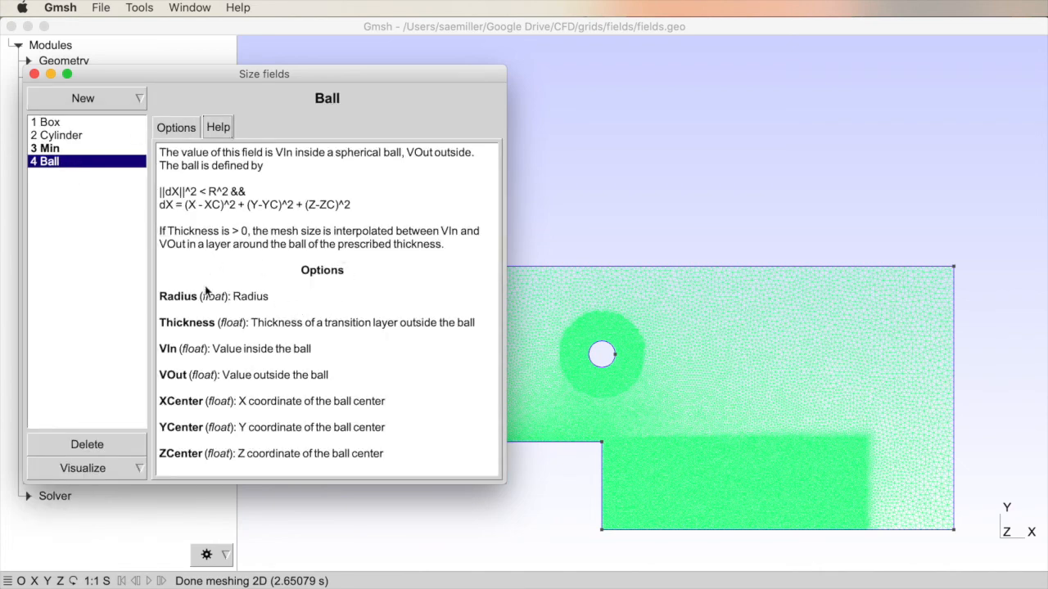
pyautogui.click(175, 127)
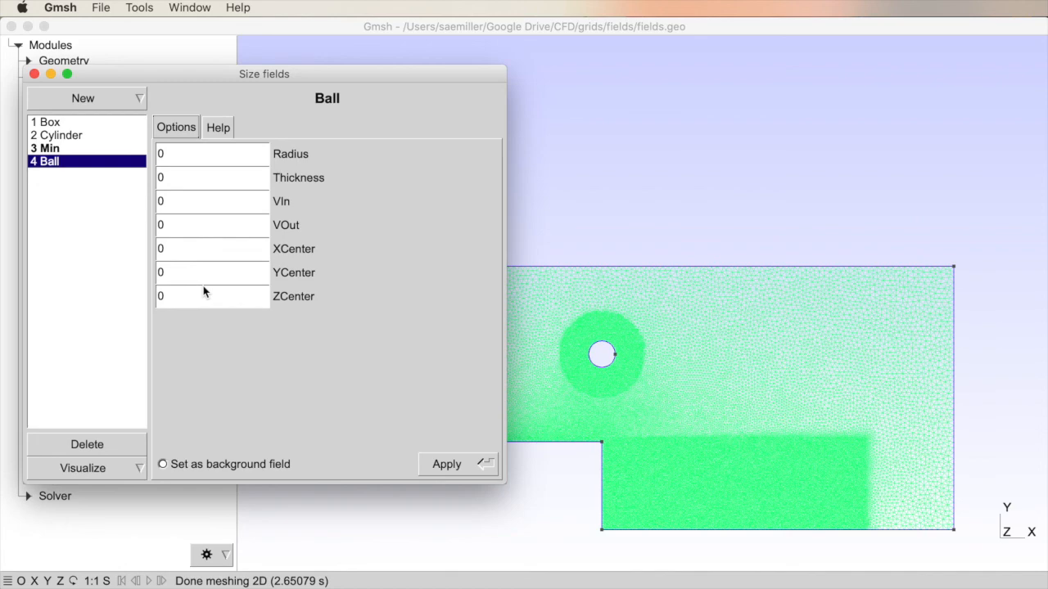
pyautogui.click(49, 149)
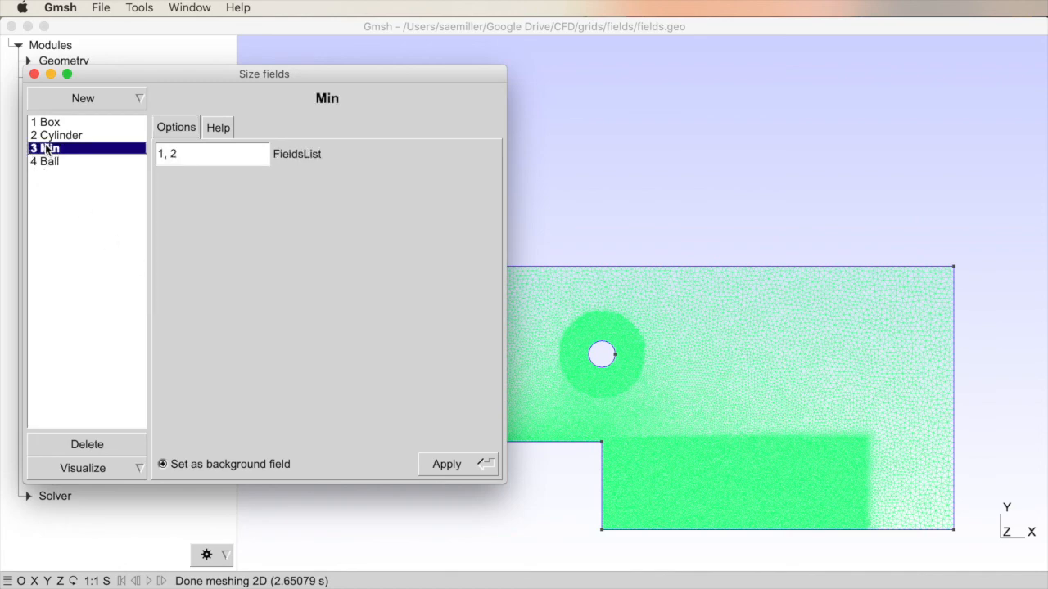
pyautogui.click(49, 161)
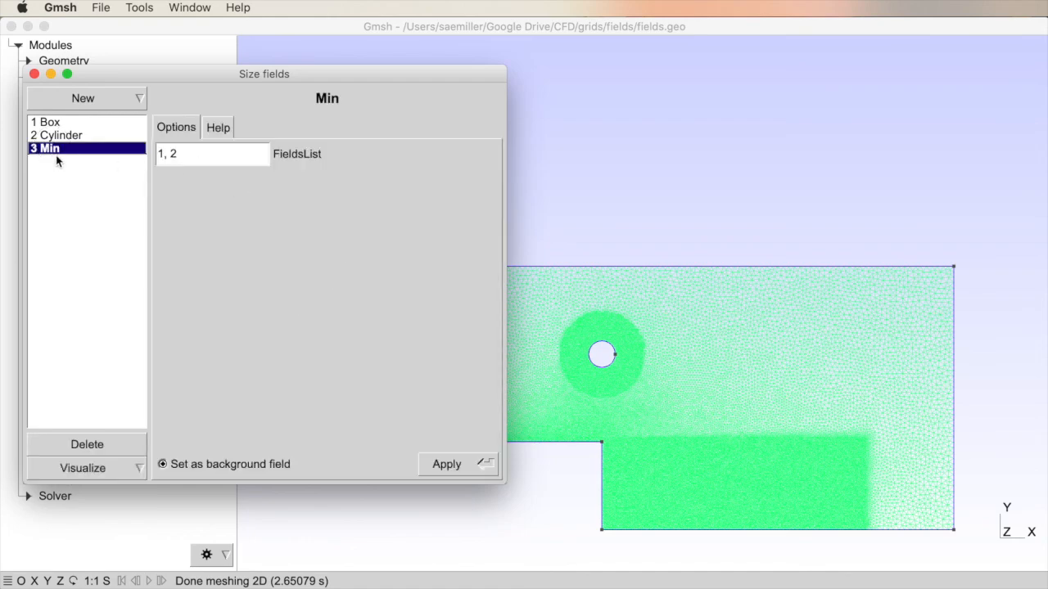
pyautogui.moveTo(179, 478)
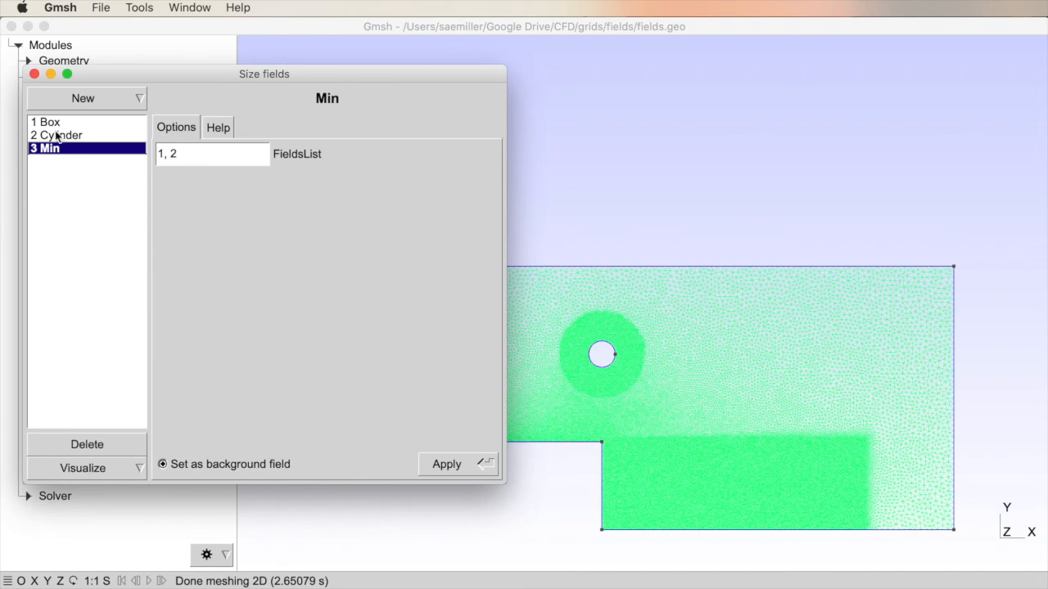
pyautogui.moveTo(274, 303)
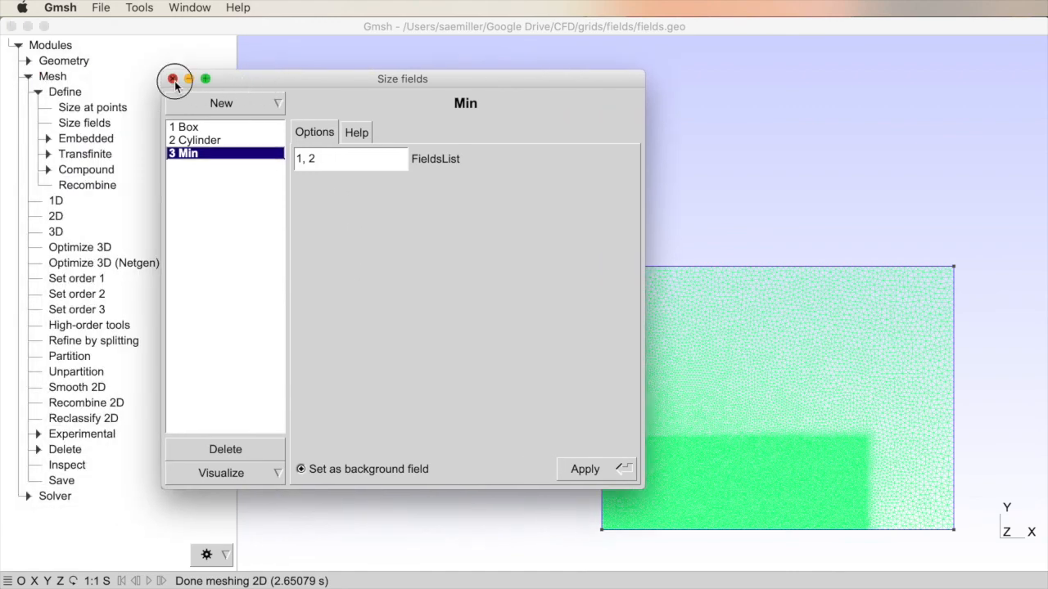
# Close the size fields window and apply two Smooth 2D passes to the mesh
pyautogui.click(173, 79)
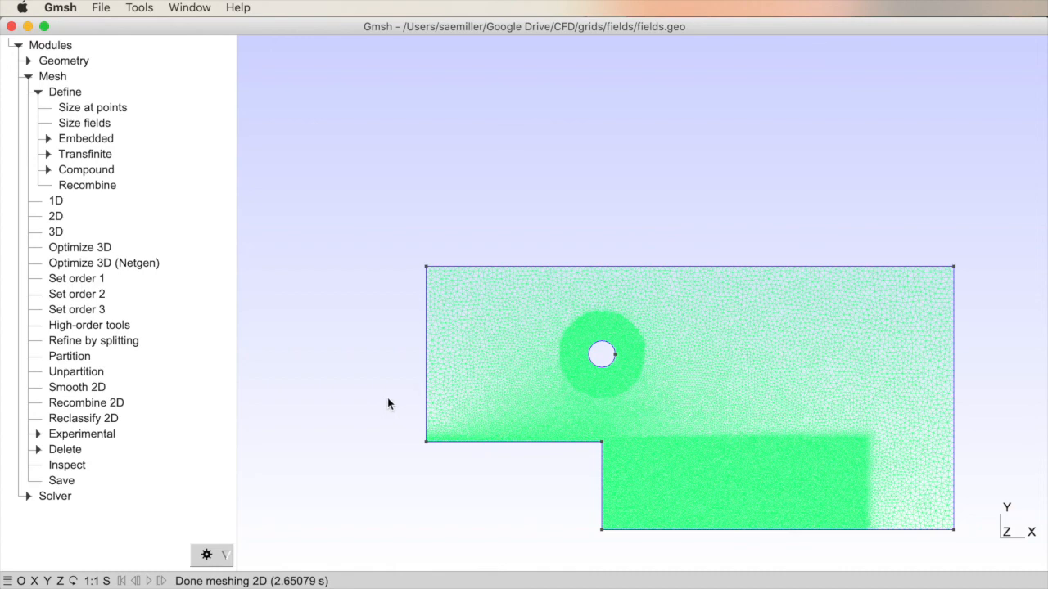
pyautogui.moveTo(69, 397)
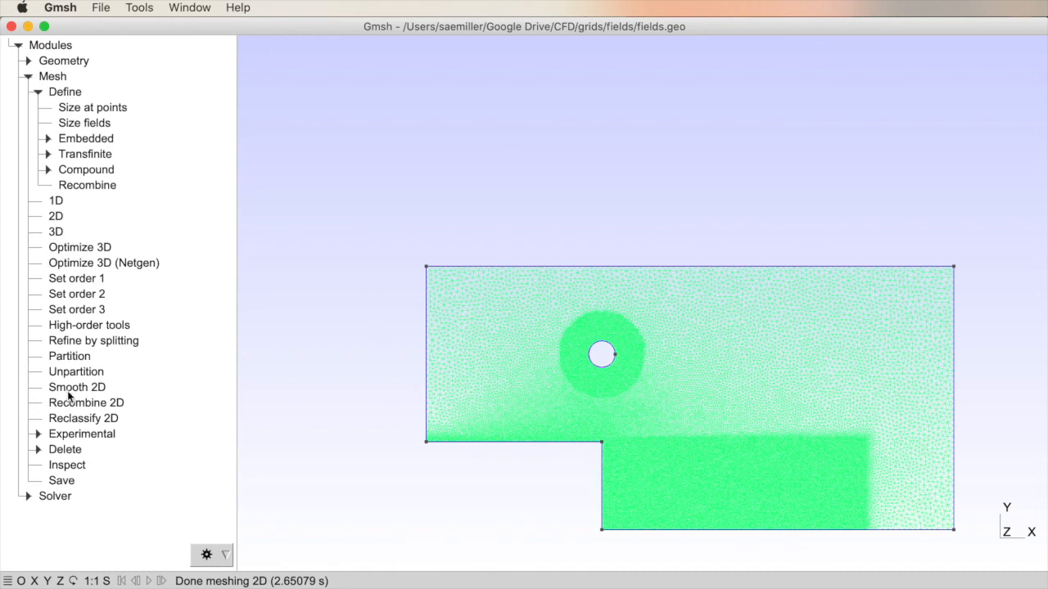
pyautogui.click(77, 386)
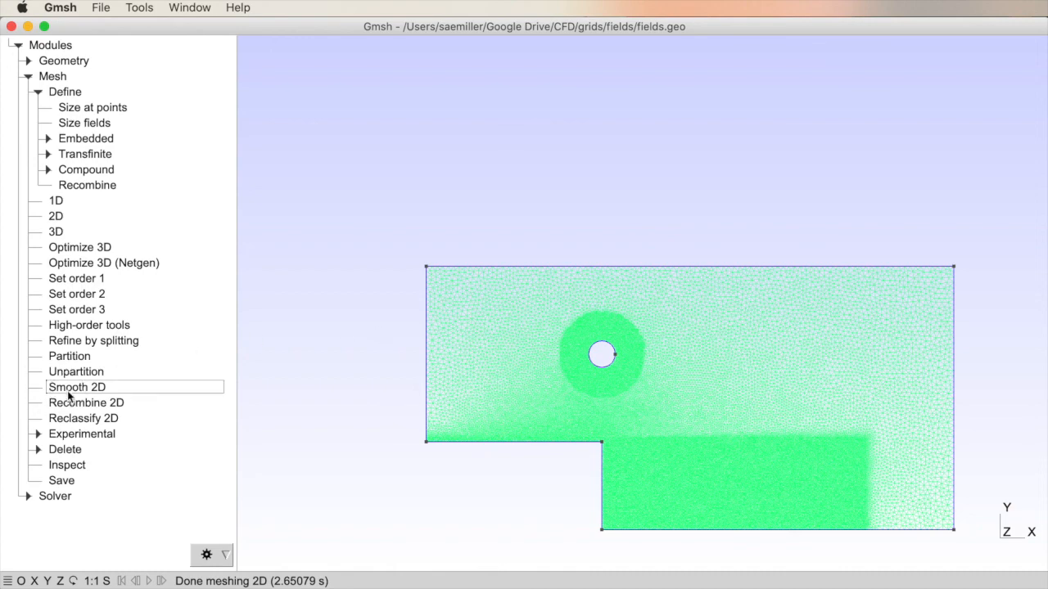
pyautogui.click(76, 386)
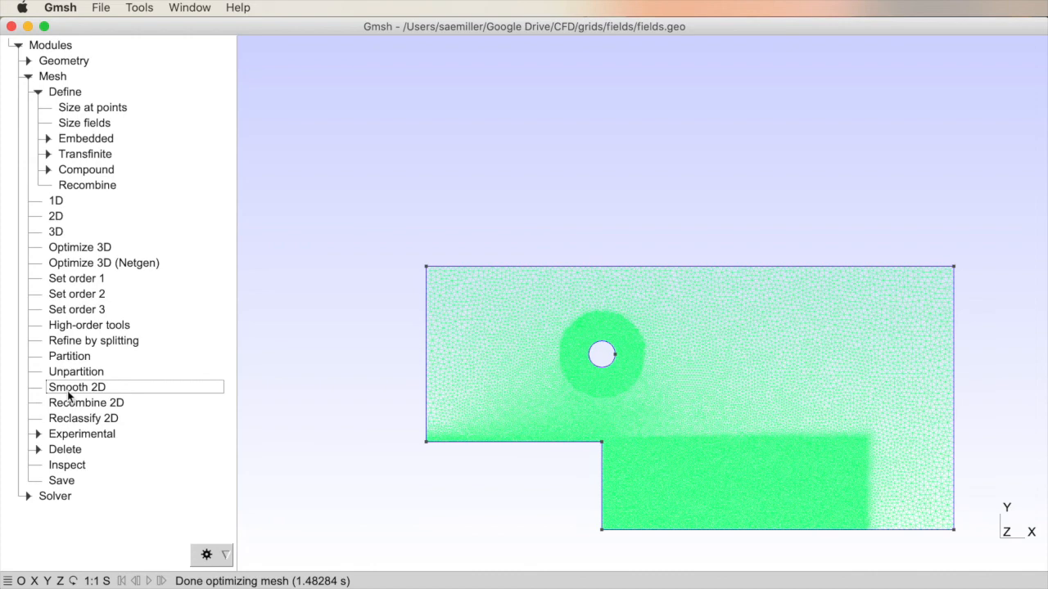